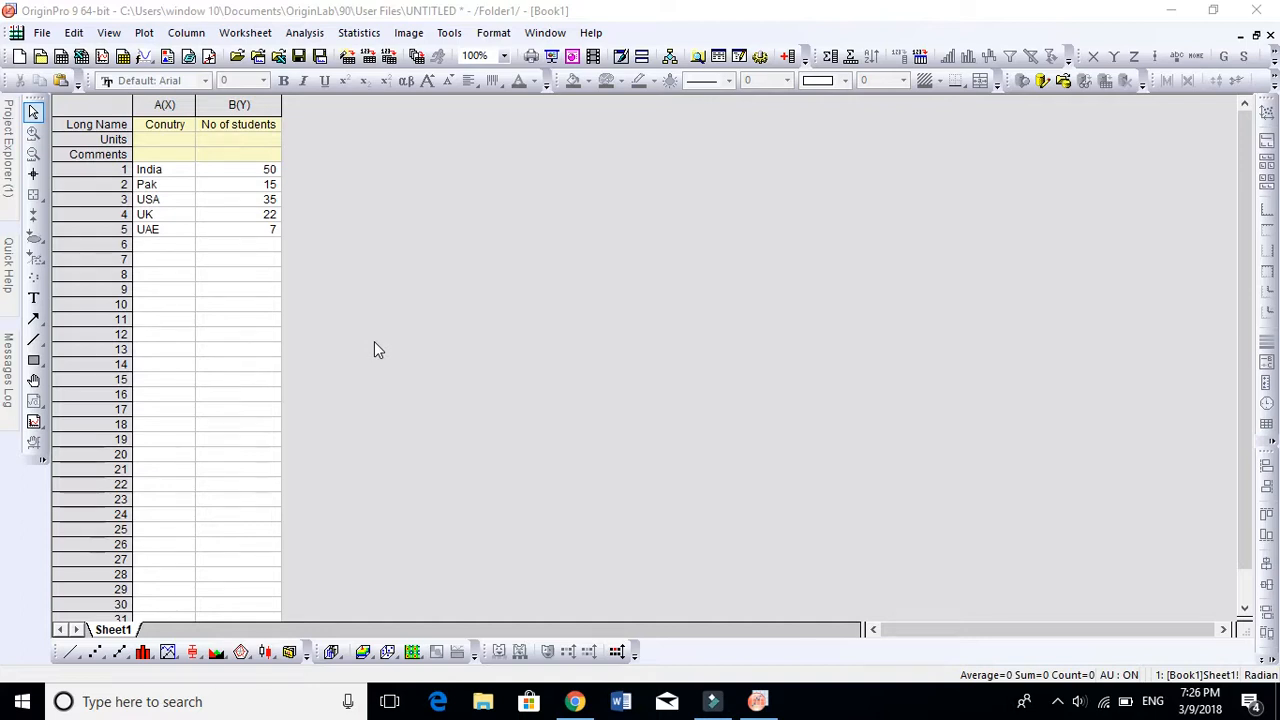
pyautogui.moveTo(368, 348)
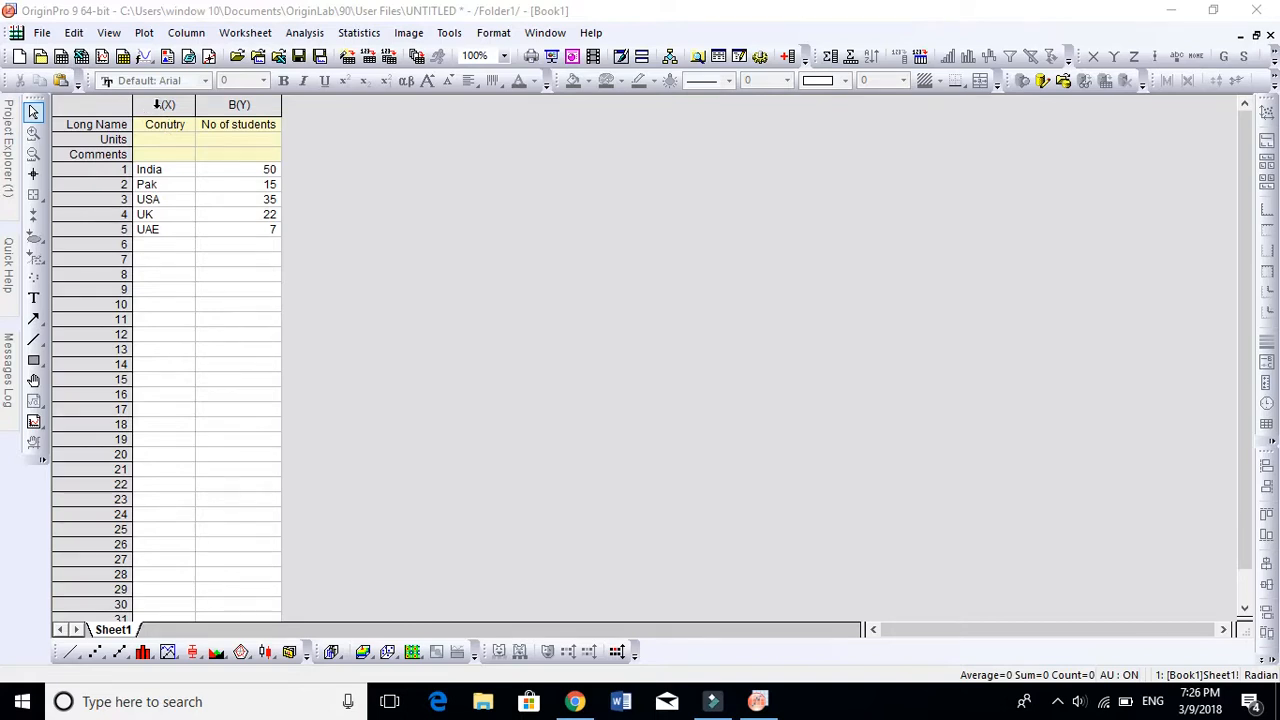
# Select the Country and No of students worksheet columns together as the chart data.
pyautogui.click(164, 104)
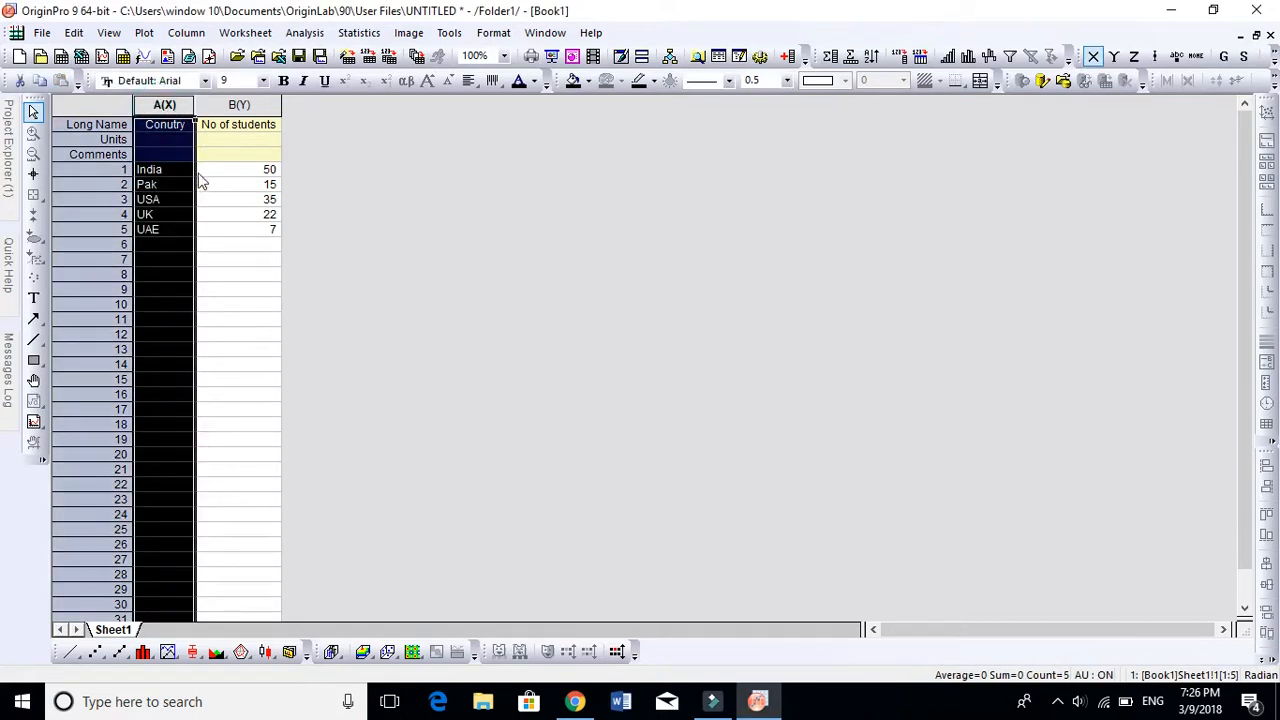
pyautogui.click(238, 104)
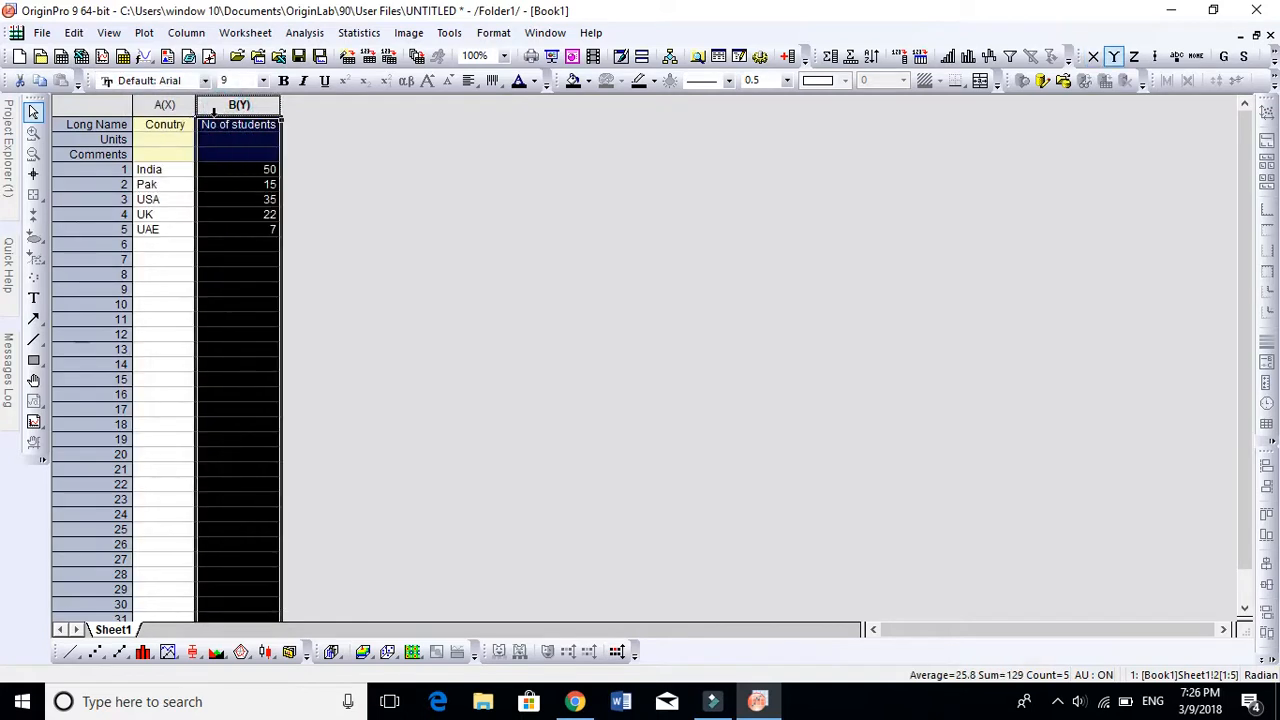
pyautogui.click(164, 104)
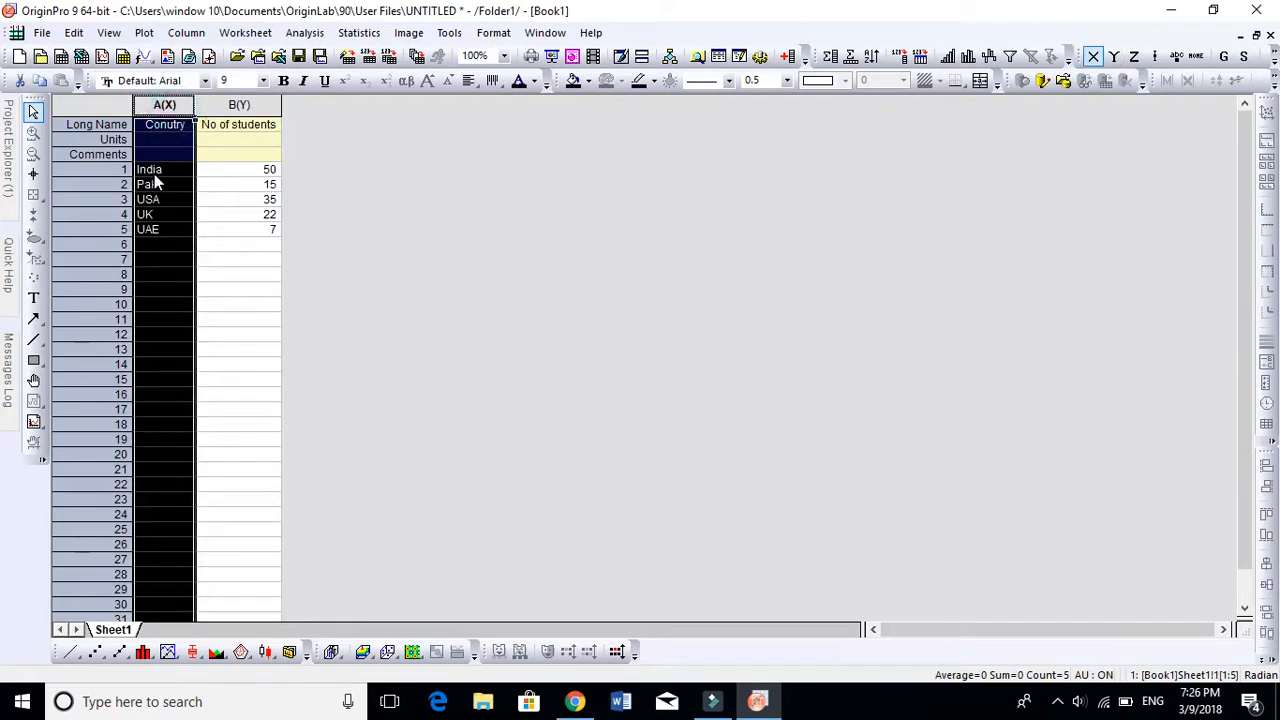
pyautogui.click(148, 200)
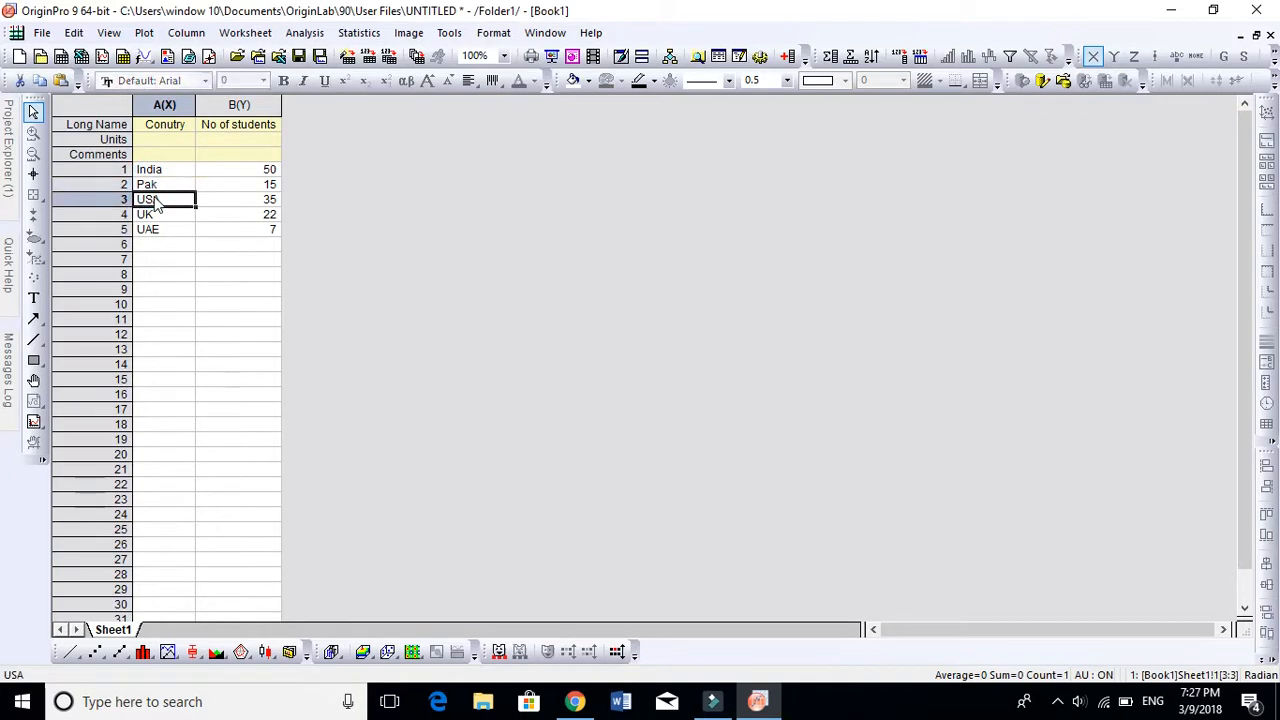
pyautogui.click(240, 104)
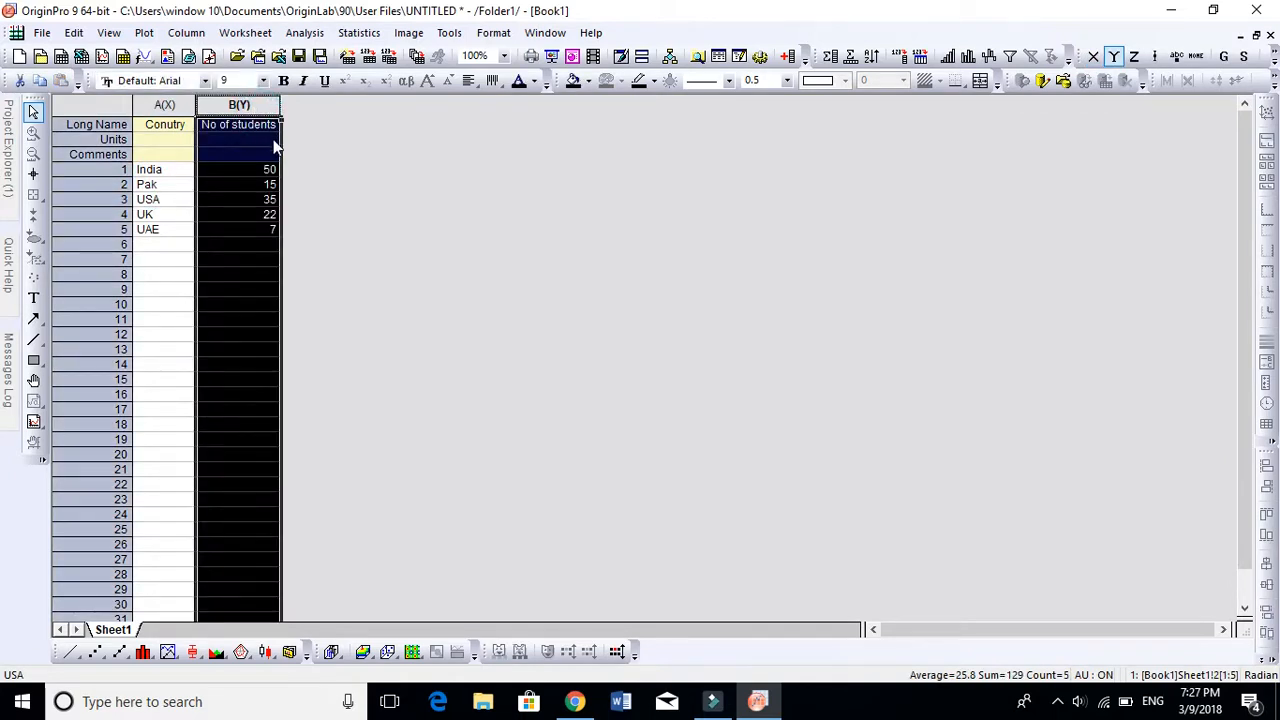
pyautogui.click(268, 168)
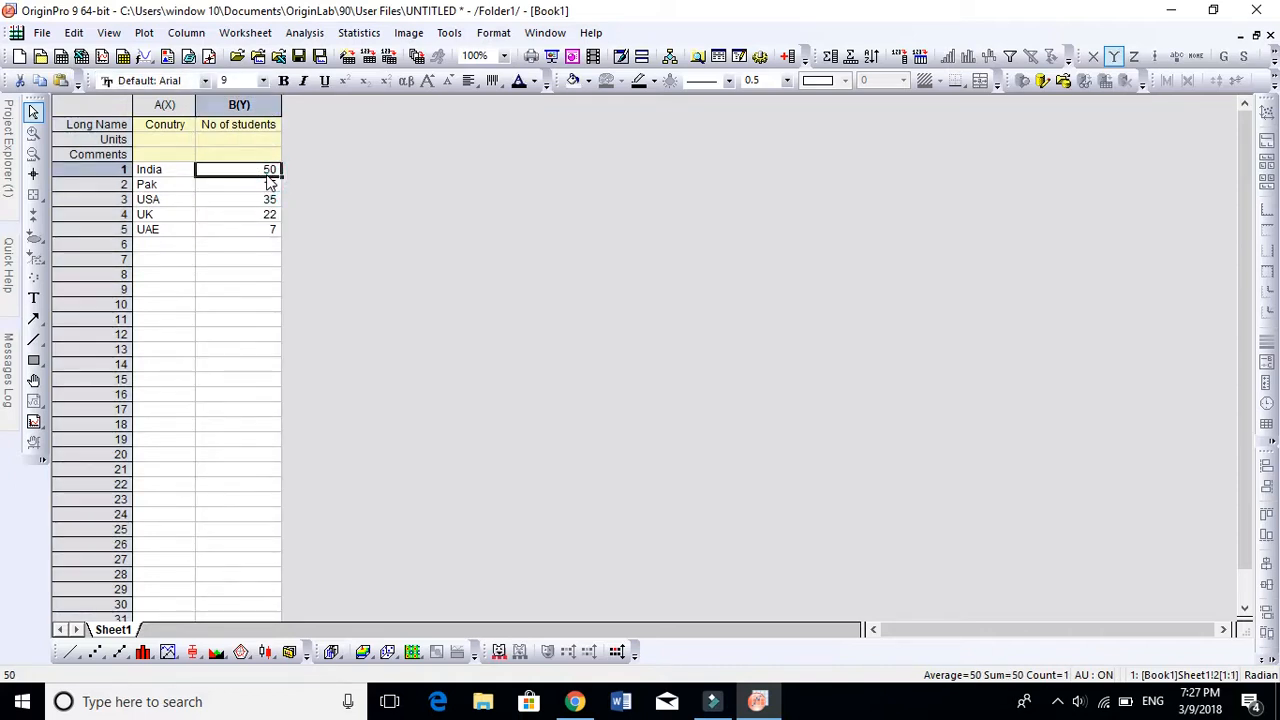
pyautogui.write('15')
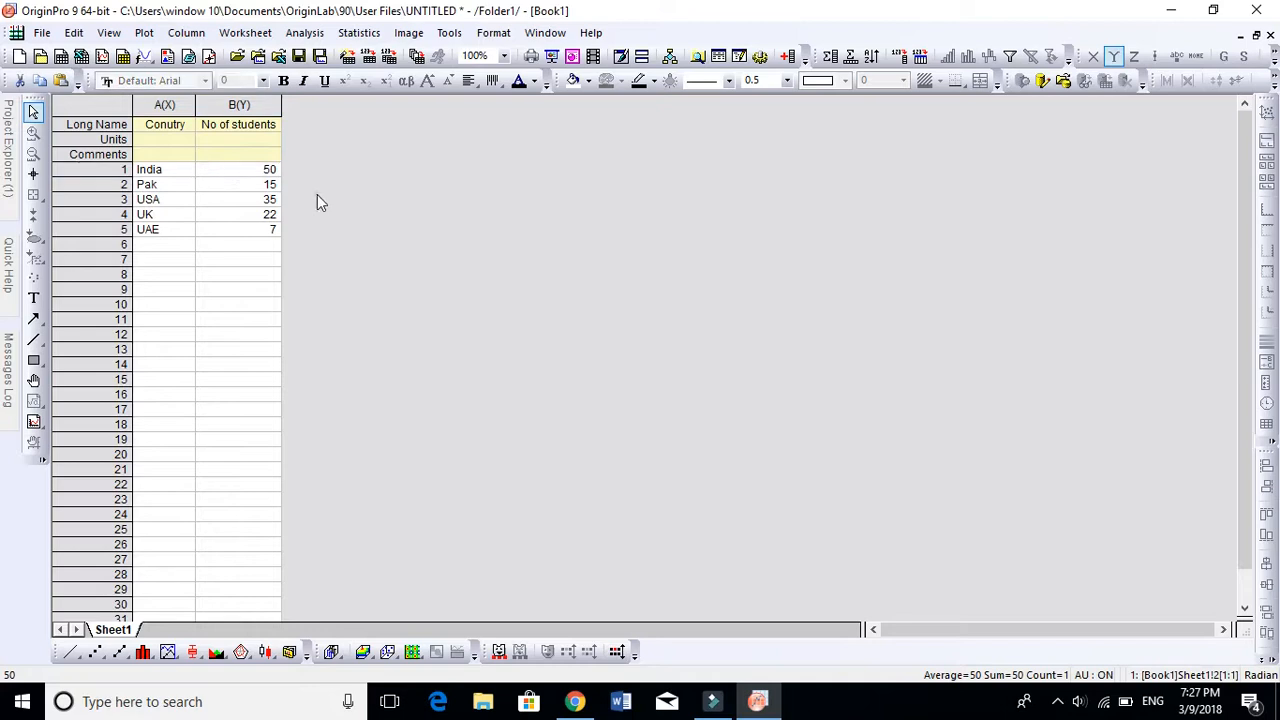
pyautogui.click(164, 104)
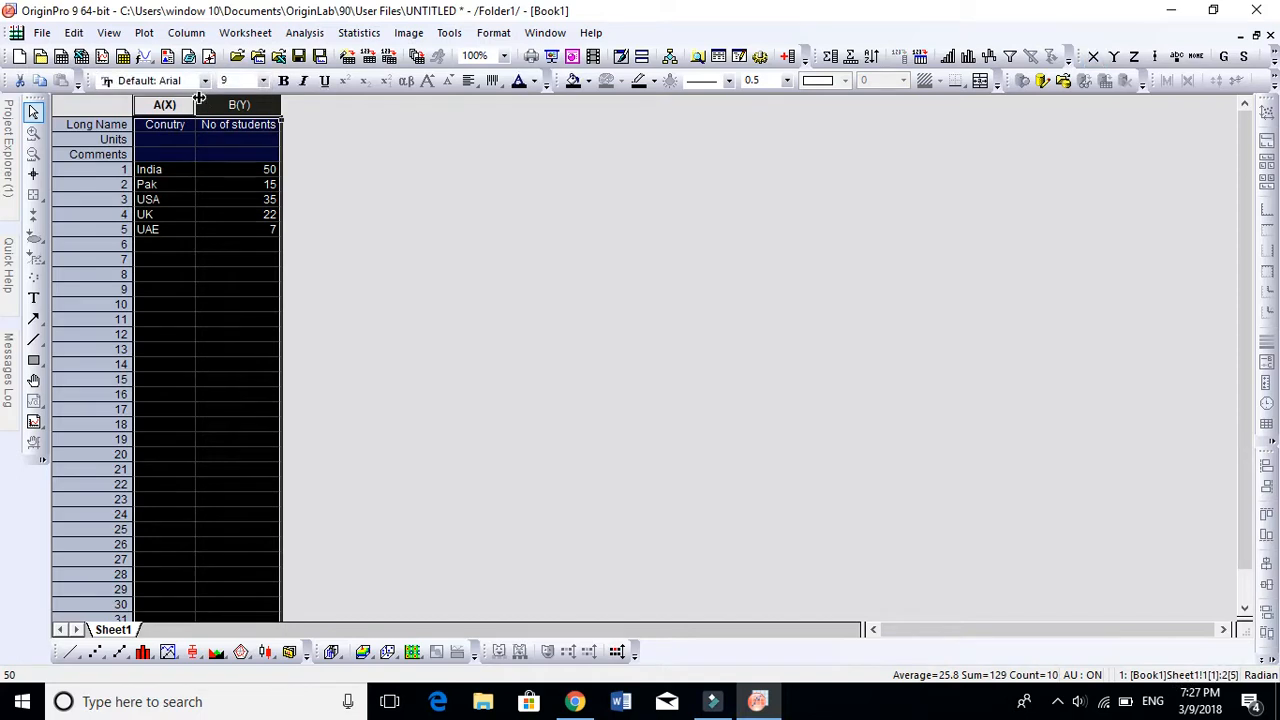
# Show the Plot menu listing the column, bar and pie chart types.
pyautogui.click(144, 32)
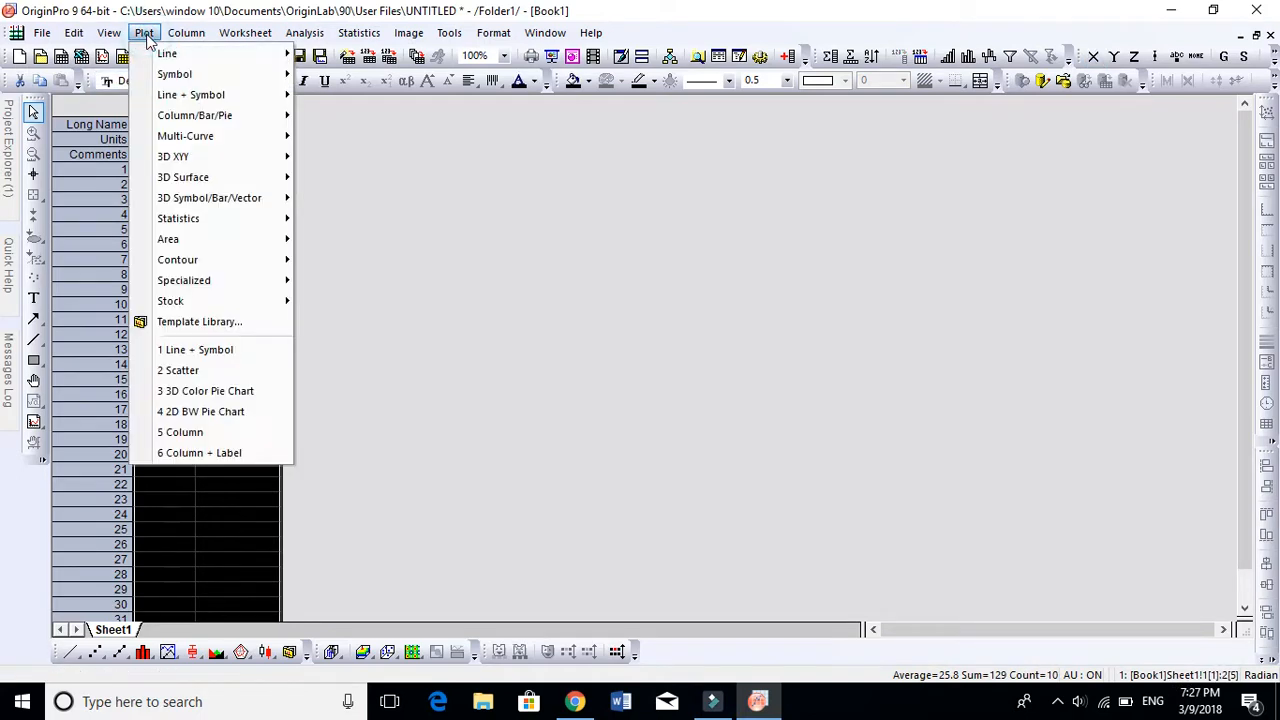
pyautogui.moveTo(194, 114)
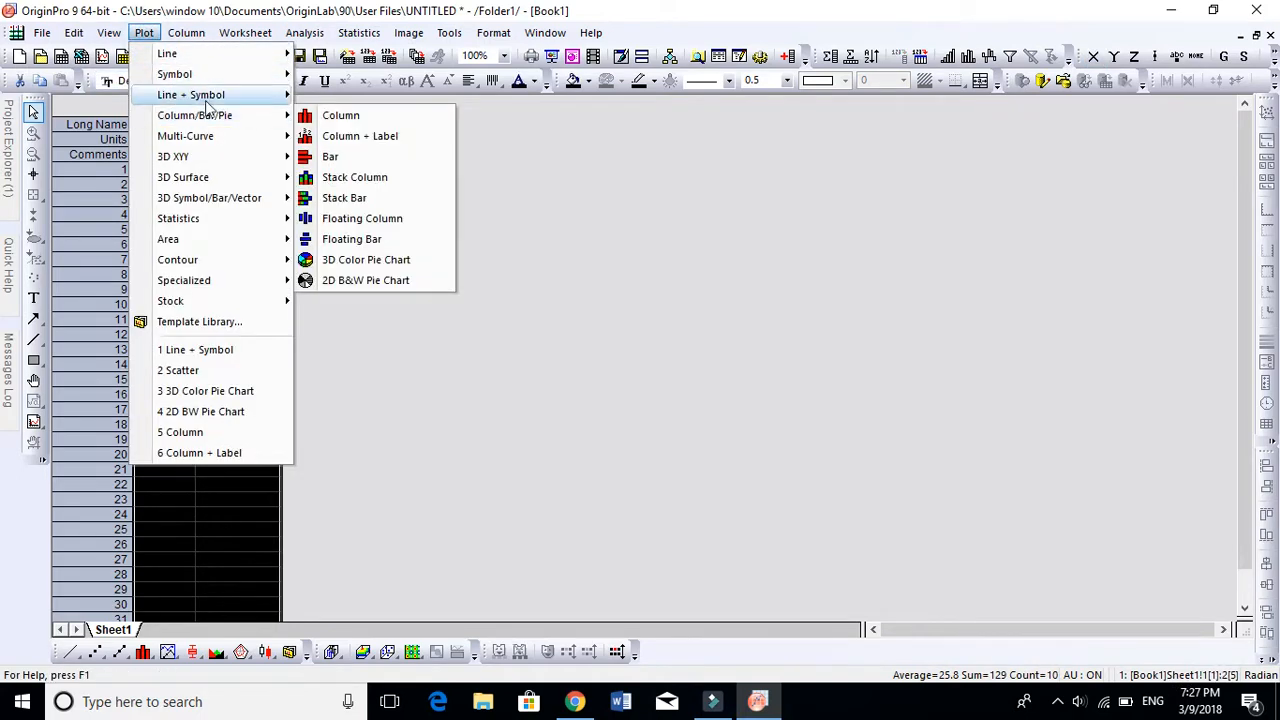
pyautogui.moveTo(196, 114)
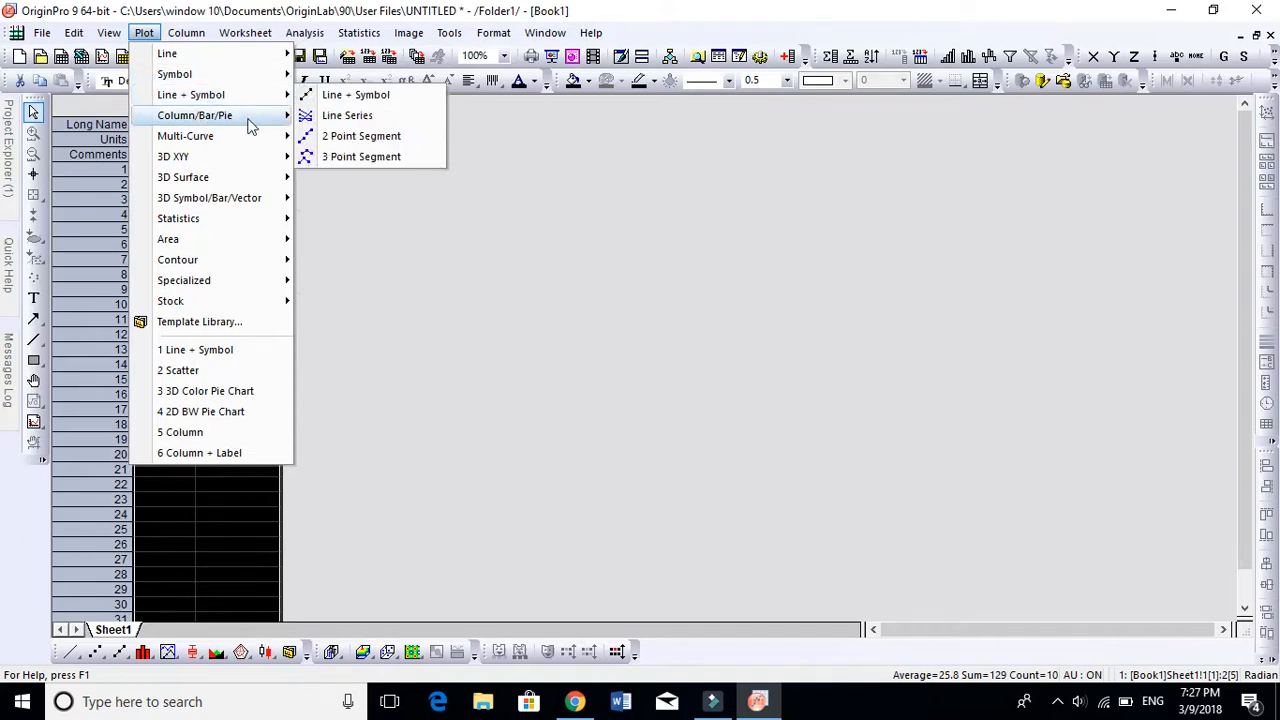
pyautogui.moveTo(194, 114)
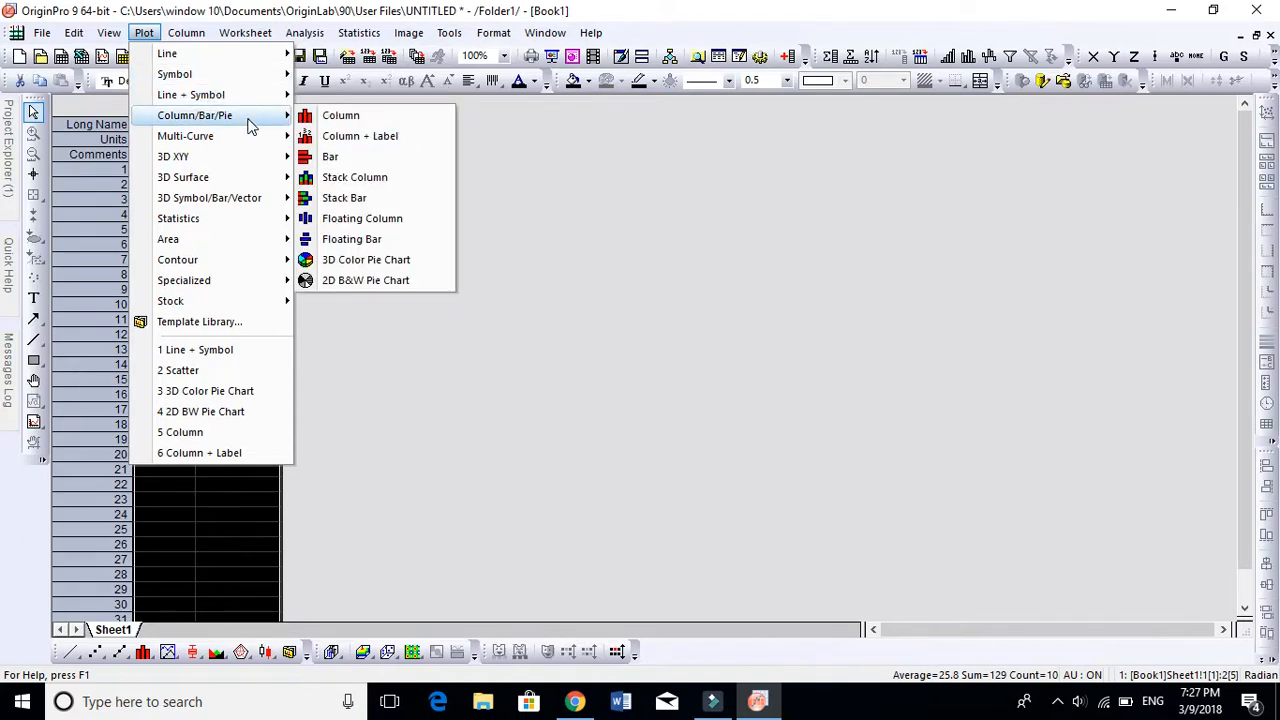
pyautogui.moveTo(184, 136)
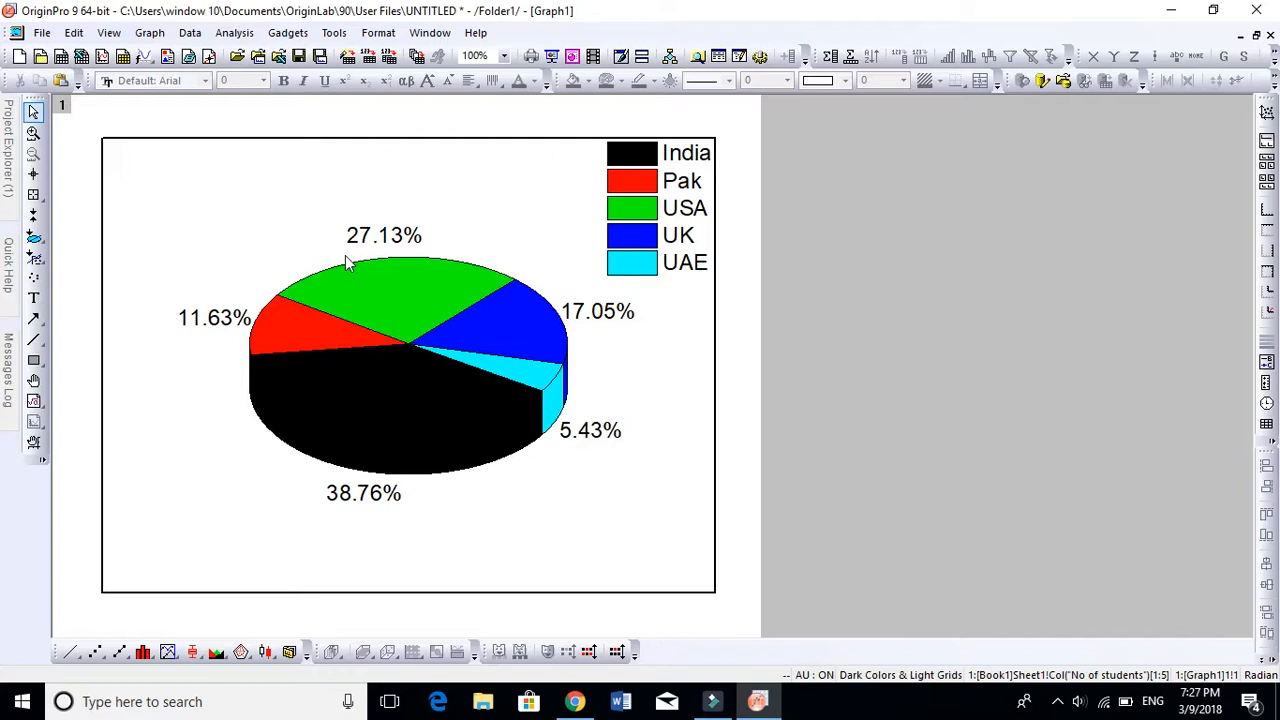
pyautogui.moveTo(380, 264)
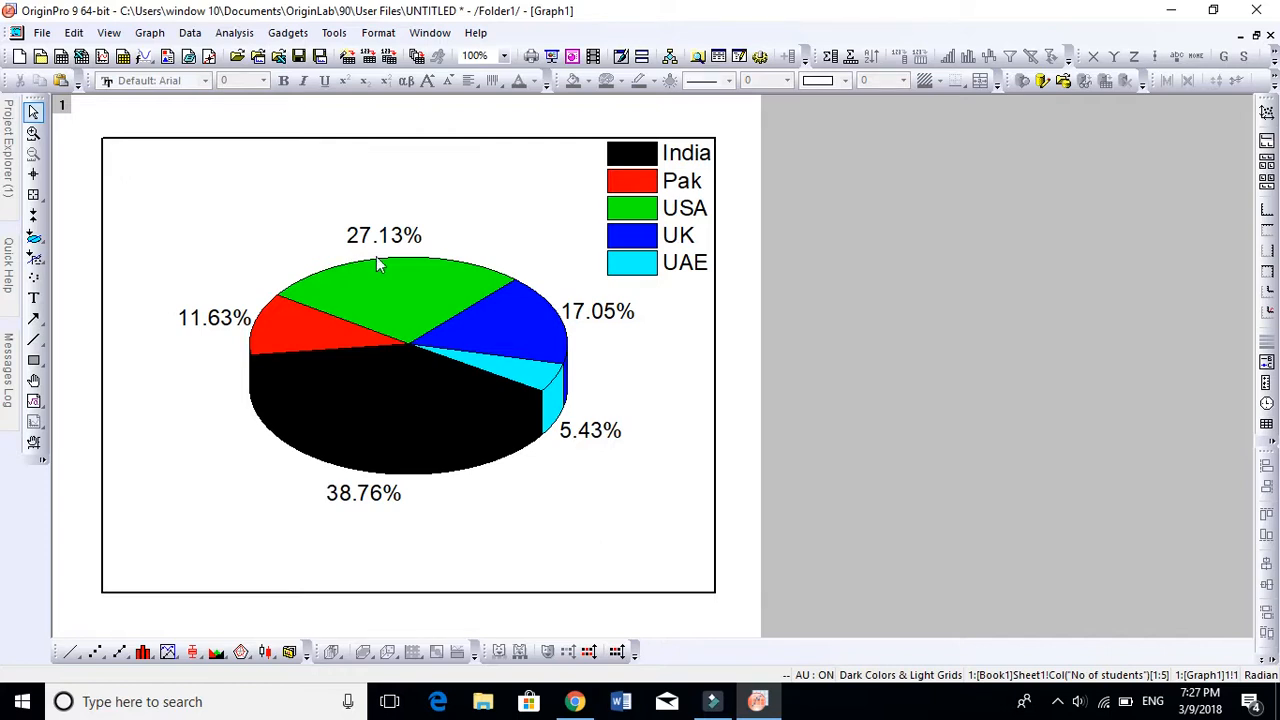
pyautogui.moveTo(576, 326)
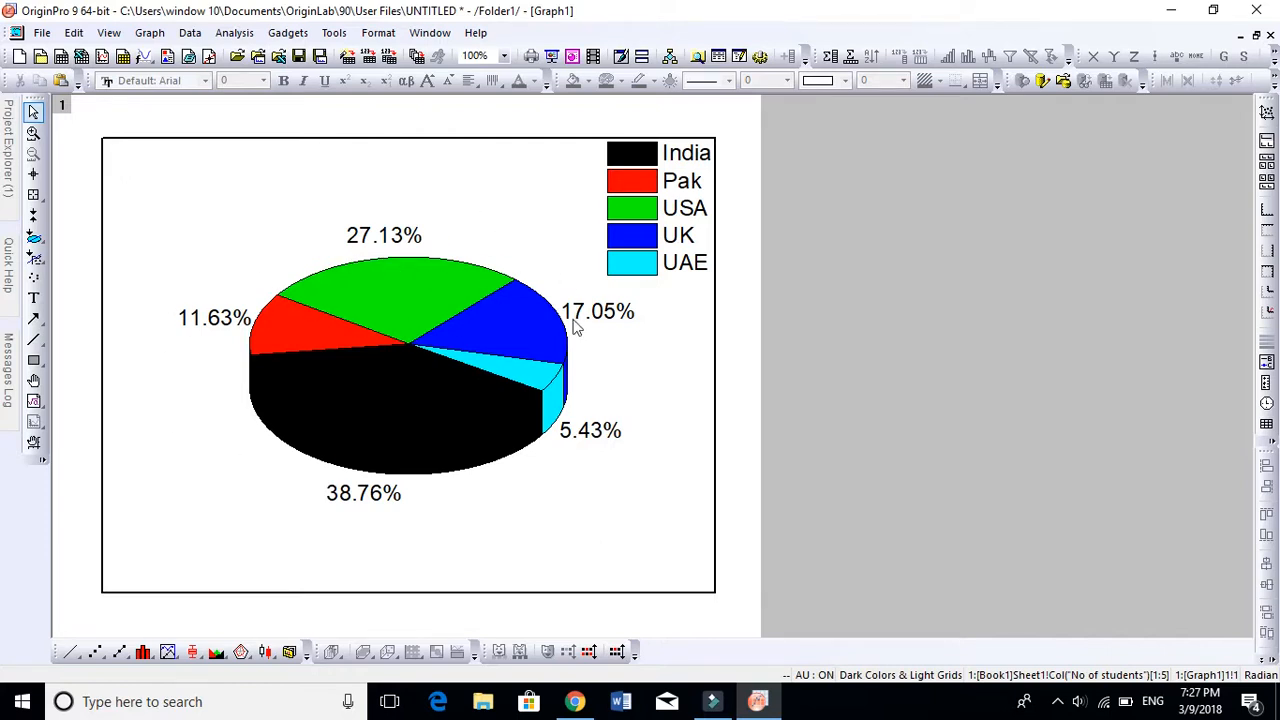
pyautogui.moveTo(448, 380)
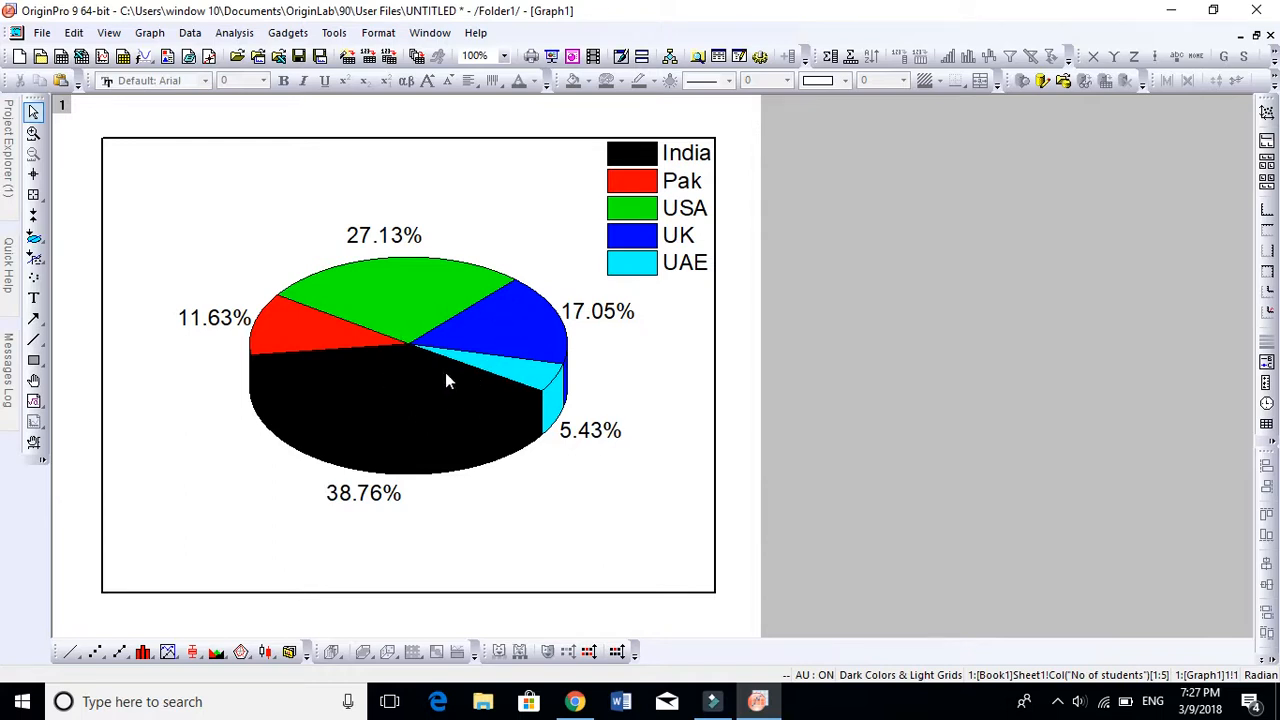
pyautogui.moveTo(464, 292)
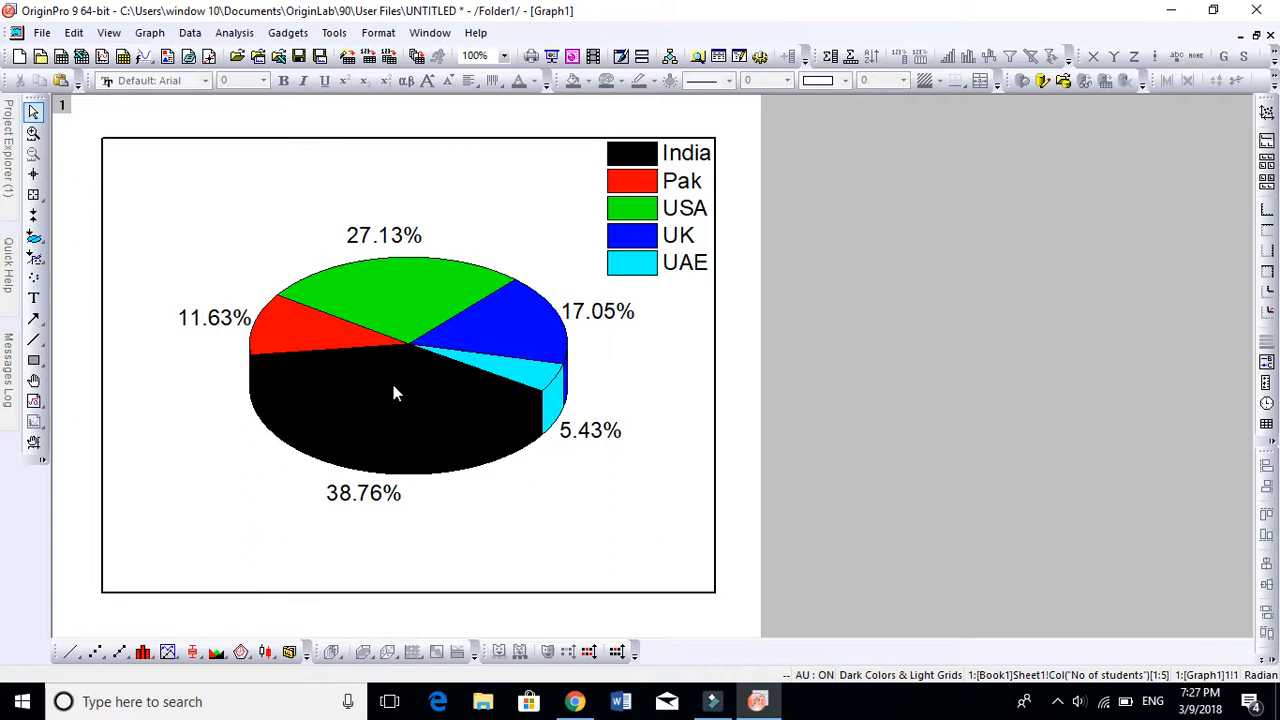
pyautogui.moveTo(284, 280)
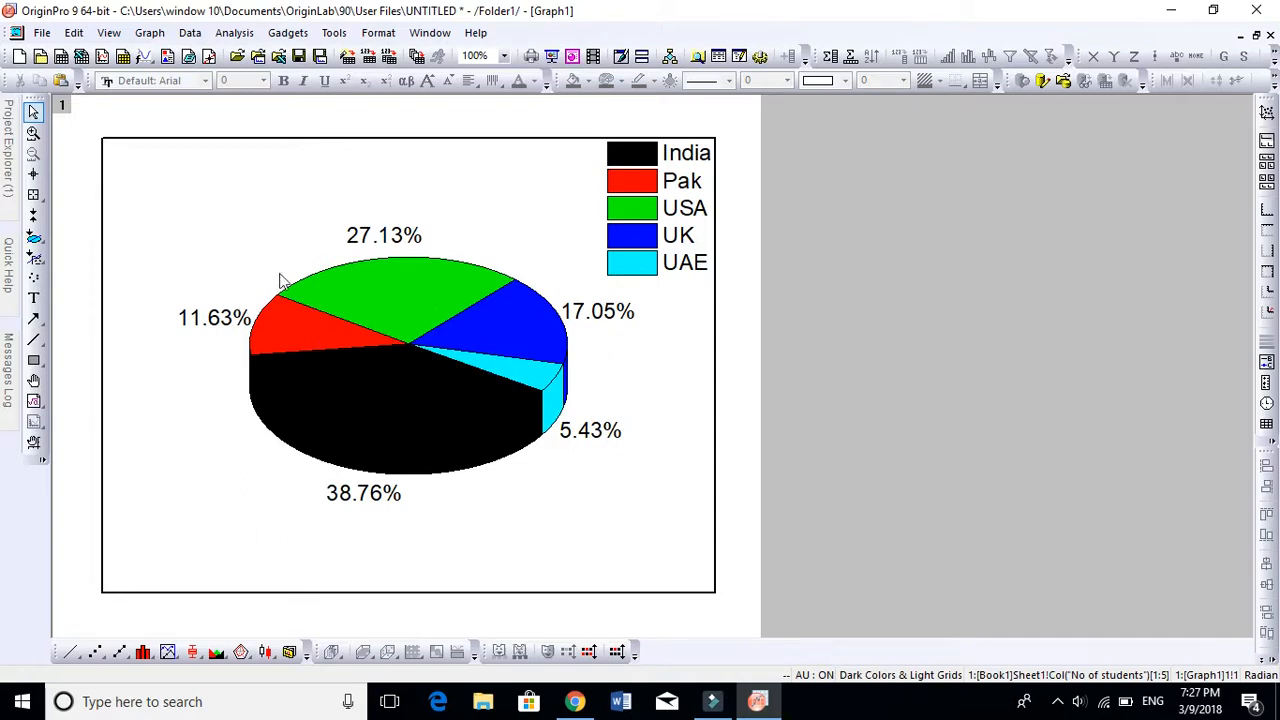
pyautogui.moveTo(332, 448)
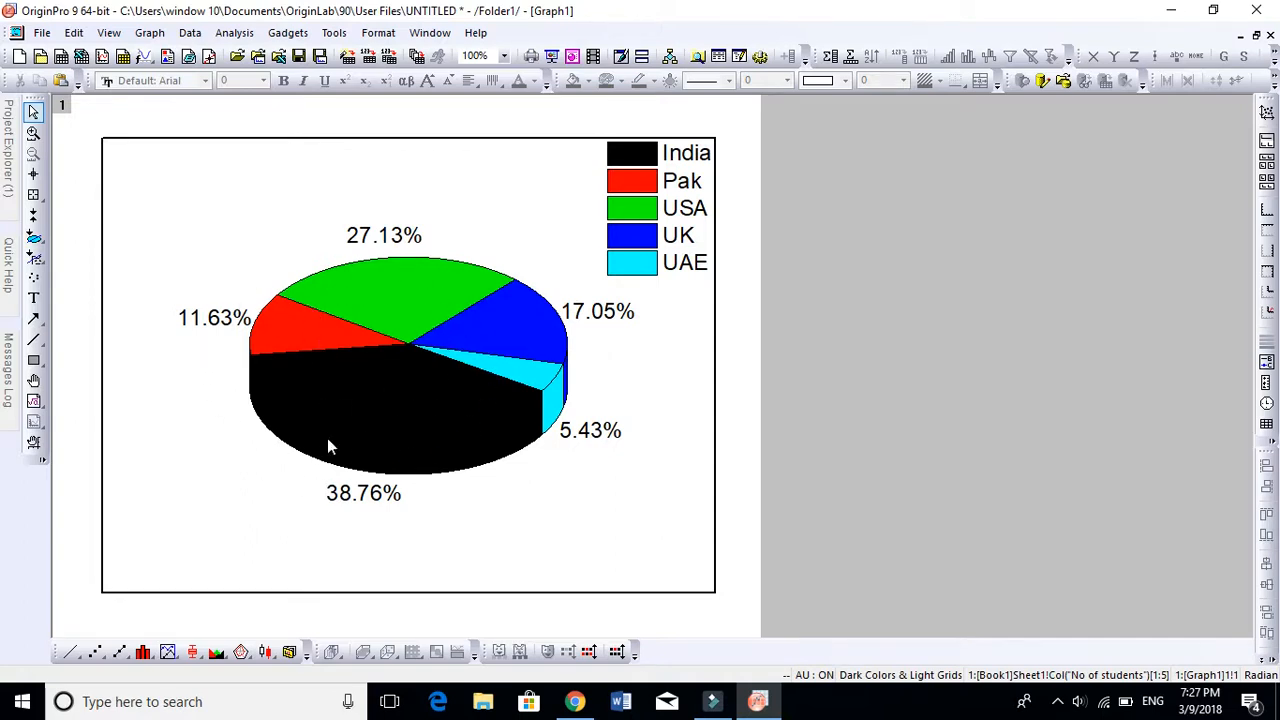
pyautogui.moveTo(324, 304)
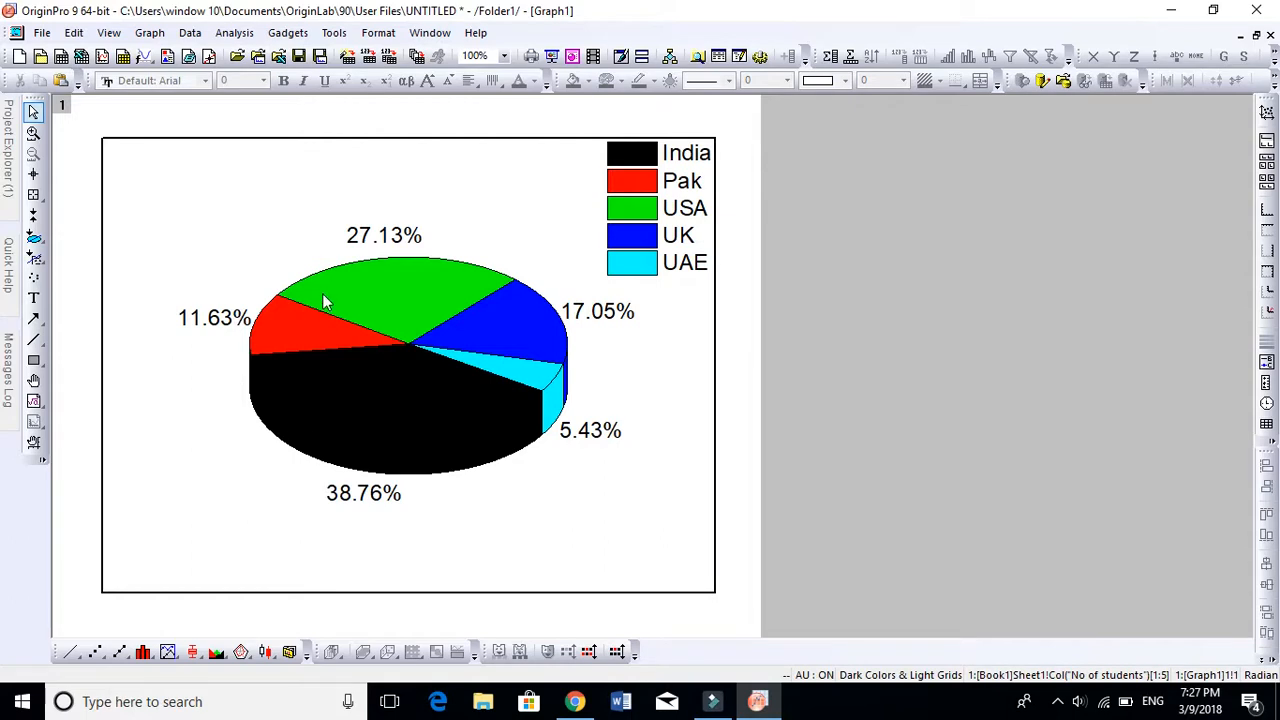
pyautogui.moveTo(510, 278)
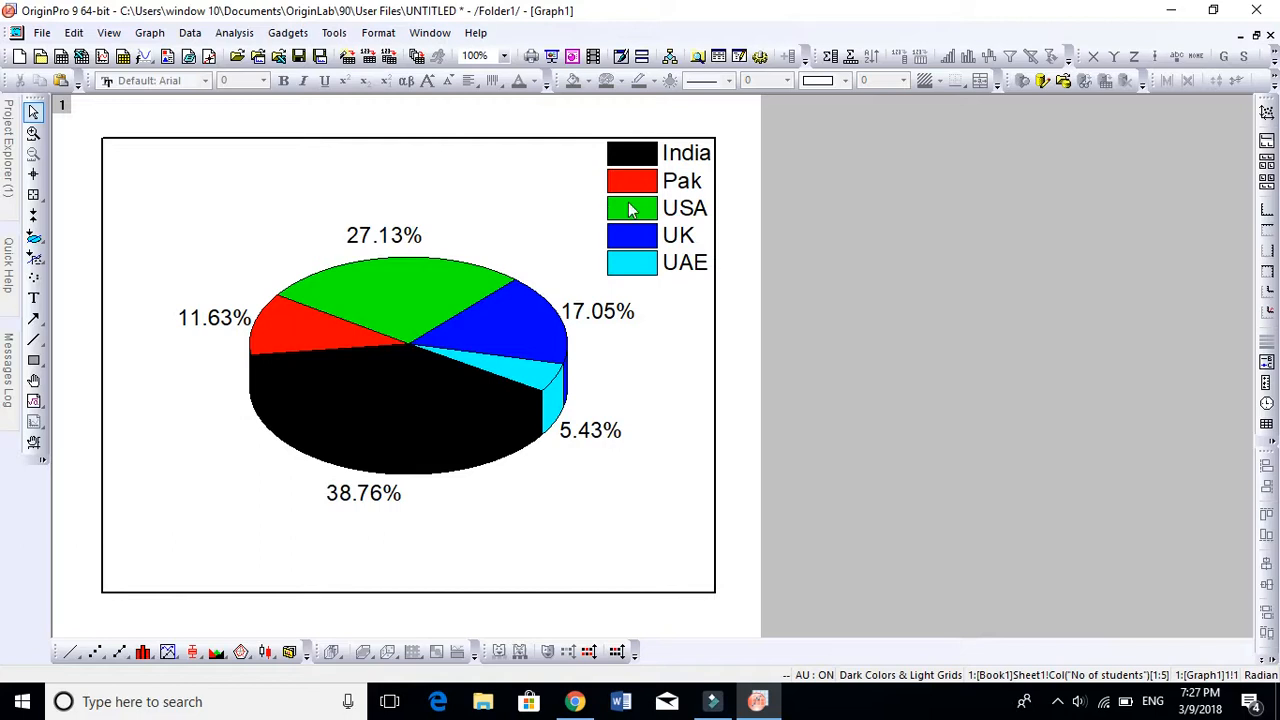
pyautogui.moveTo(480, 280)
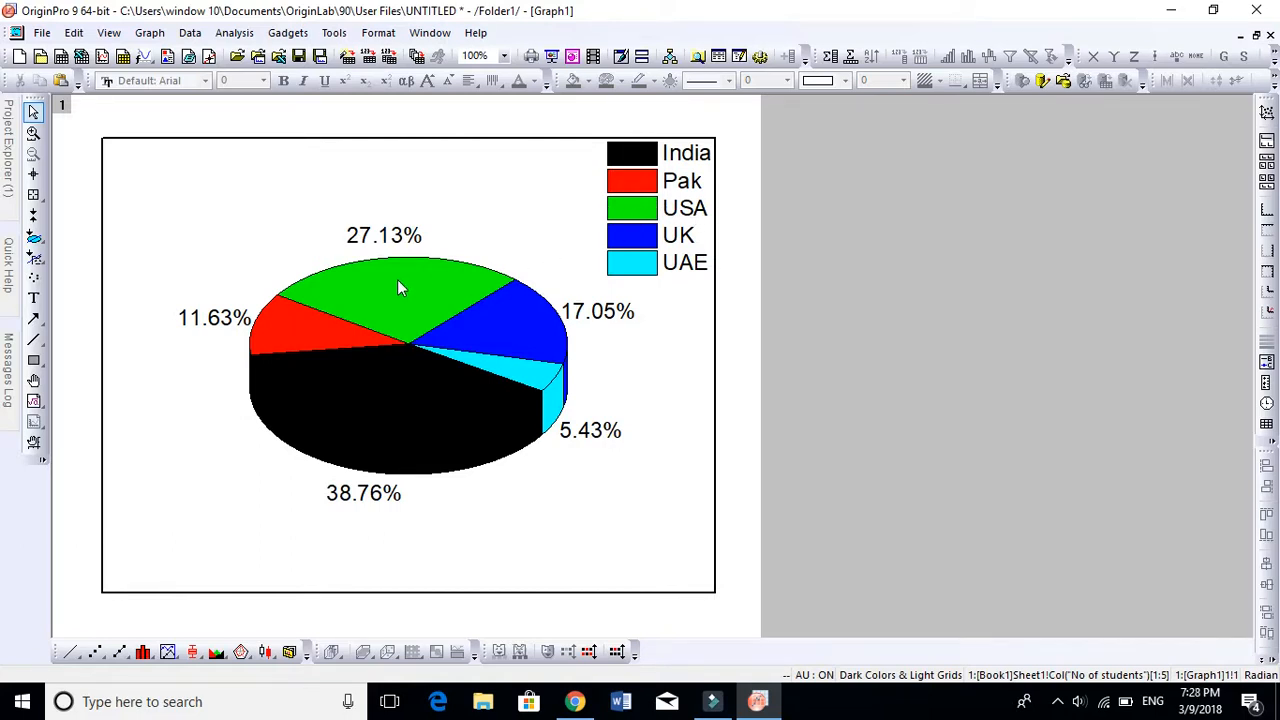
pyautogui.moveTo(424, 236)
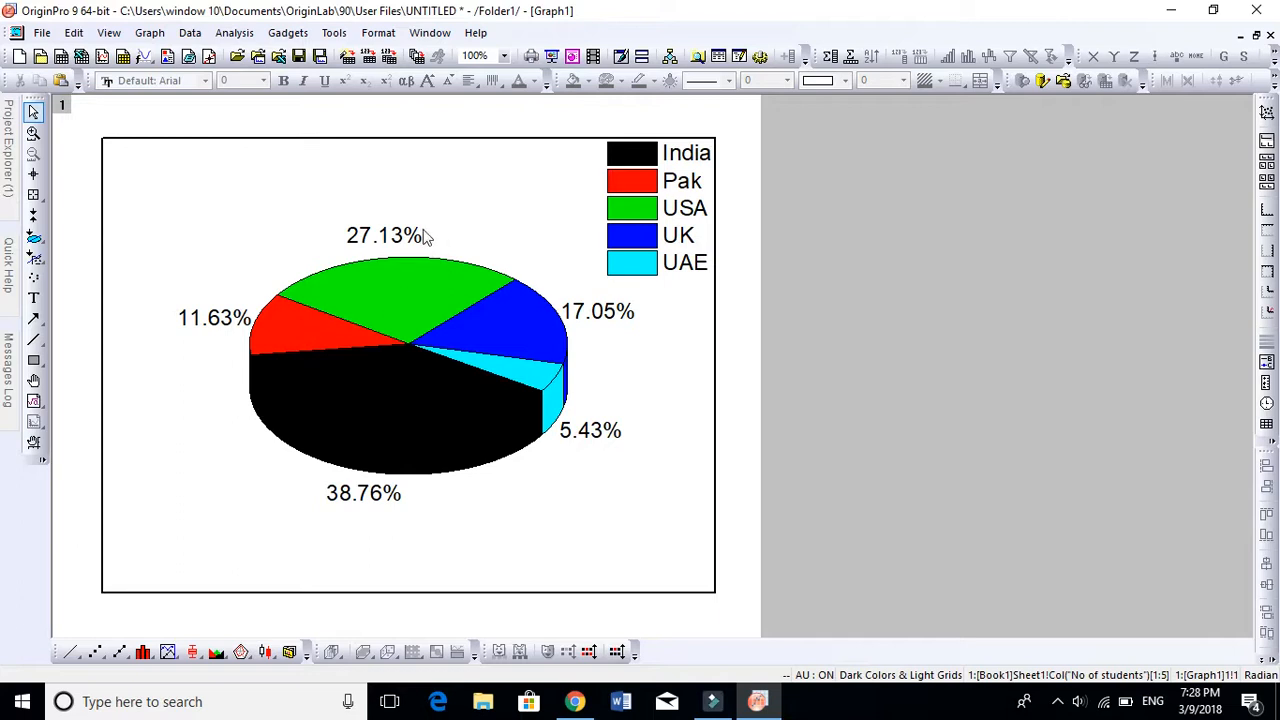
pyautogui.moveTo(416, 366)
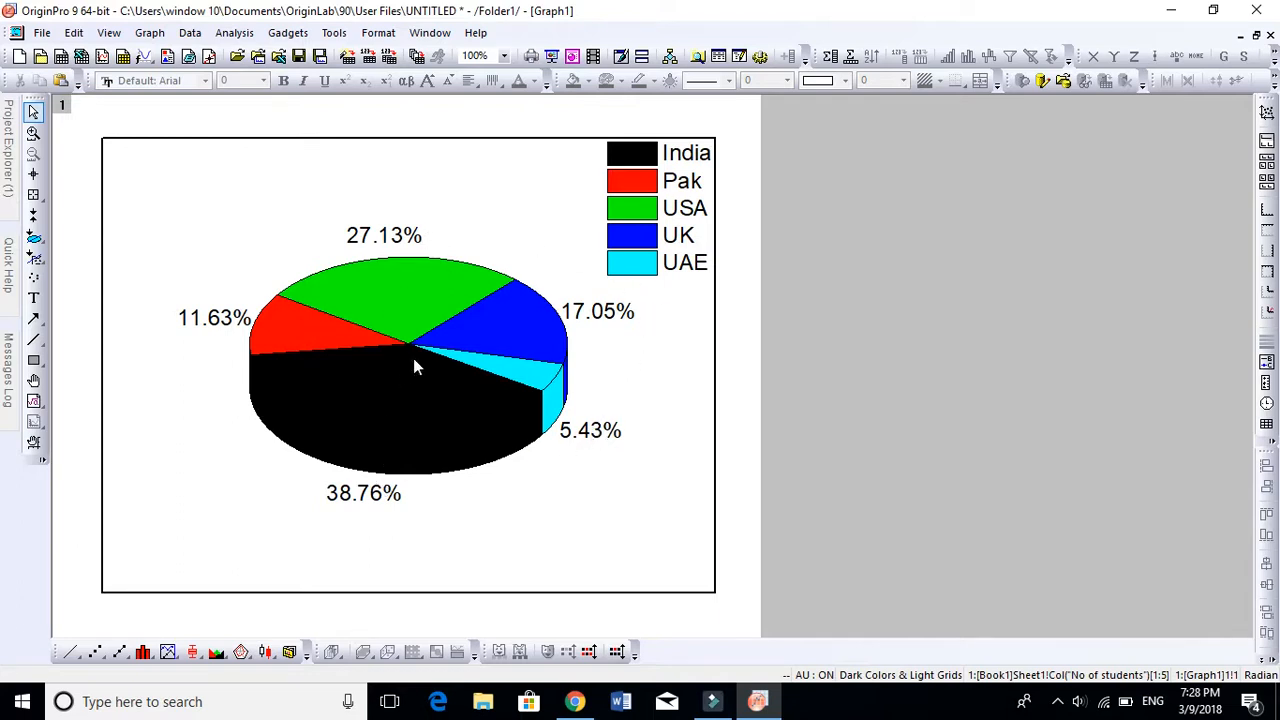
pyautogui.moveTo(624, 412)
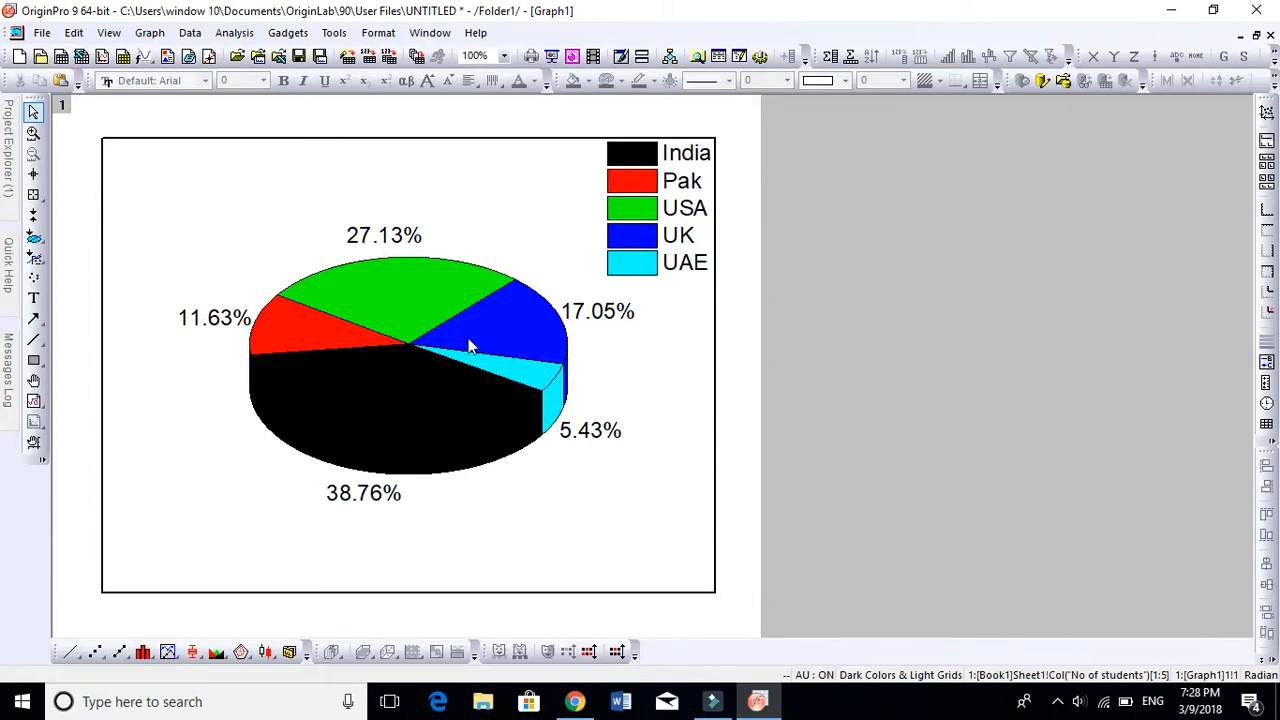
# Bring up the Plot Details properties of the new 3D colour pie chart.
pyautogui.click(470, 344)
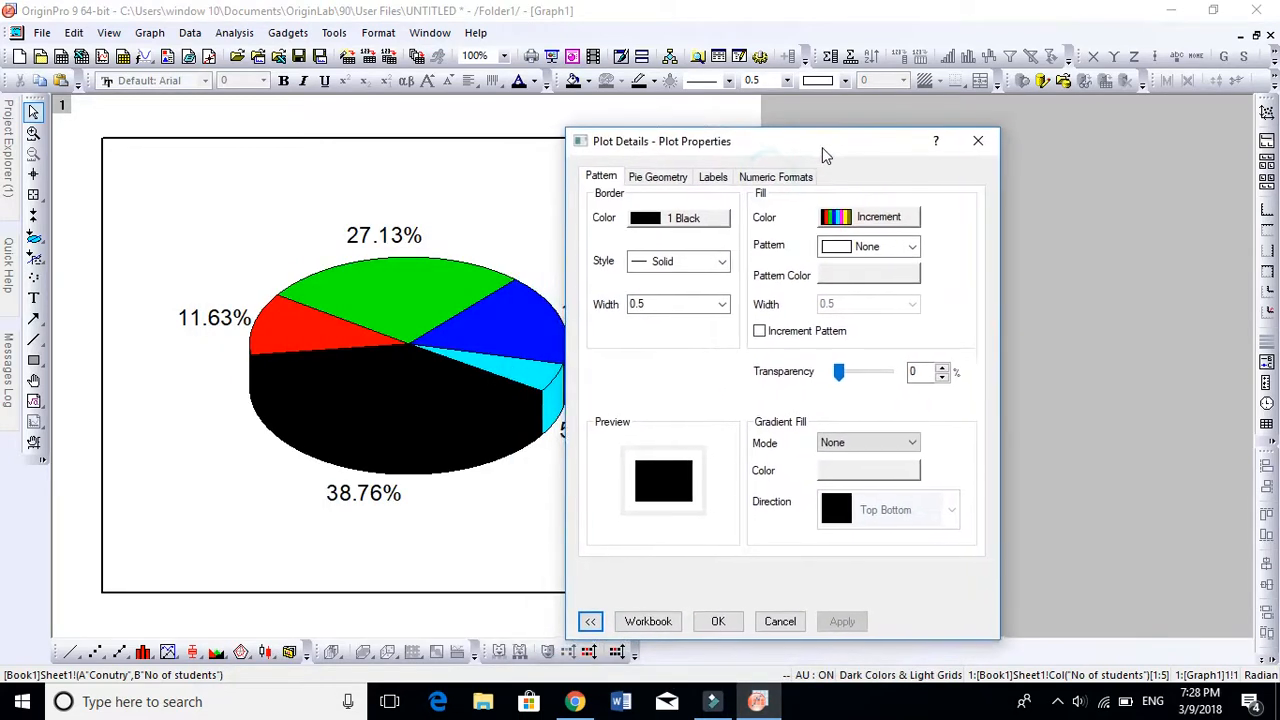
# Try a medium hatch fill on the wedges, then set Fill Pattern back to None and apply.
pyautogui.moveTo(824, 140); pyautogui.dragTo(896, 112)
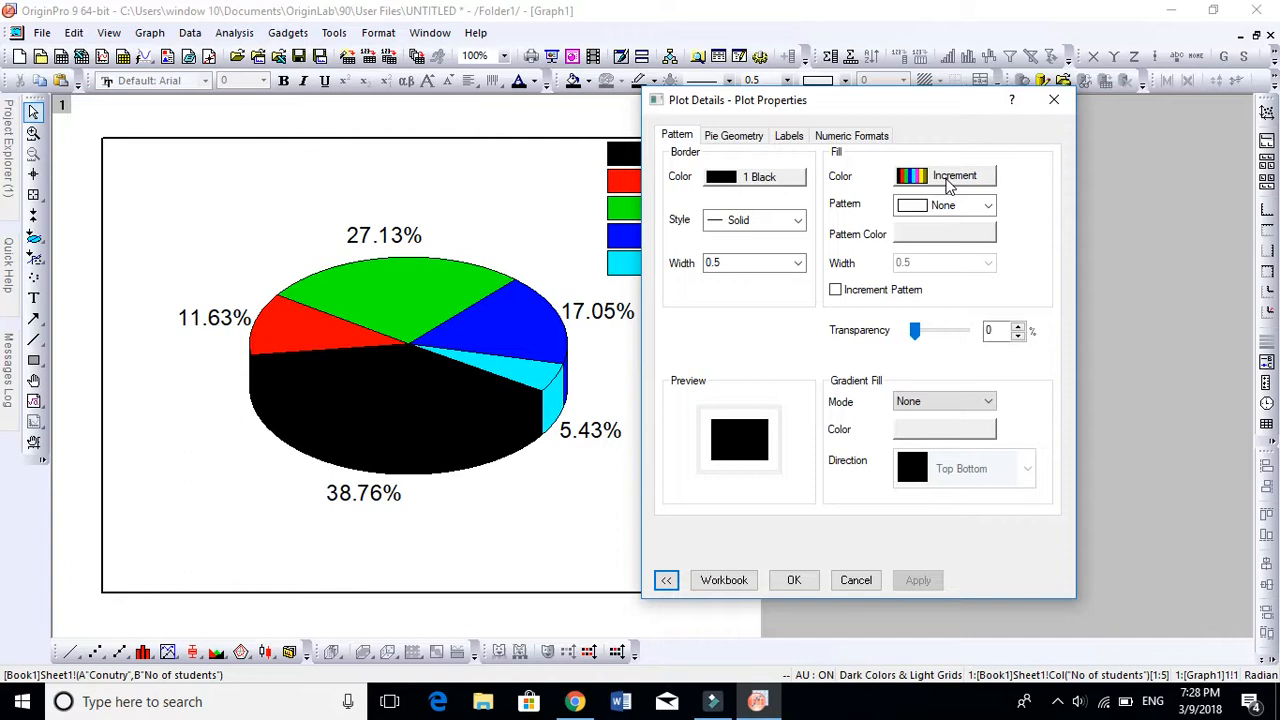
pyautogui.click(988, 204)
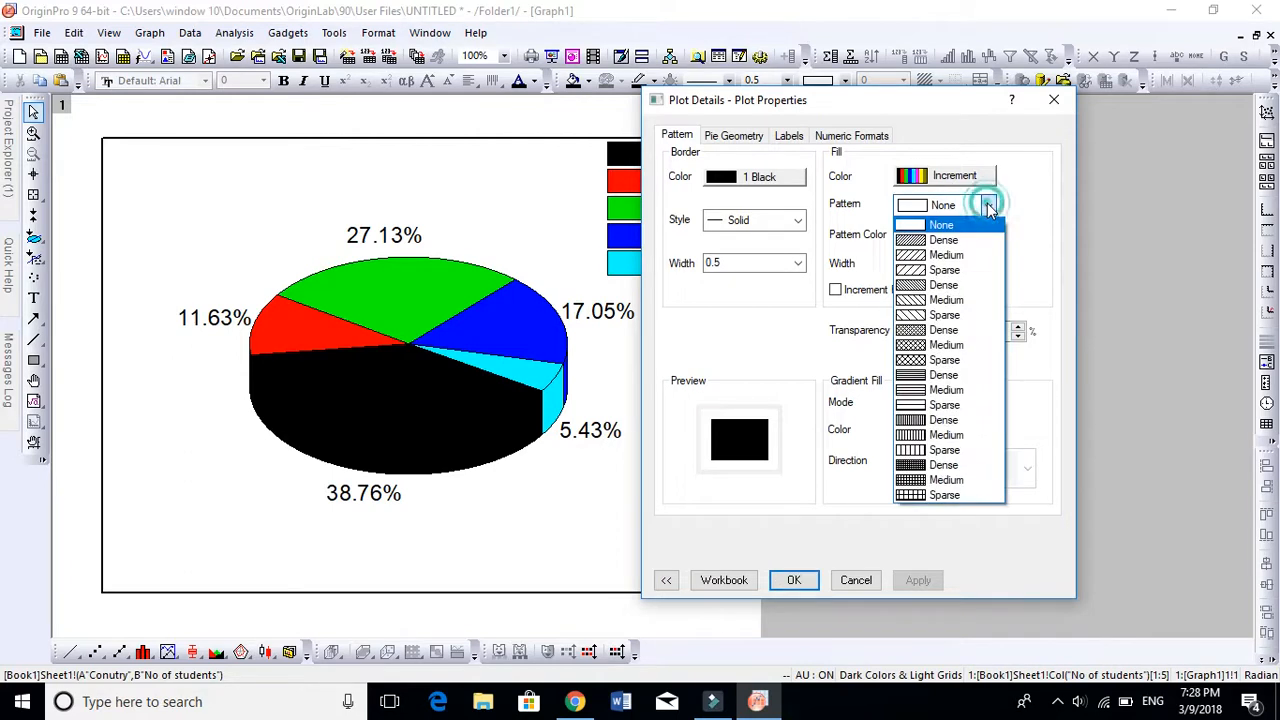
pyautogui.click(944, 254)
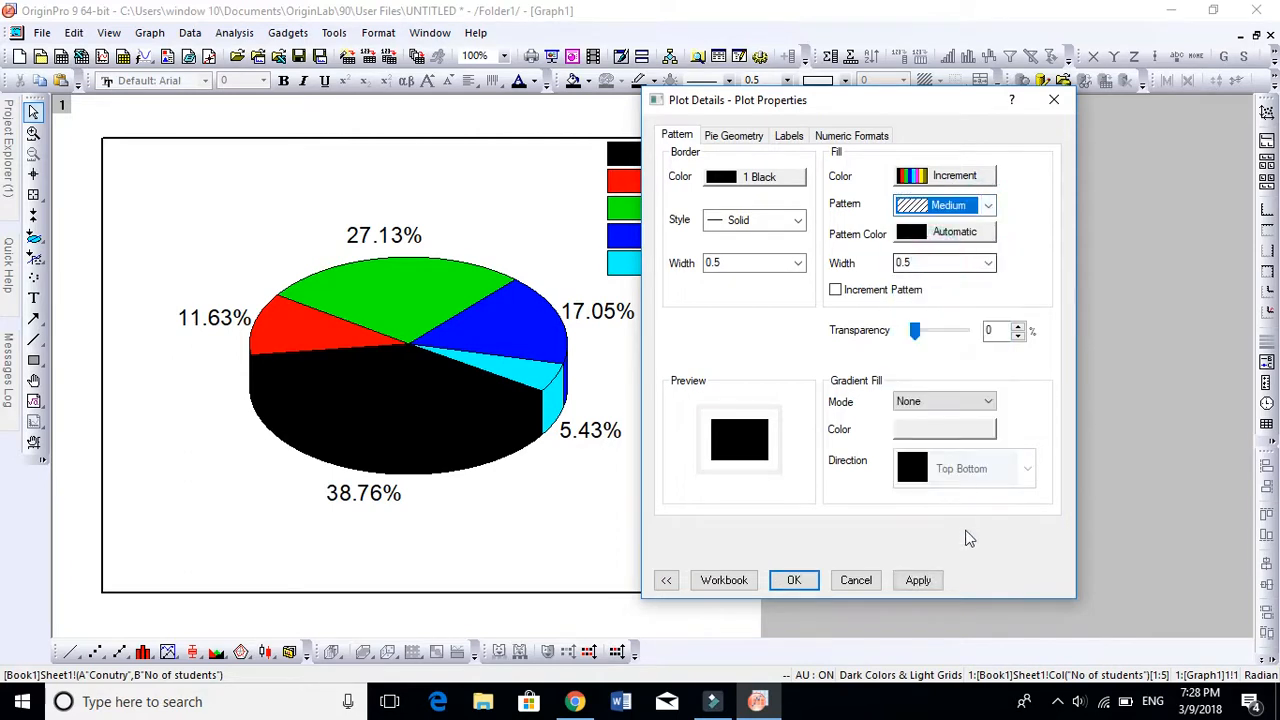
pyautogui.click(916, 580)
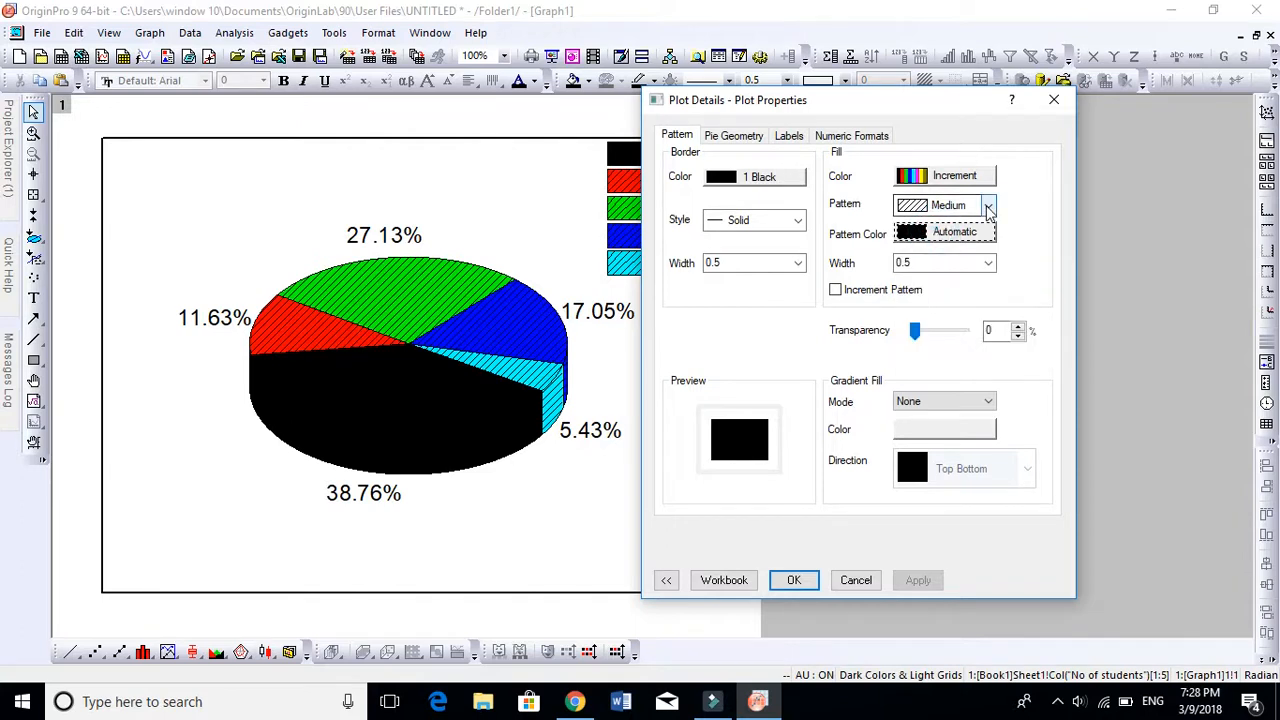
pyautogui.click(988, 204)
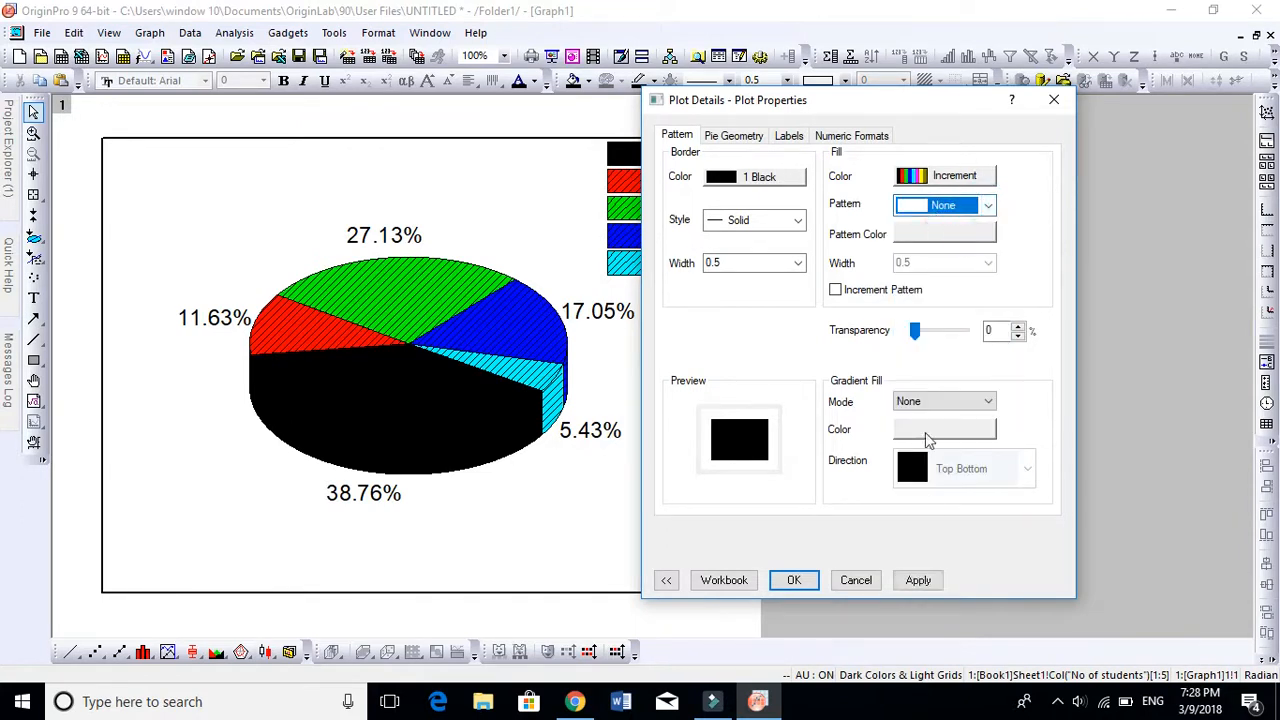
pyautogui.click(916, 580)
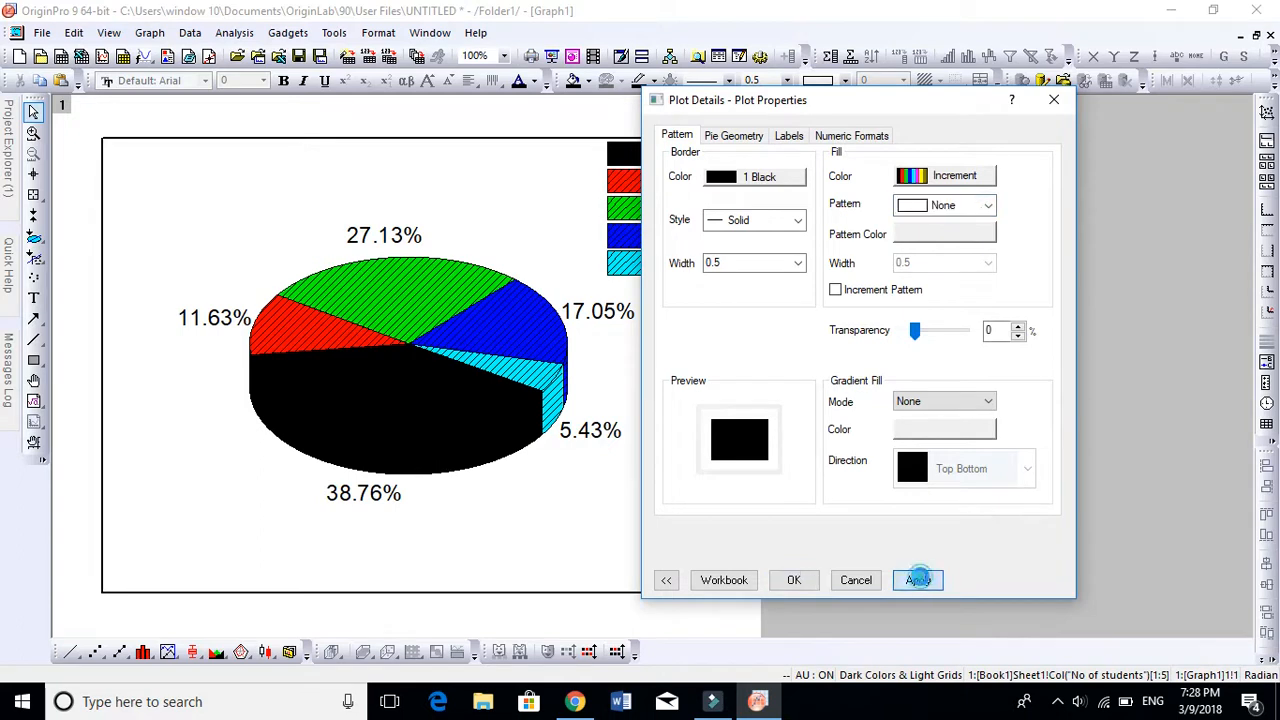
pyautogui.click(916, 580)
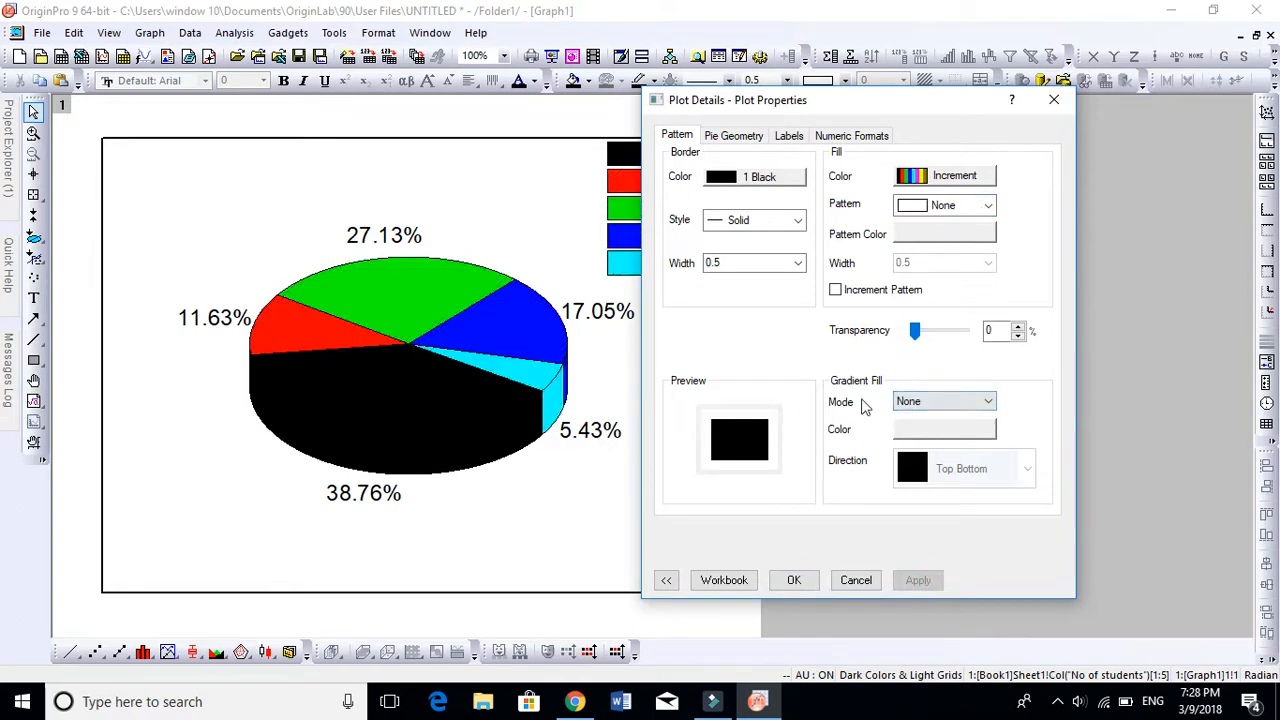
# Apply a One Color gradient fill, top to bottom, shading the largest 38.76% wedge.
pyautogui.click(944, 400)
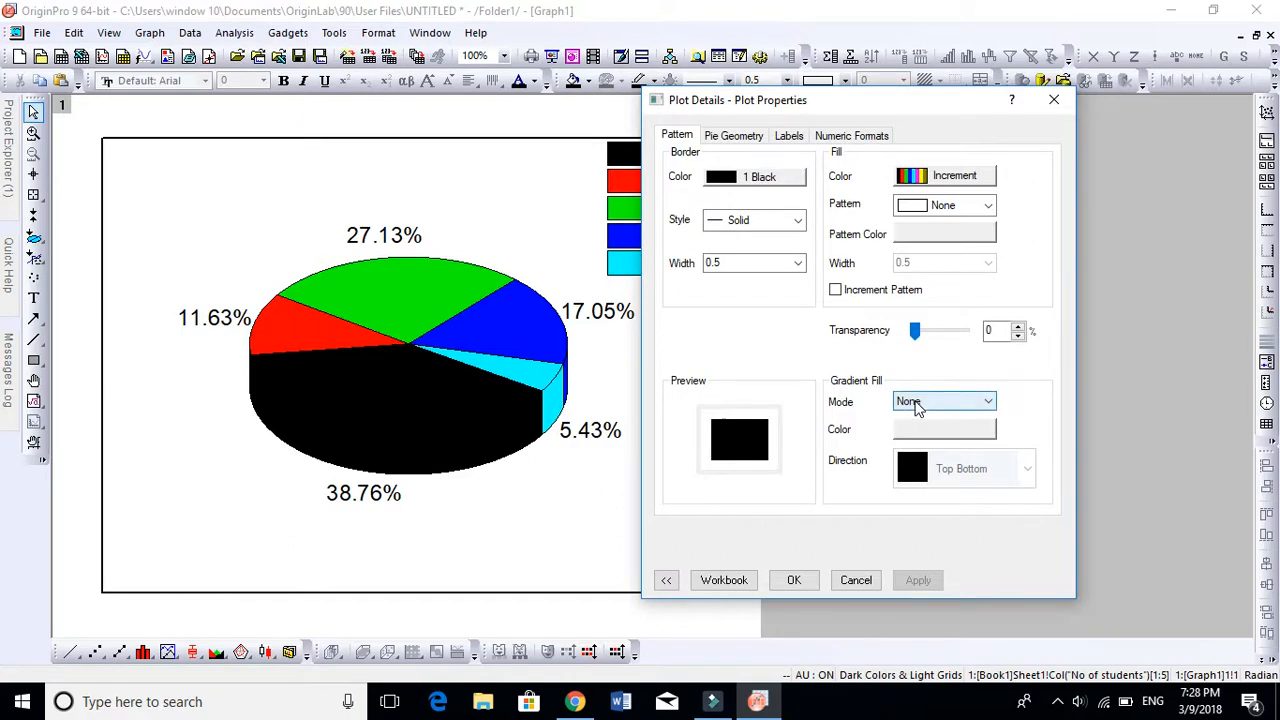
pyautogui.click(942, 400)
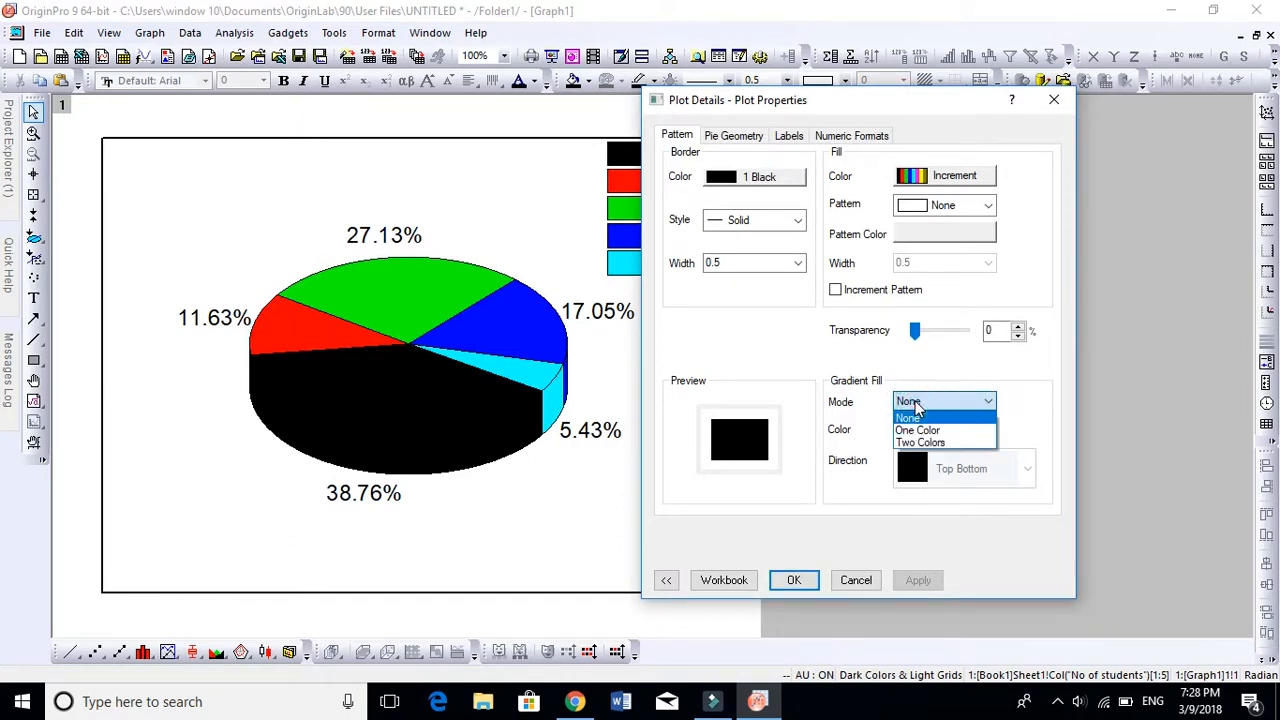
pyautogui.click(918, 430)
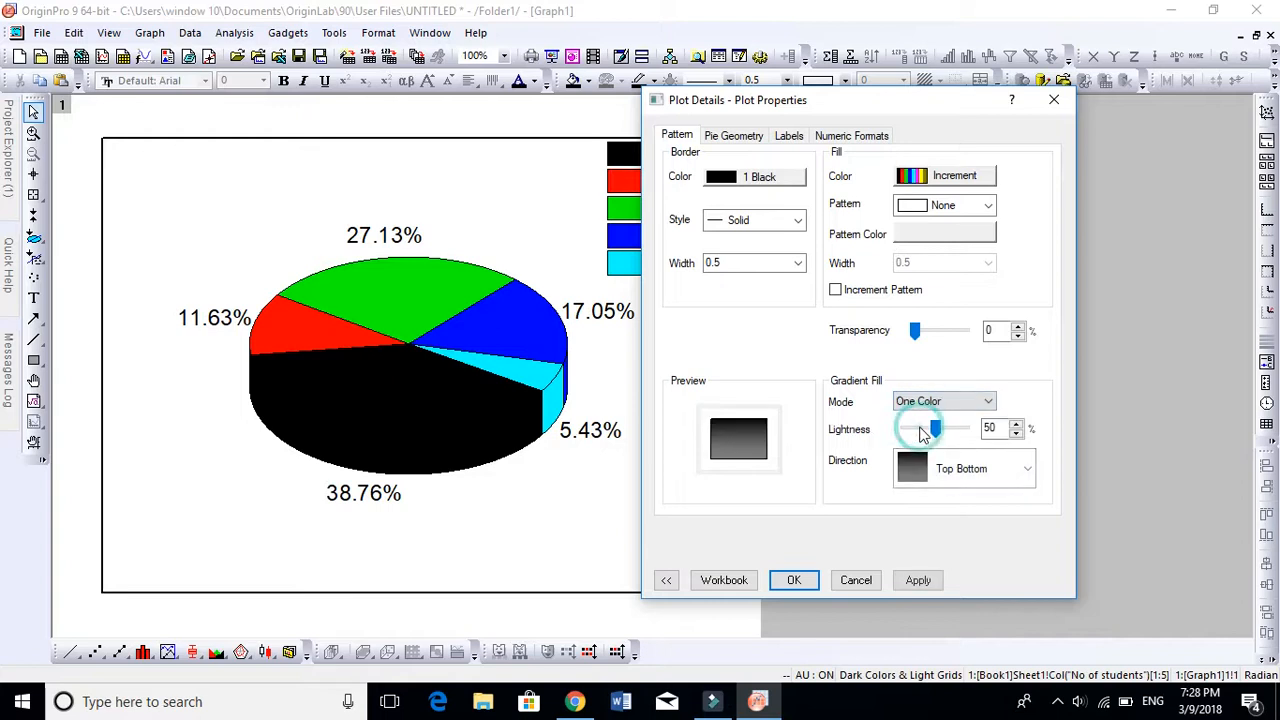
pyautogui.click(916, 580)
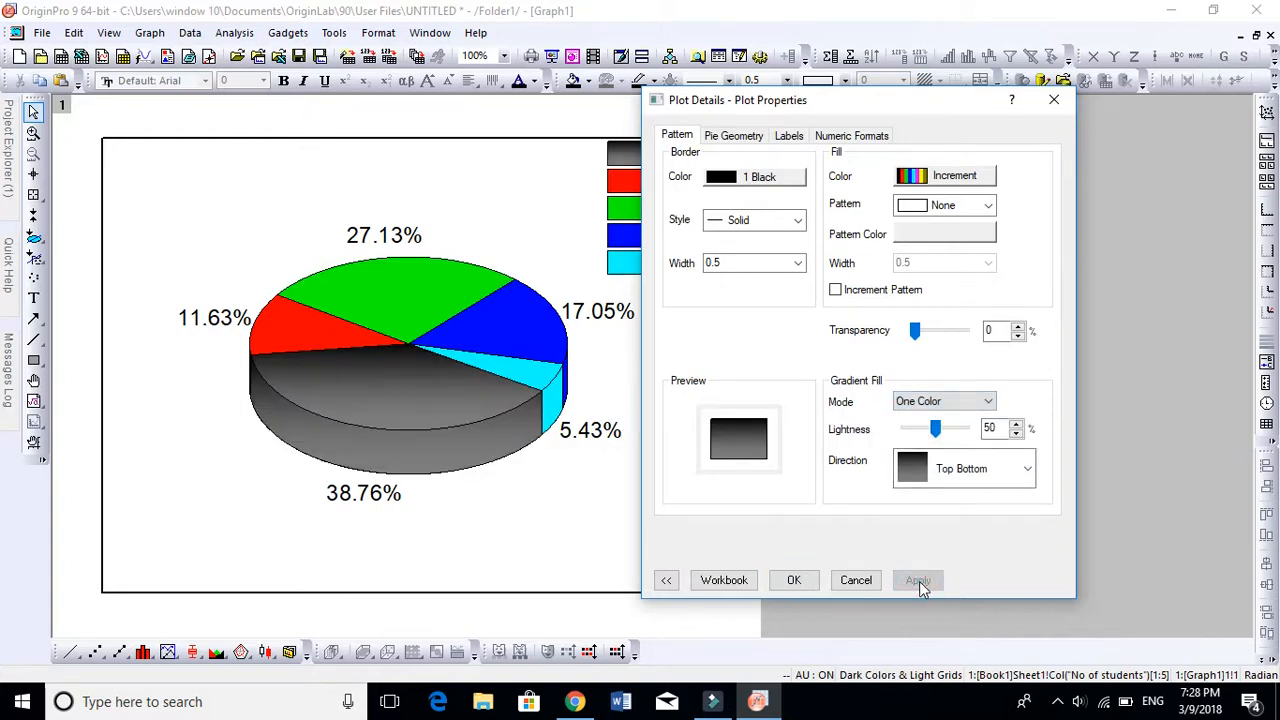
pyautogui.click(916, 580)
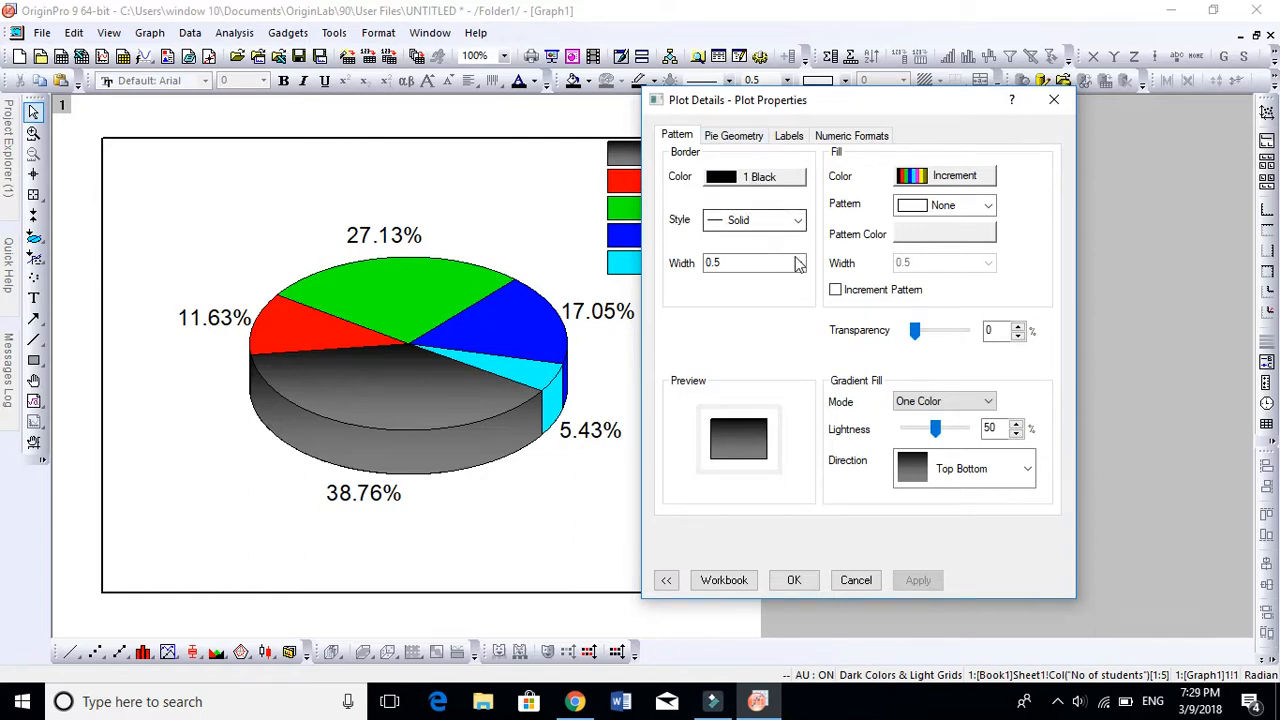
pyautogui.click(796, 262)
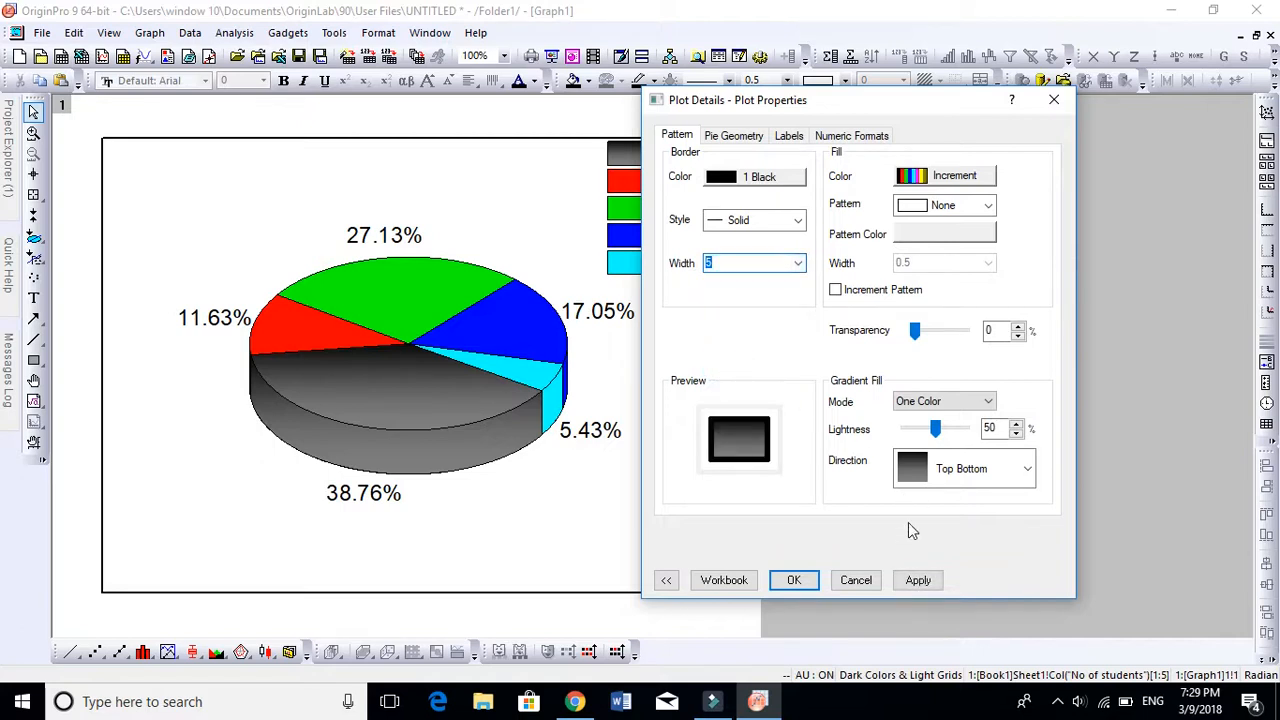
pyautogui.click(916, 580)
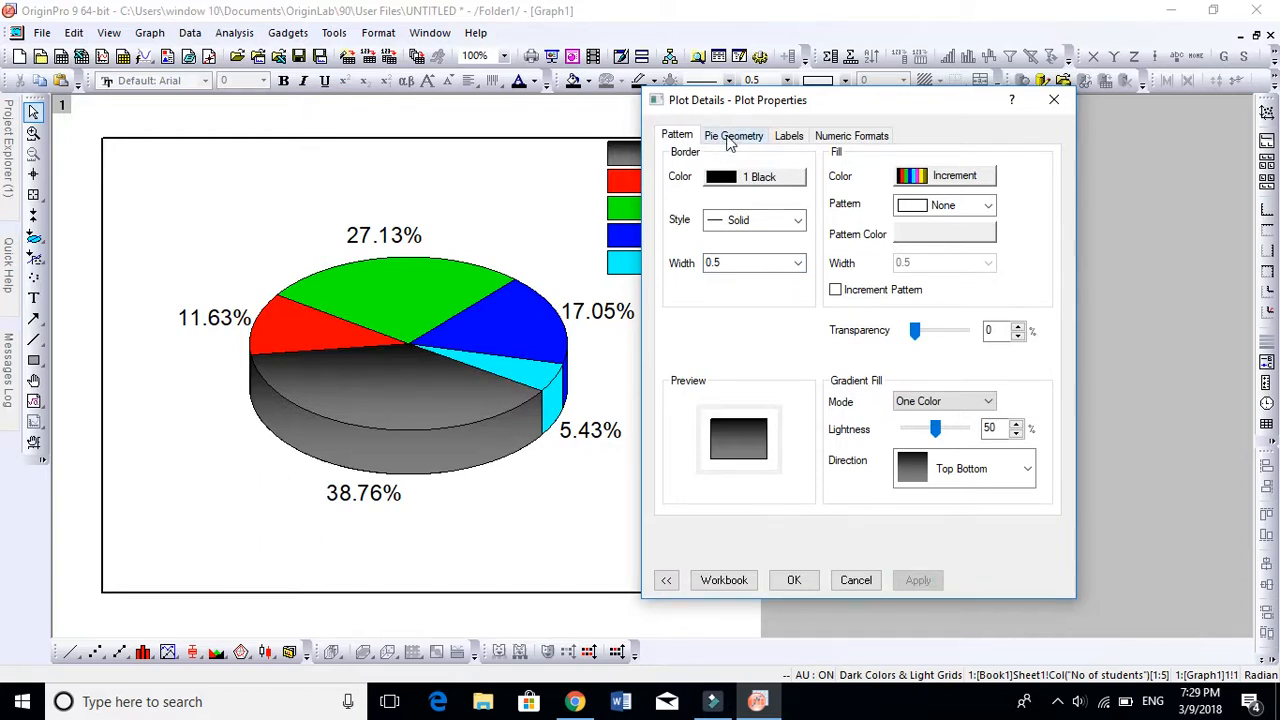
# Switch Plot Details to the Pie Geometry settings with the explodable wedge list.
pyautogui.click(732, 136)
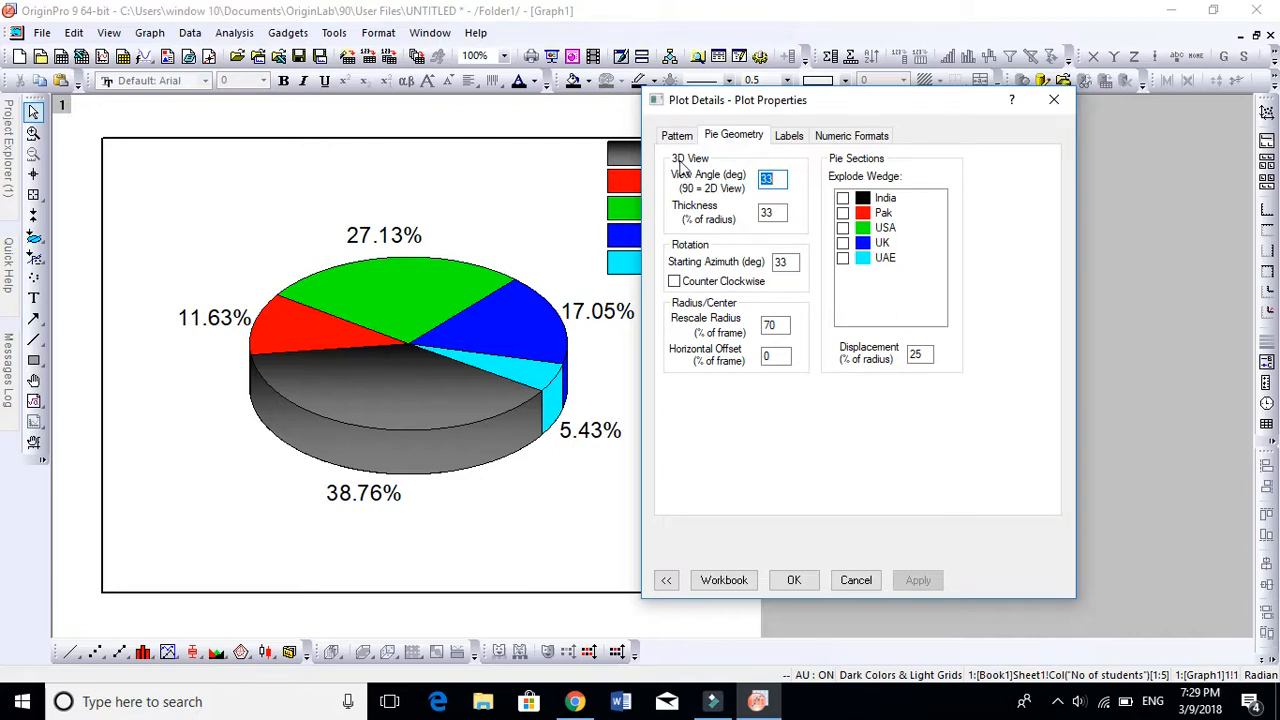
pyautogui.moveTo(720, 248)
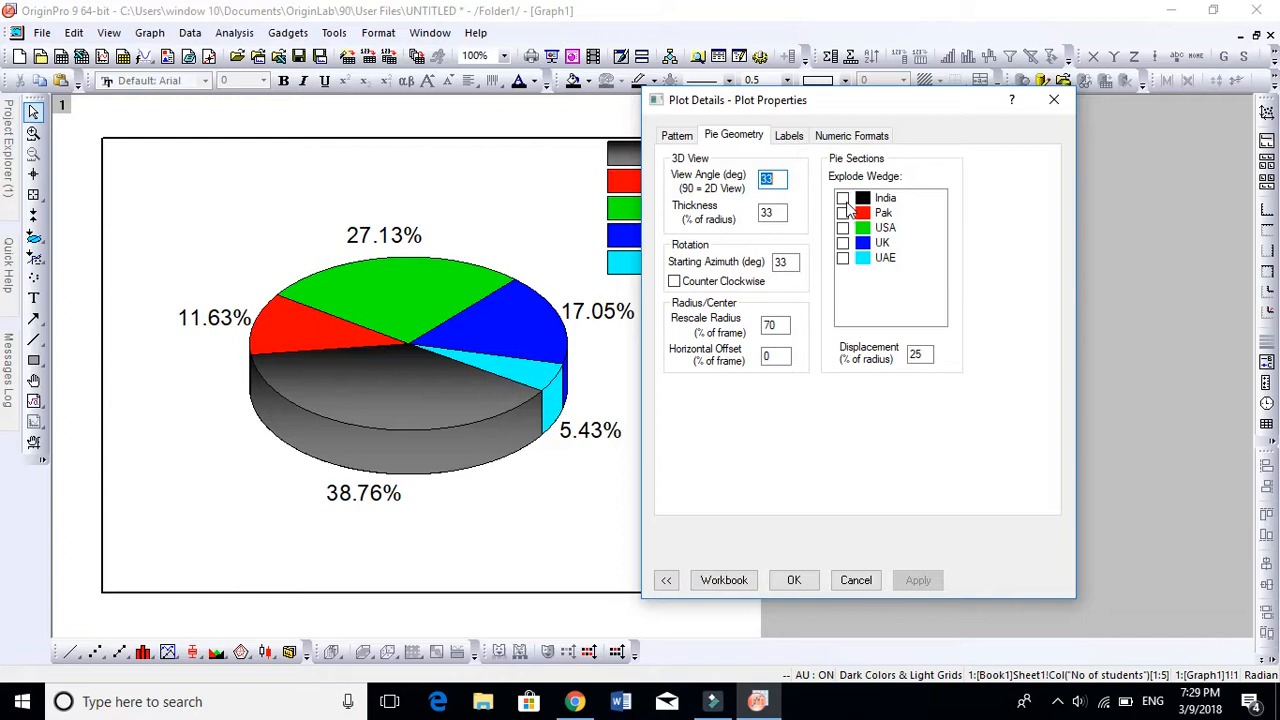
# Enable Values, Percentages and Categories labels so wedges read e.g. India 50 (38.76%).
pyautogui.click(788, 136)
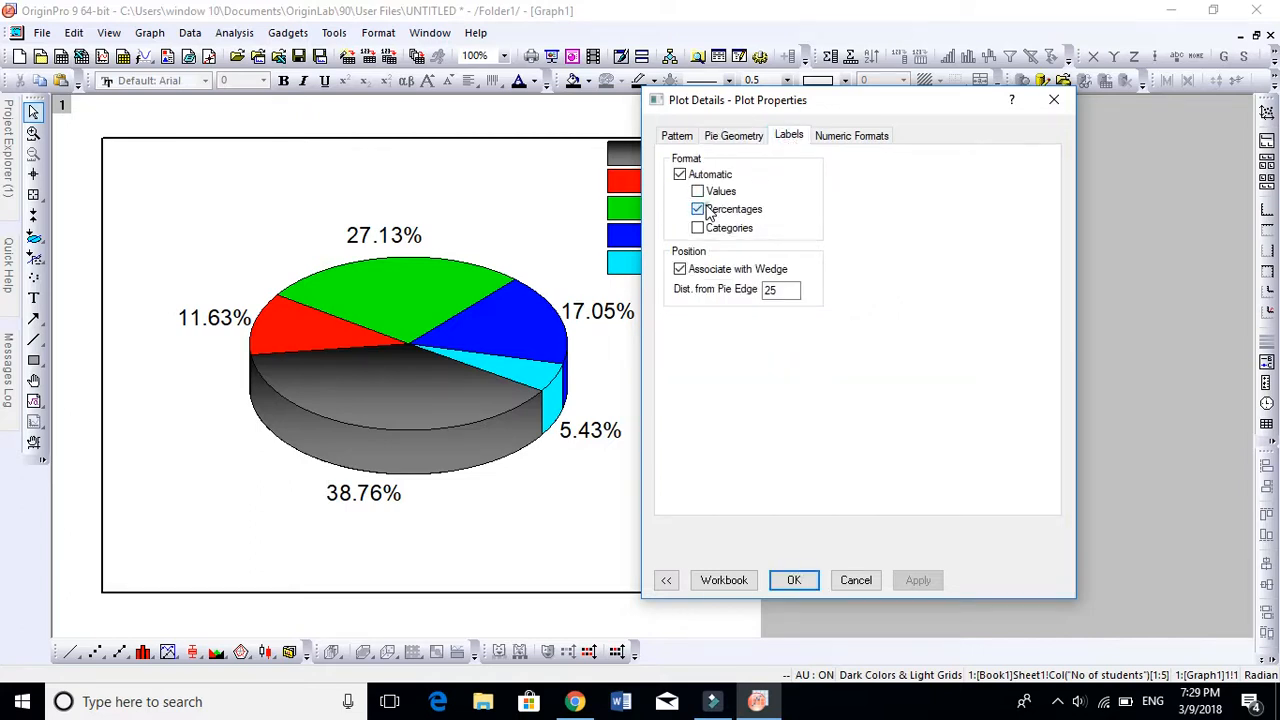
pyautogui.click(698, 208)
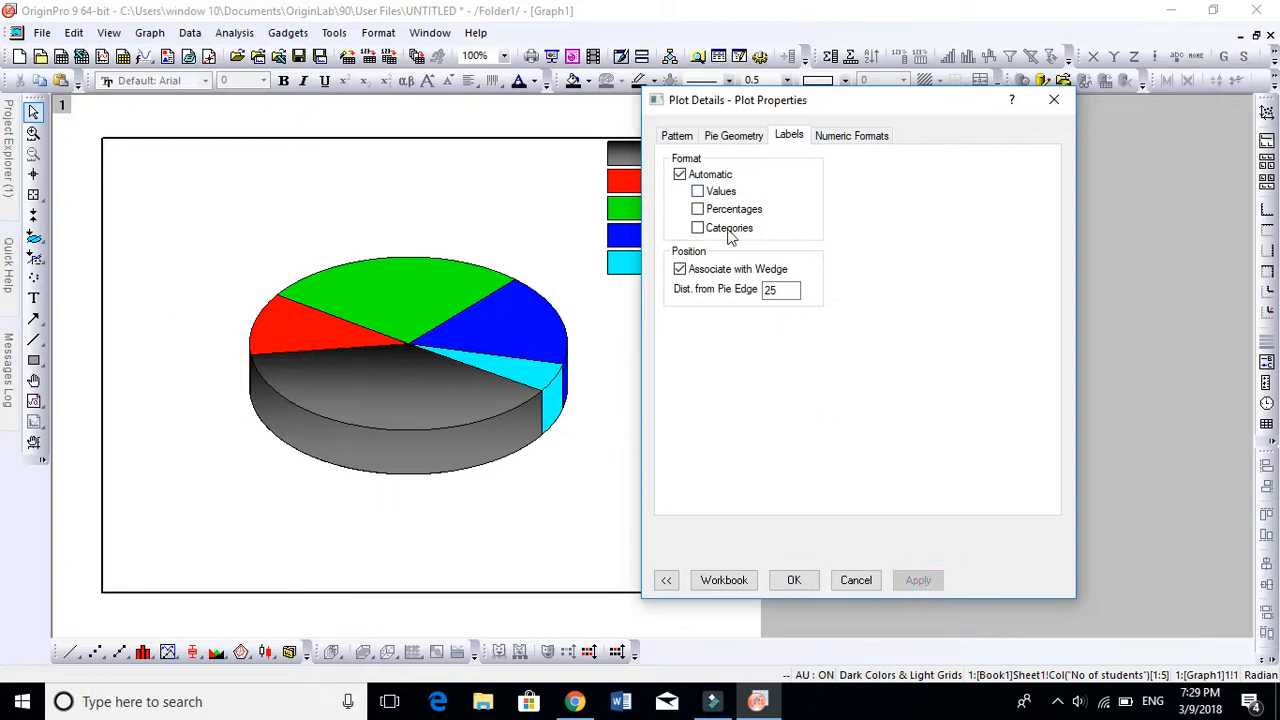
pyautogui.click(696, 192)
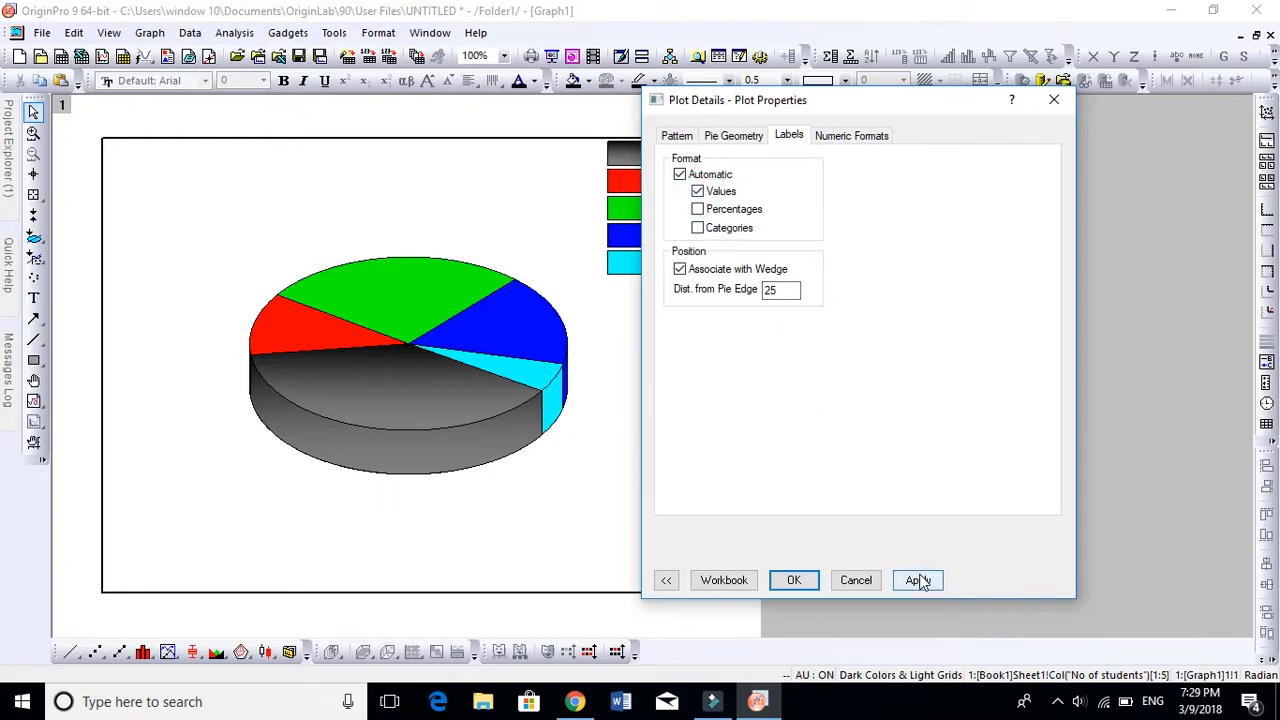
pyautogui.click(916, 580)
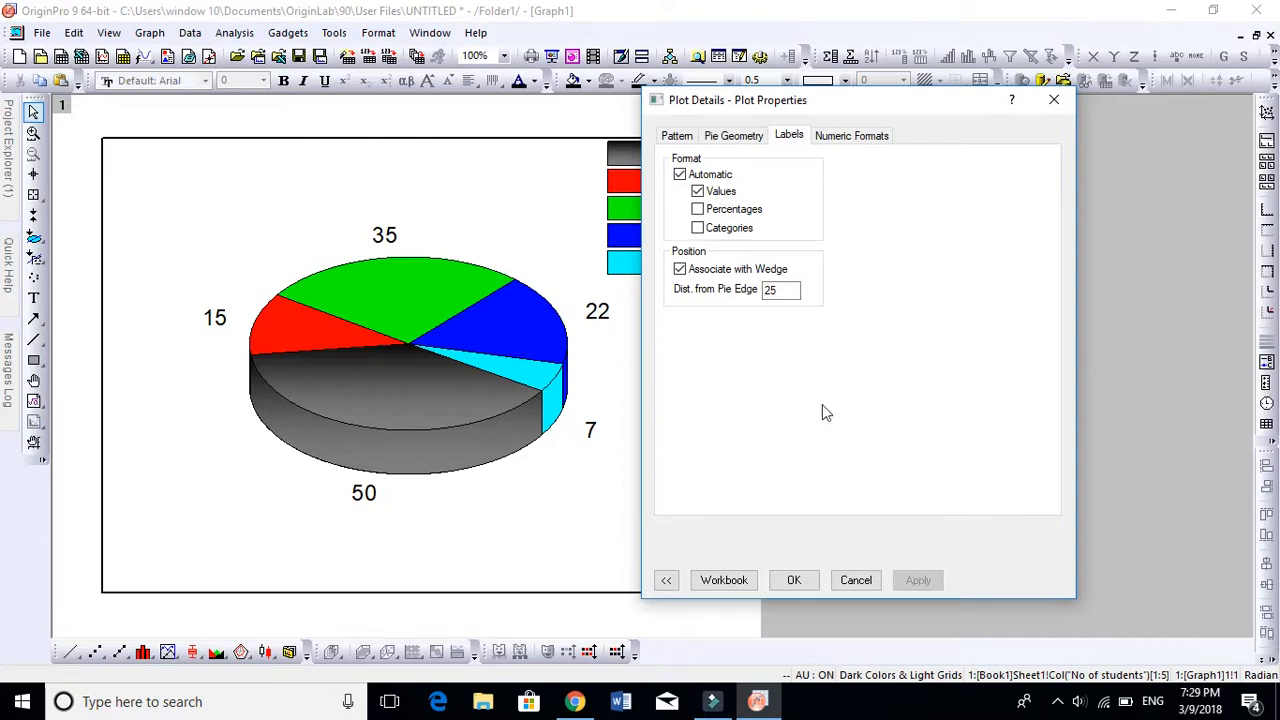
pyautogui.click(696, 208)
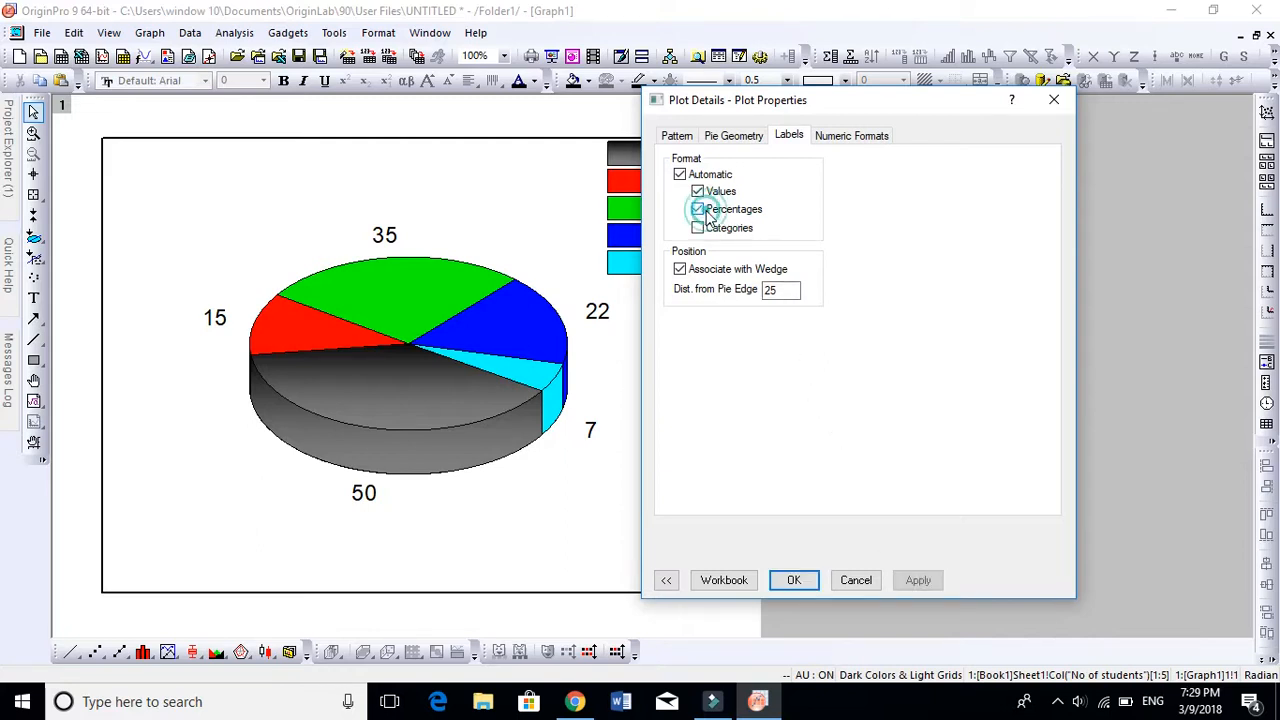
pyautogui.click(916, 580)
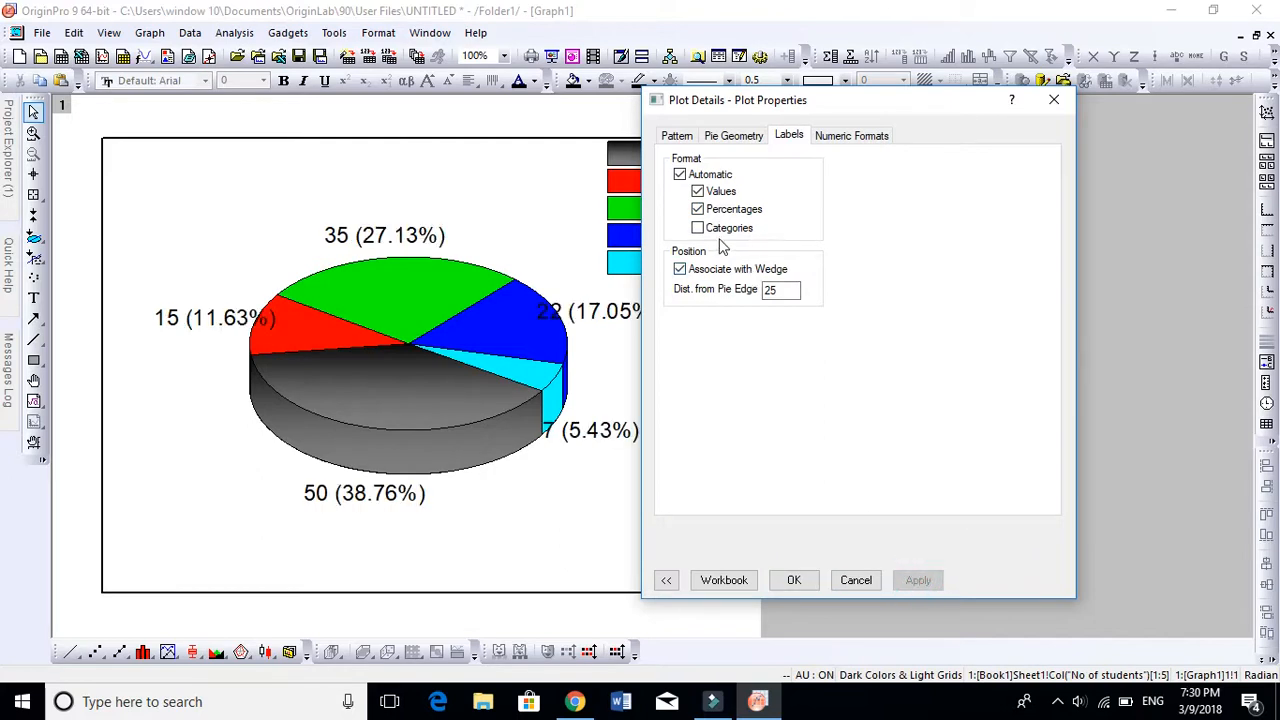
pyautogui.click(696, 228)
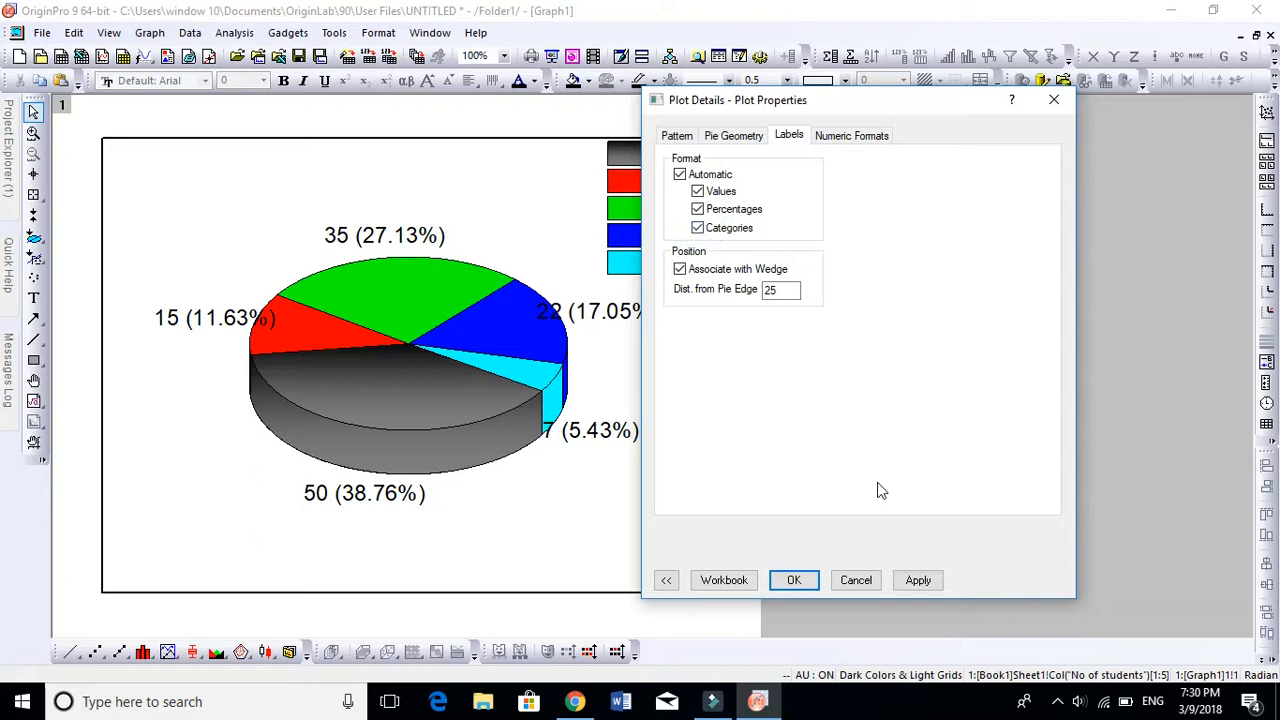
pyautogui.click(916, 580)
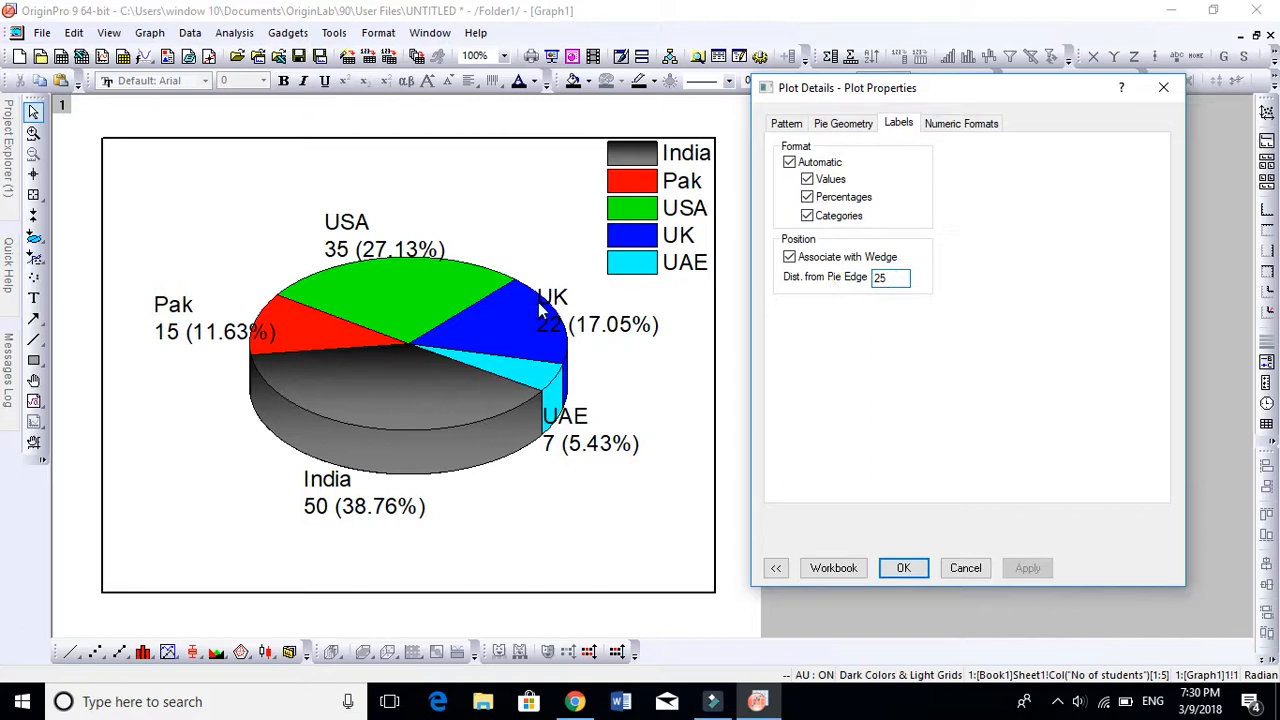
pyautogui.moveTo(876, 304)
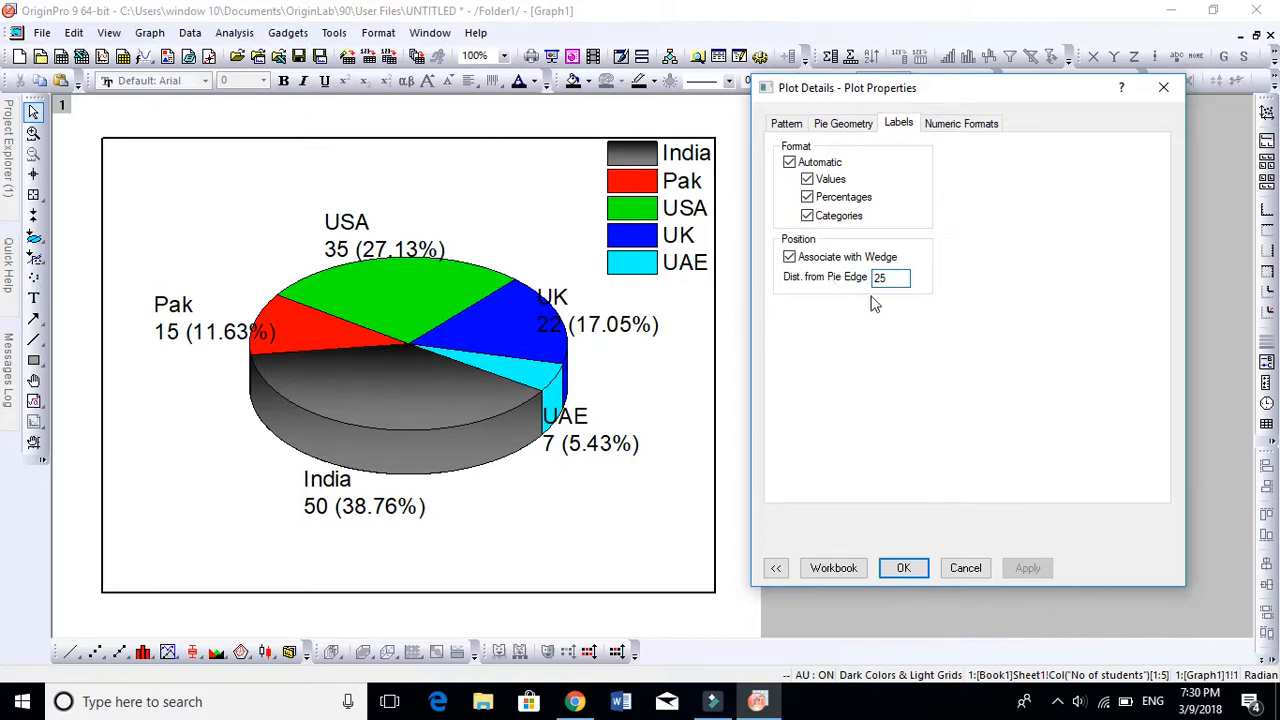
pyautogui.click(888, 276)
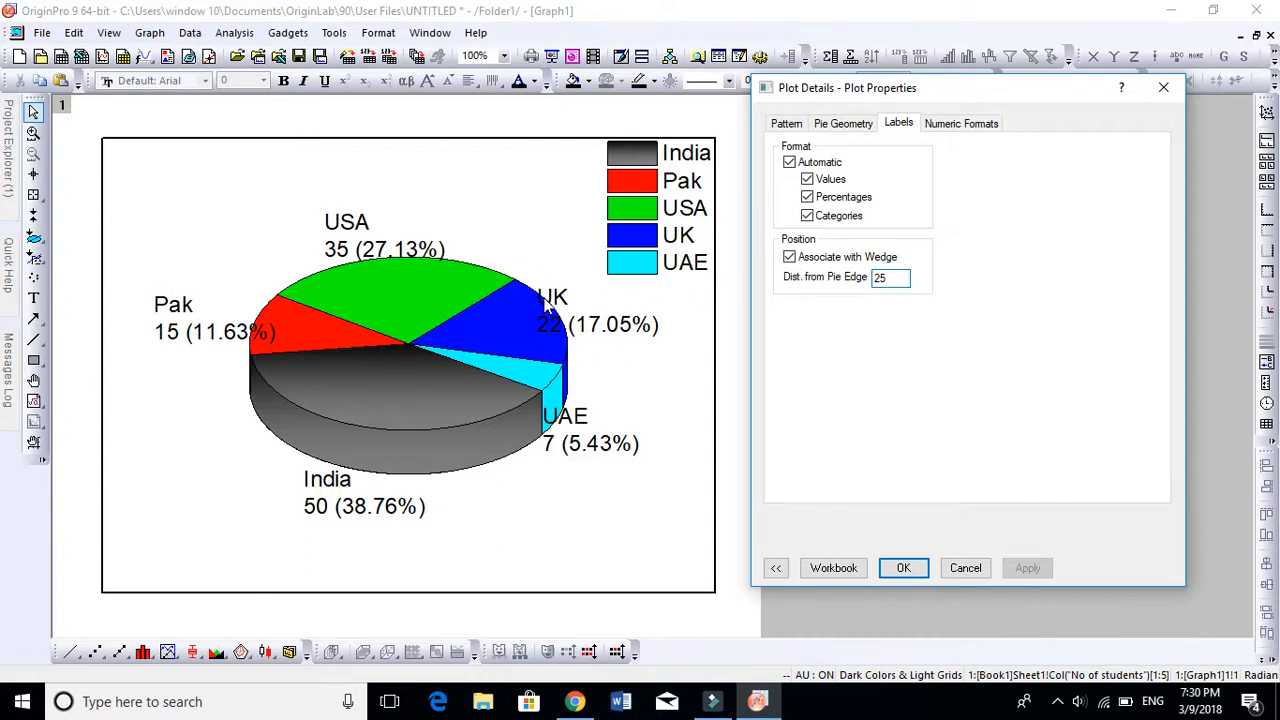
pyautogui.click(888, 276)
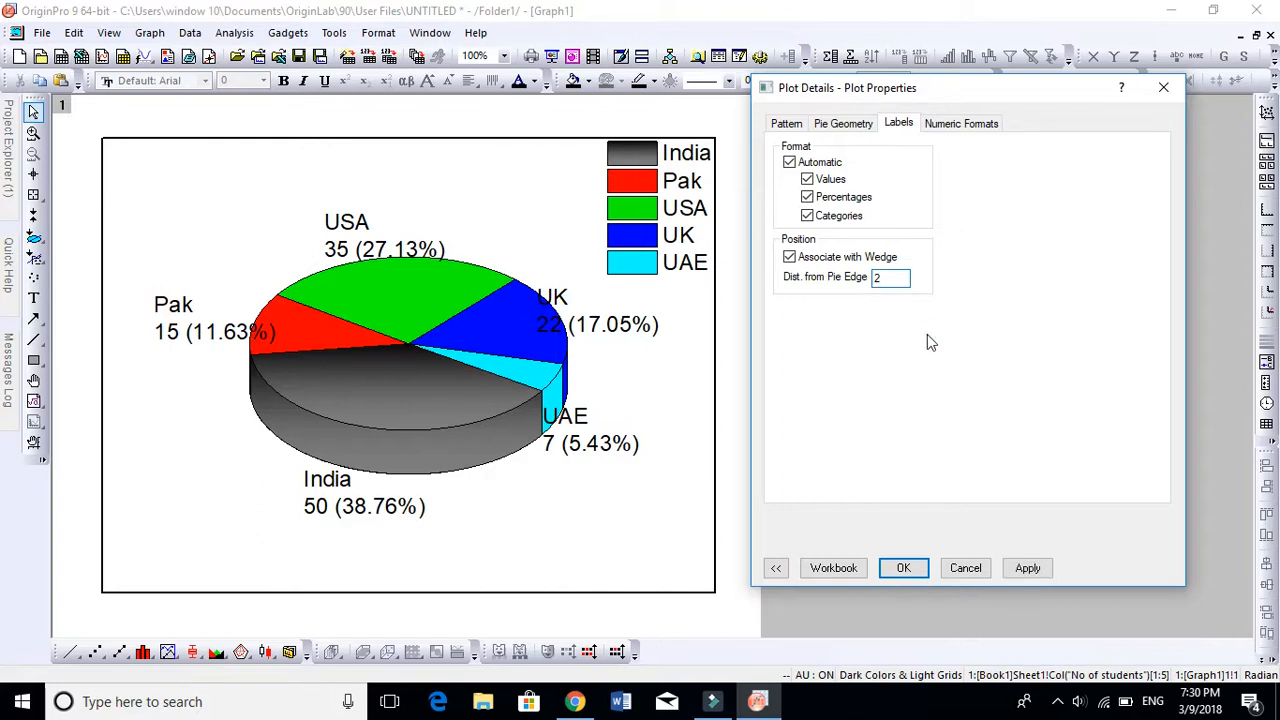
pyautogui.click(1028, 568)
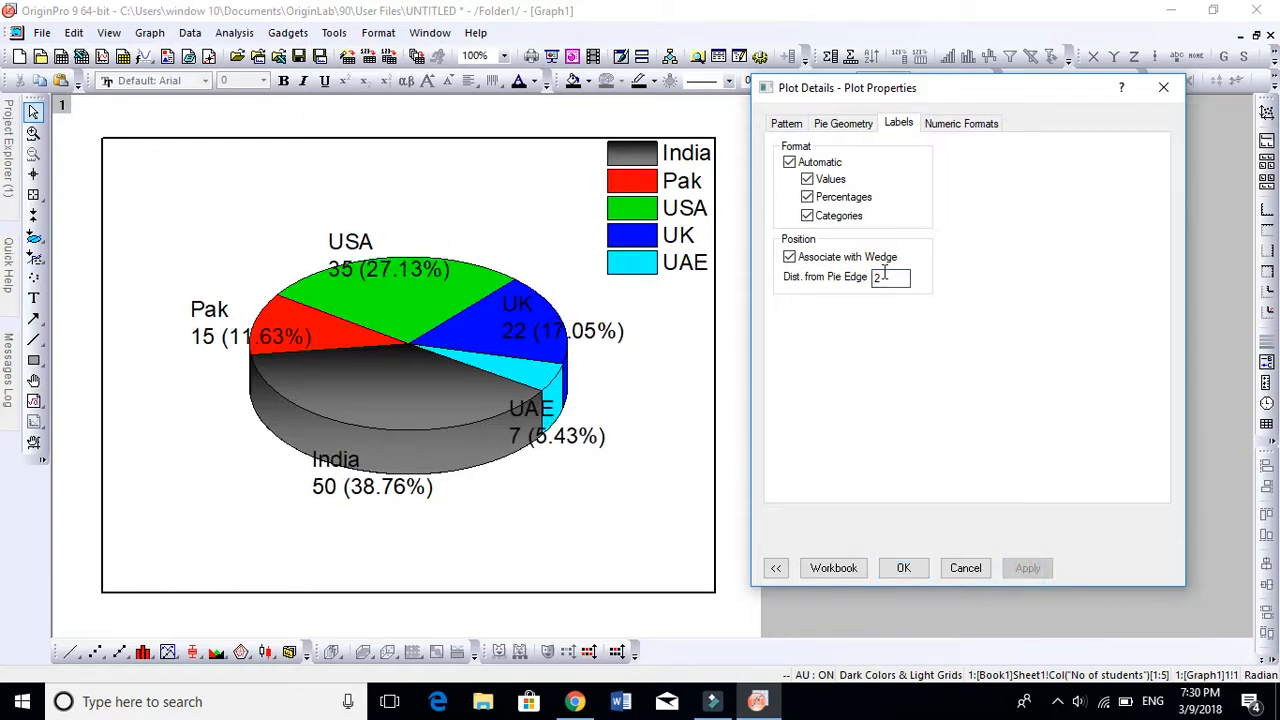
pyautogui.write('5')
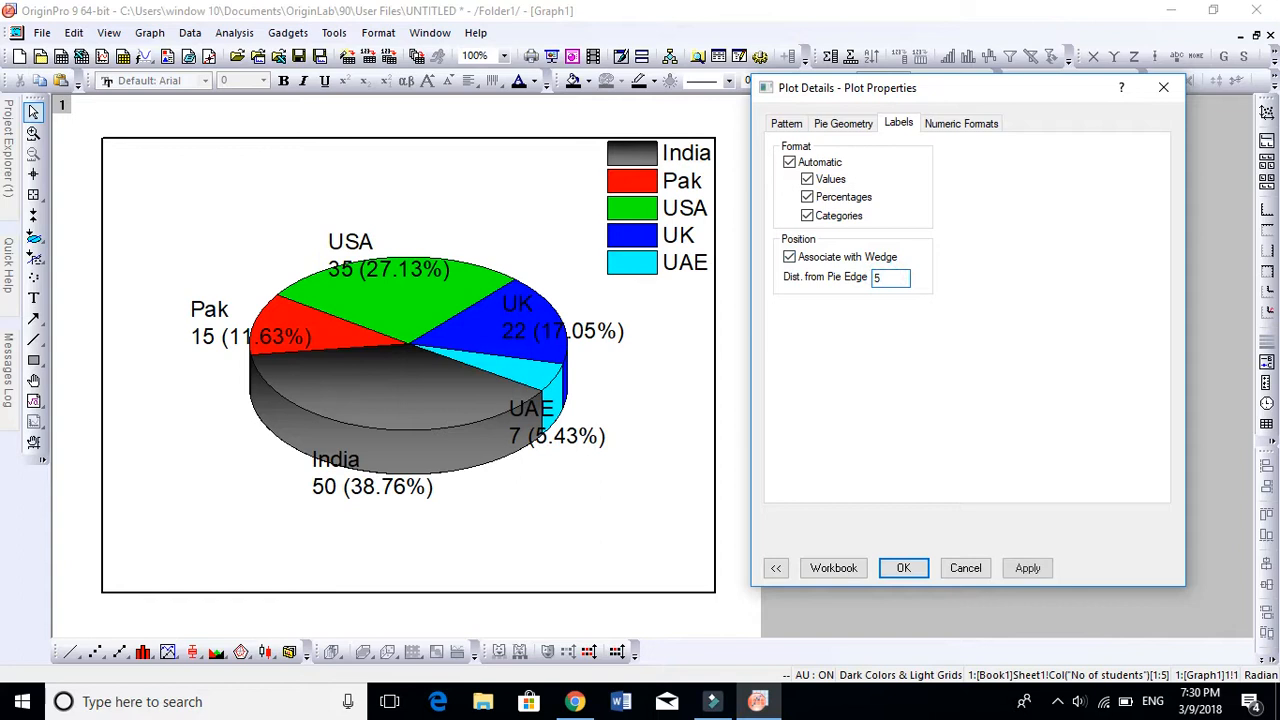
pyautogui.write('50')
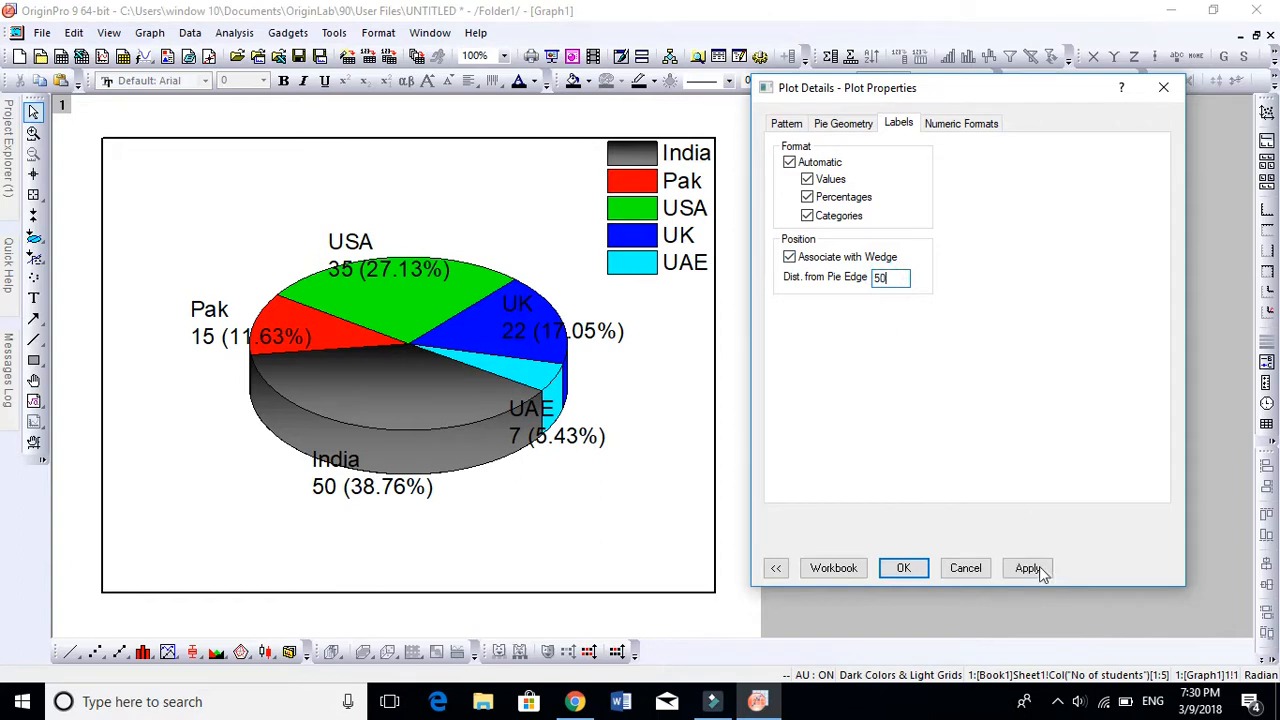
pyautogui.click(1028, 568)
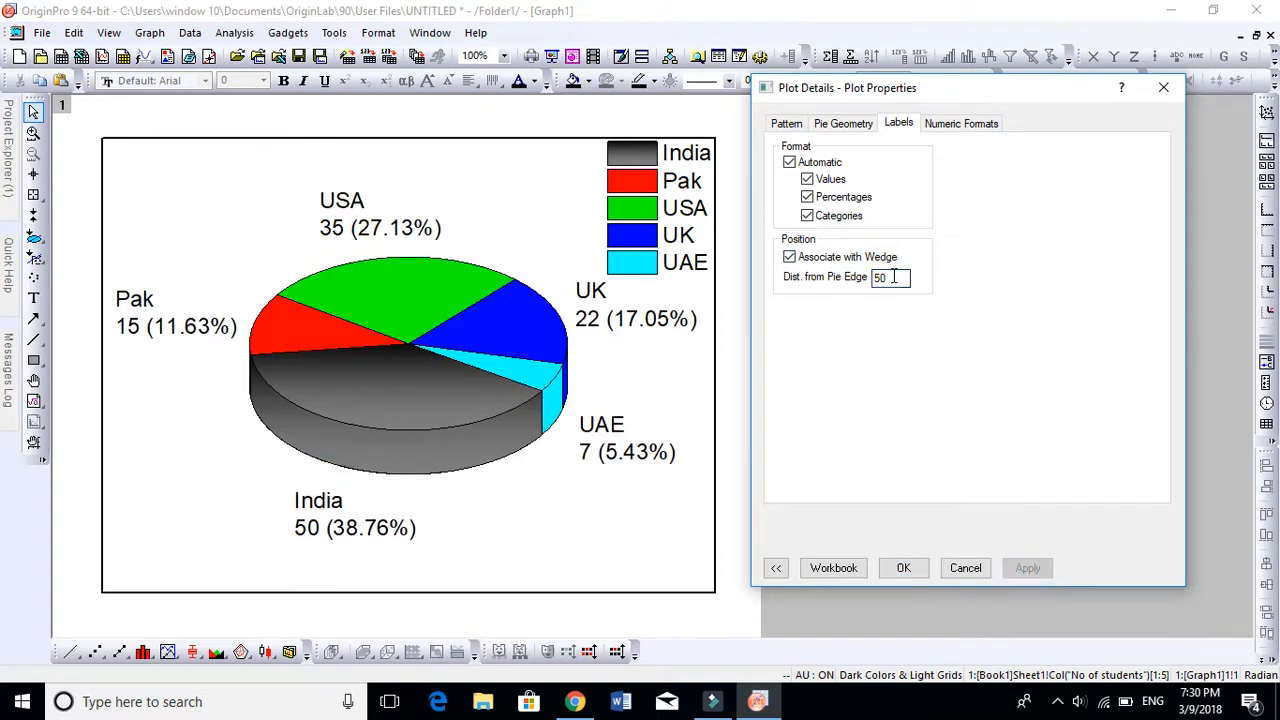
pyautogui.write('25')
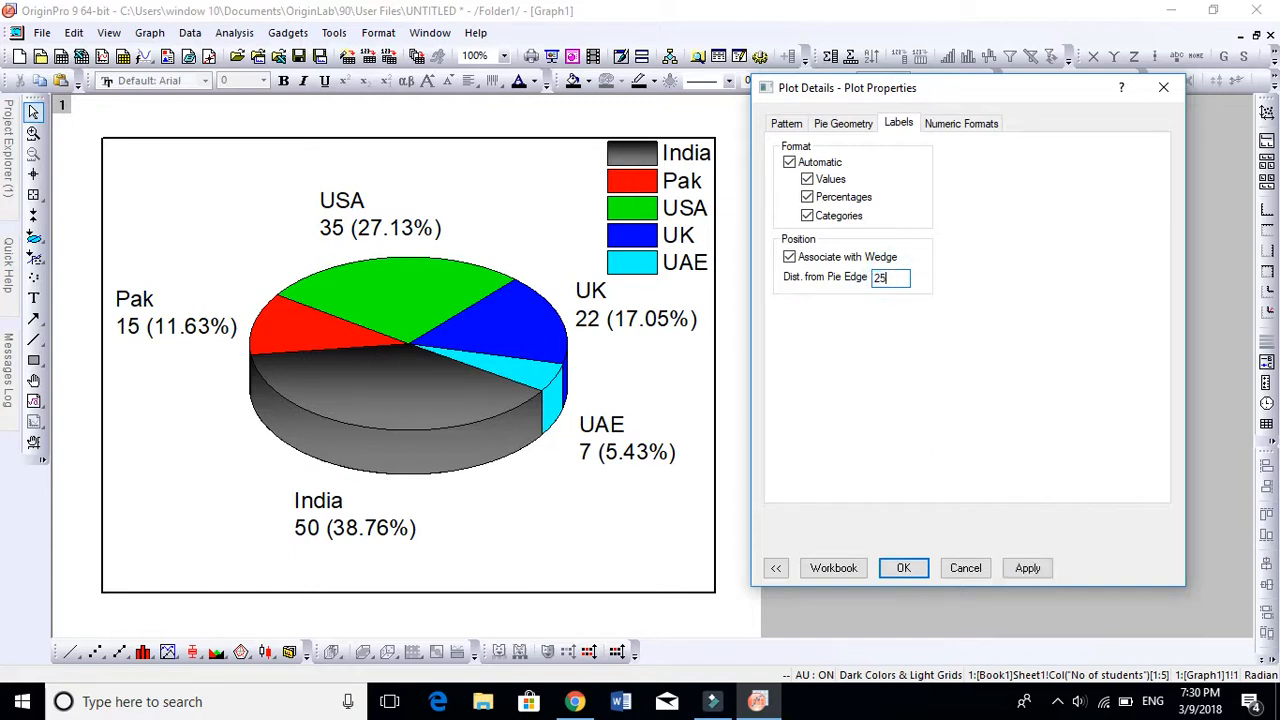
pyautogui.click(1028, 568)
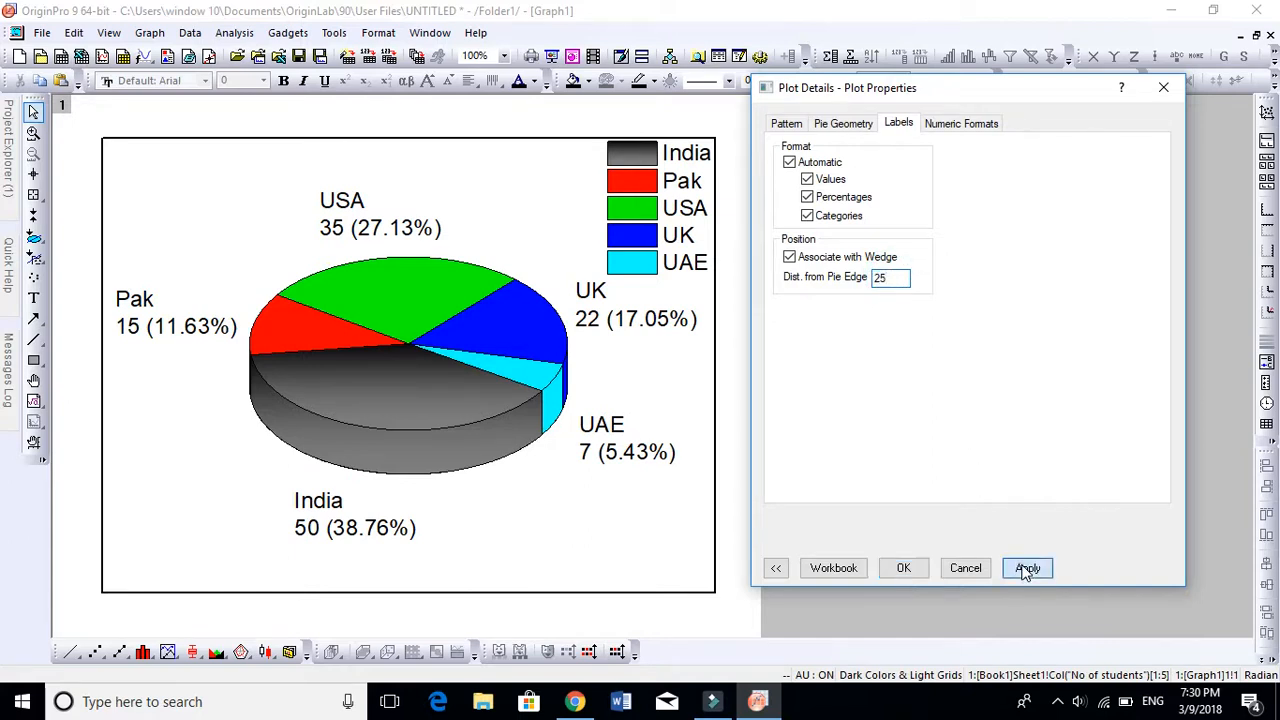
# Uncheck Percentages so wedge labels show only country and count, e.g. India 50.
pyautogui.click(1028, 568)
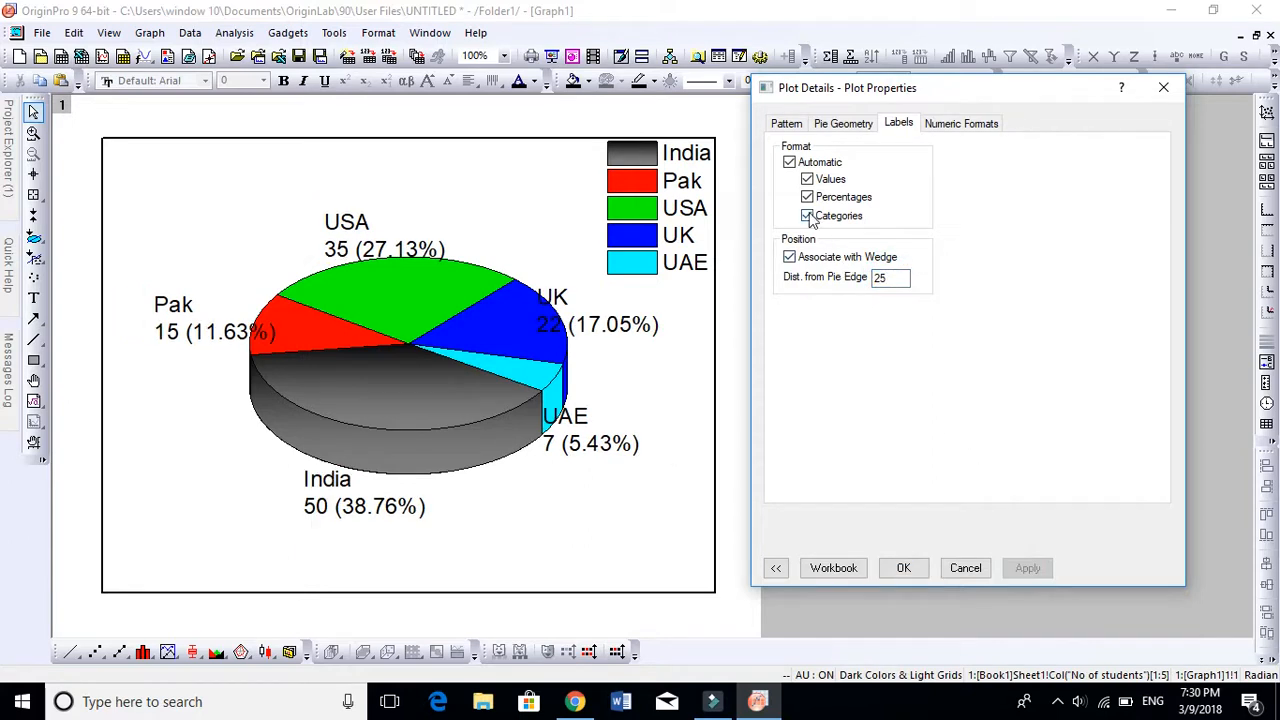
pyautogui.click(808, 216)
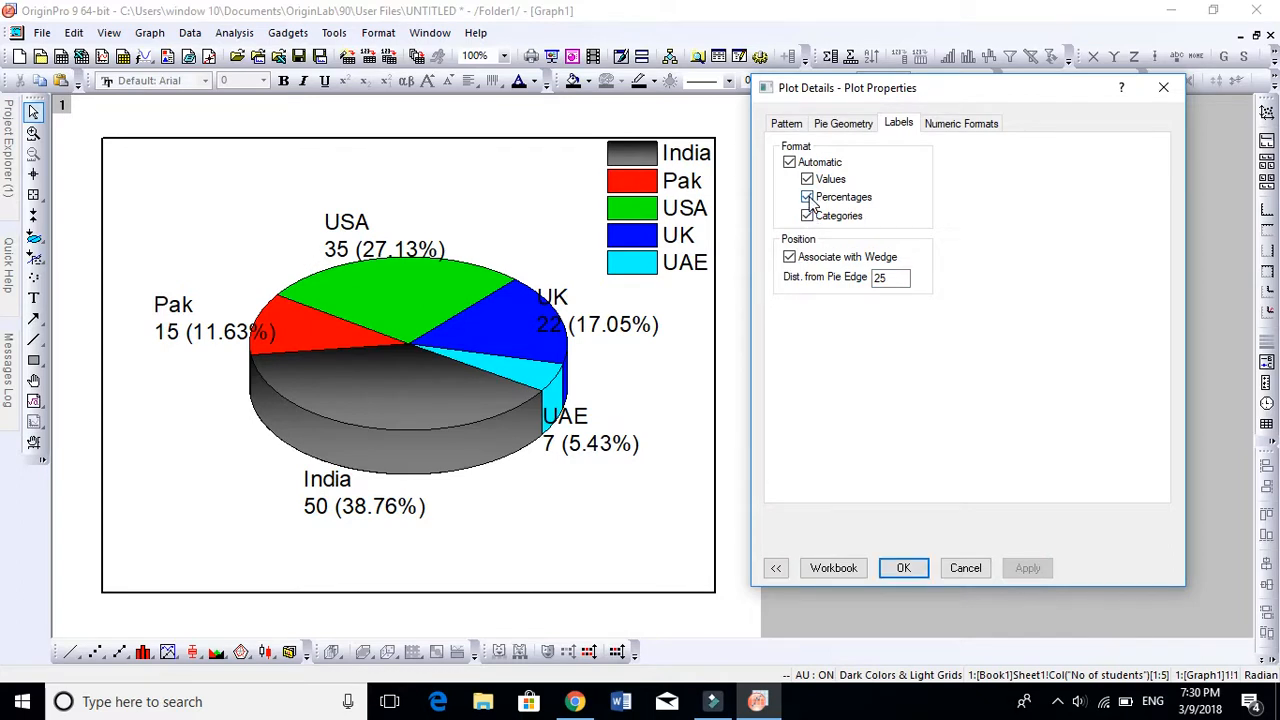
pyautogui.click(808, 198)
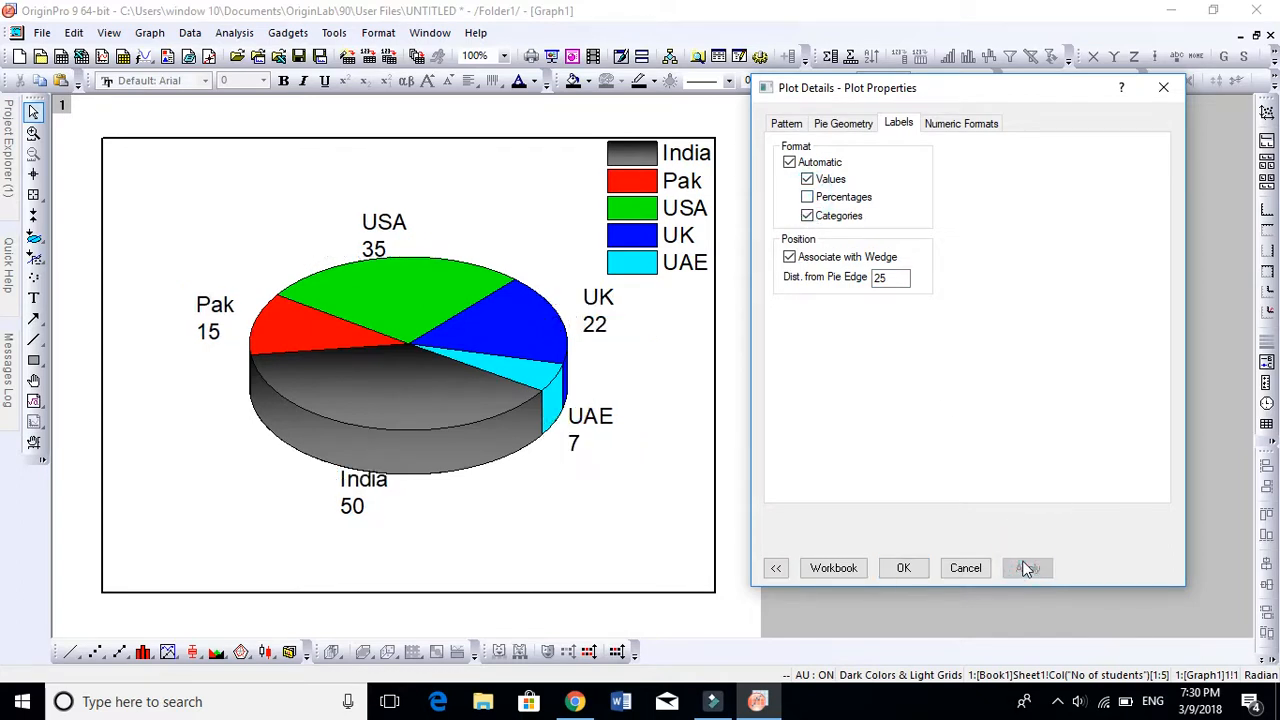
pyautogui.click(1028, 568)
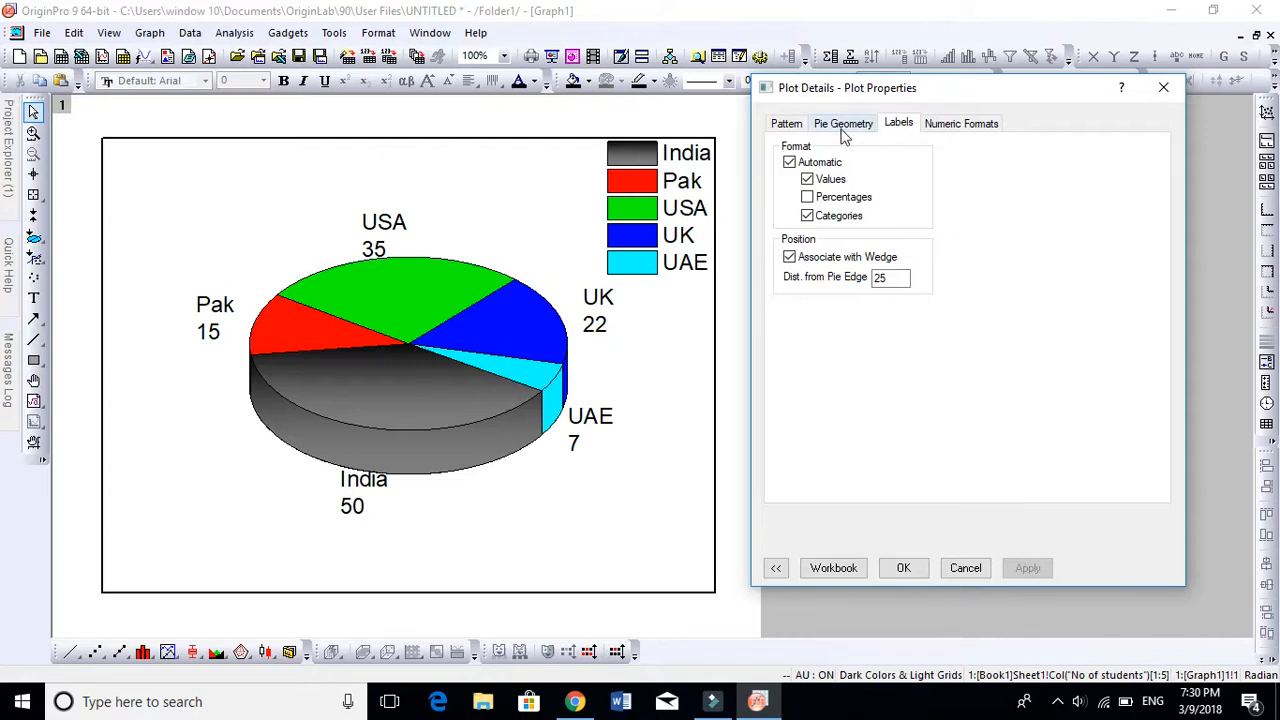
# In Pie Geometry, try view angles of 50 and then a flat 90 degrees.
pyautogui.click(844, 124)
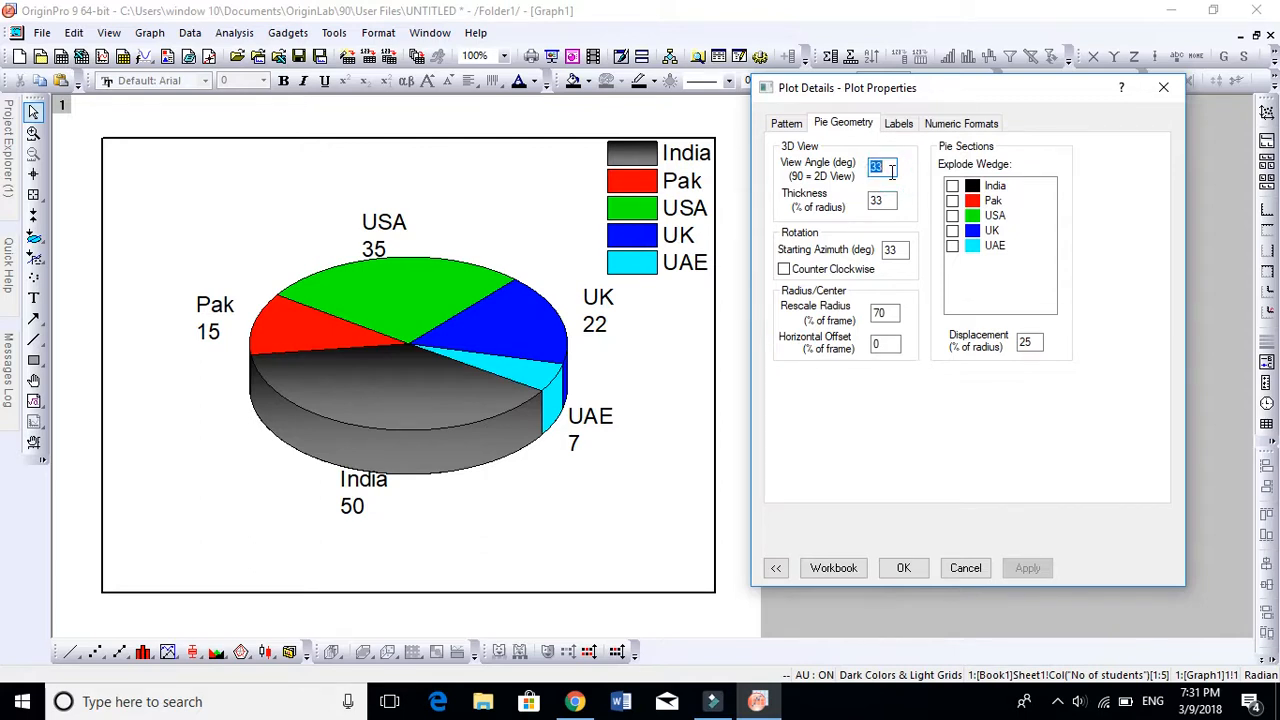
pyautogui.write('5')
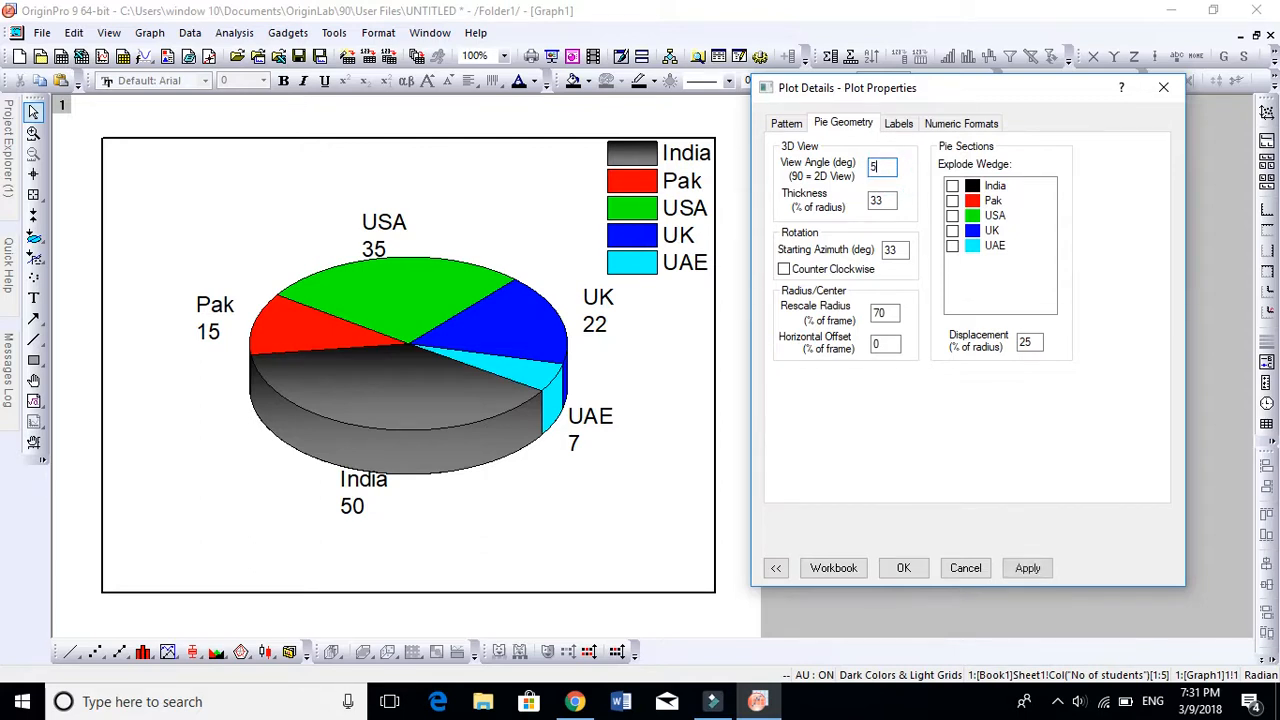
pyautogui.click(1028, 568)
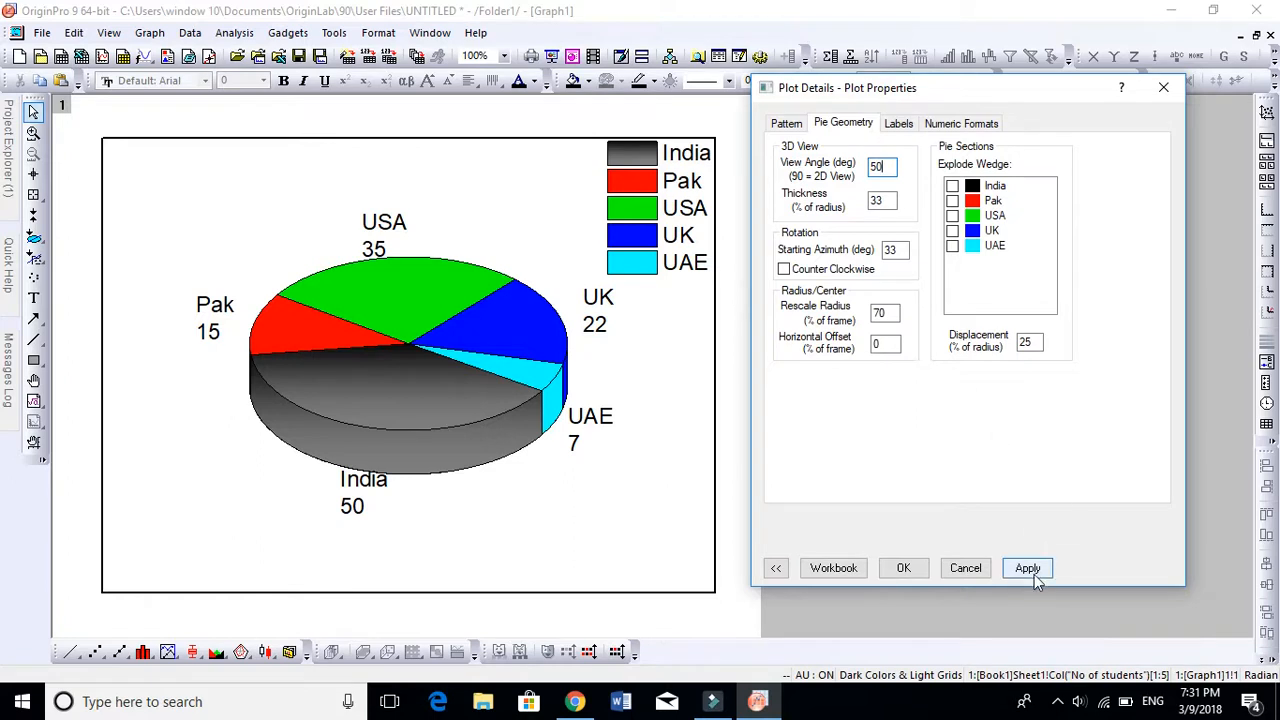
pyautogui.click(1028, 568)
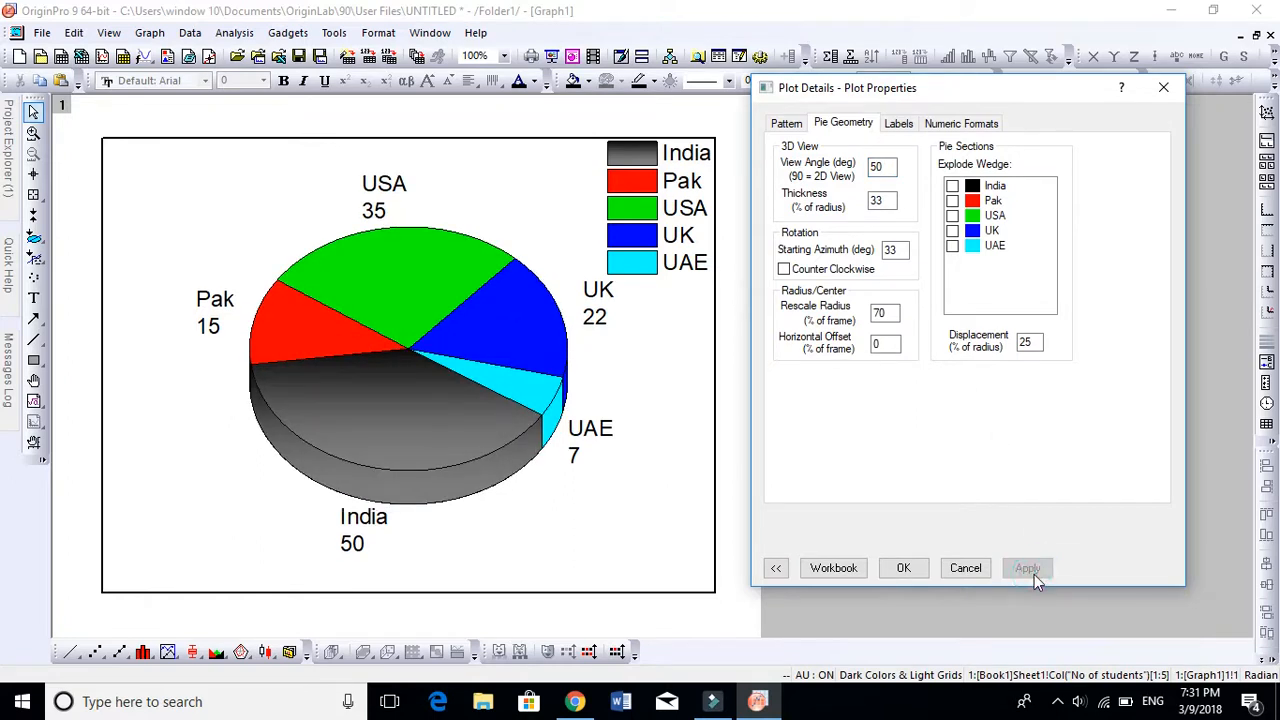
pyautogui.click(878, 166)
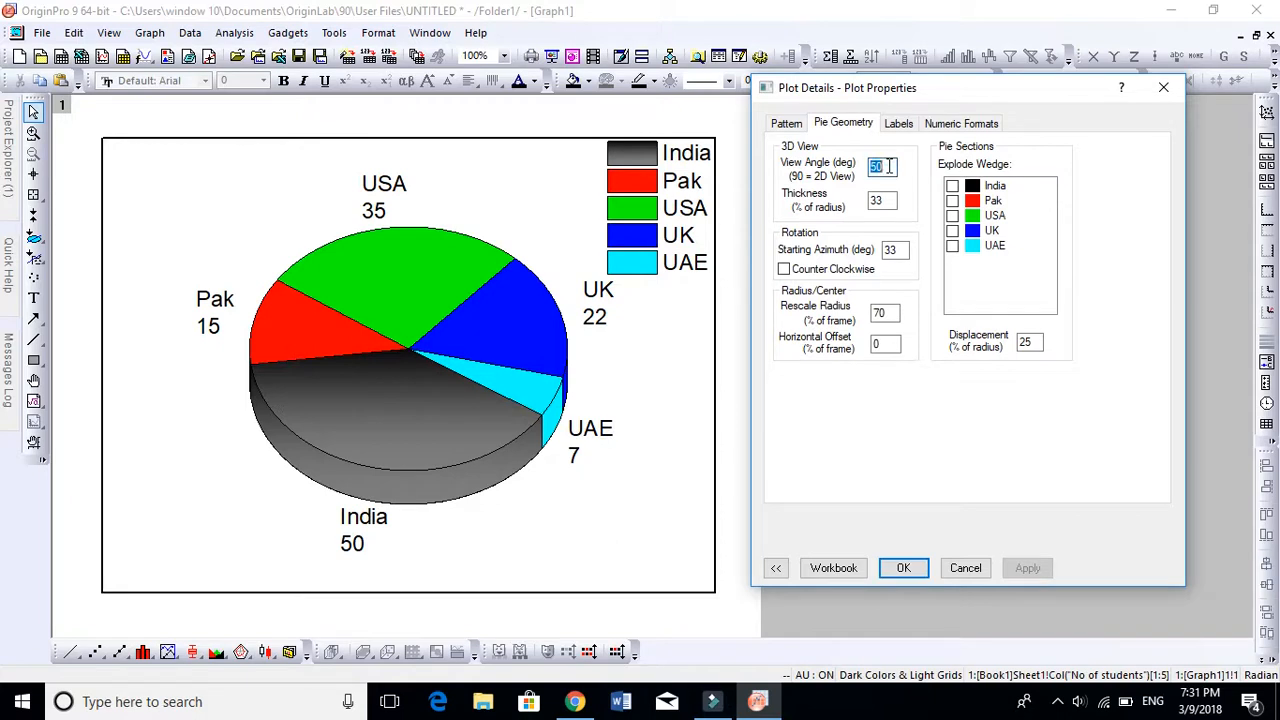
pyautogui.write('90')
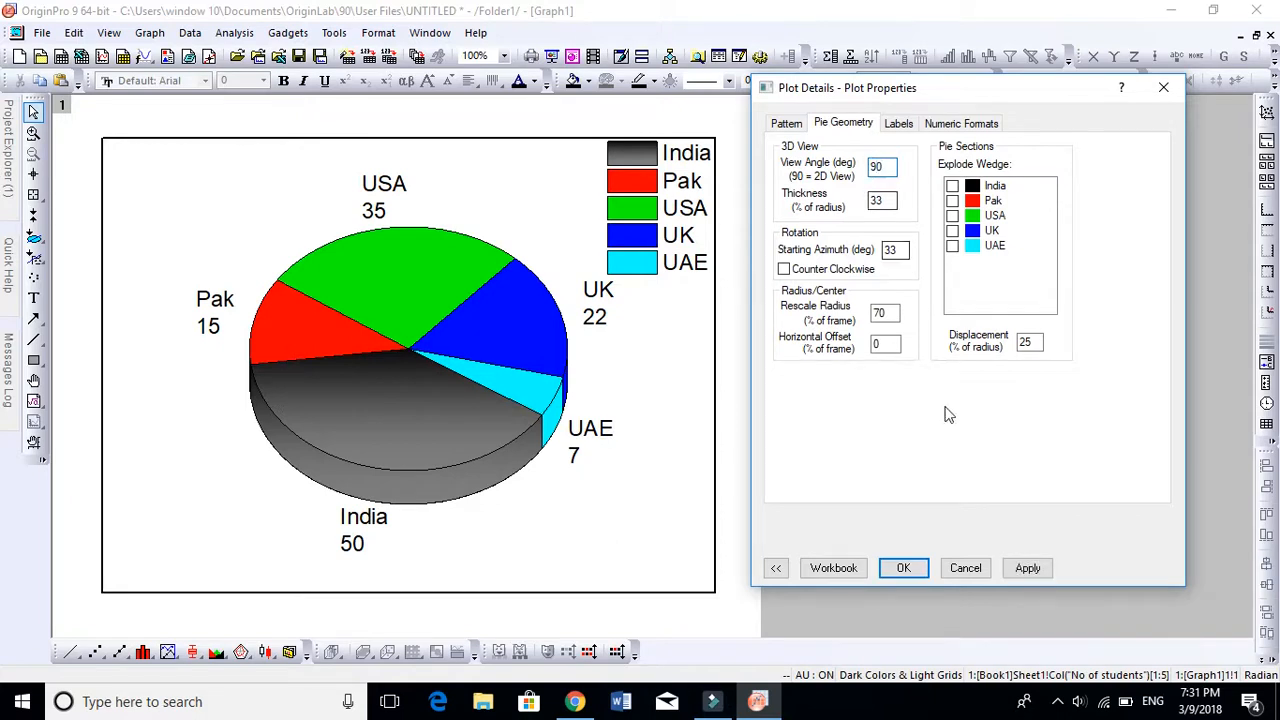
pyautogui.click(1028, 568)
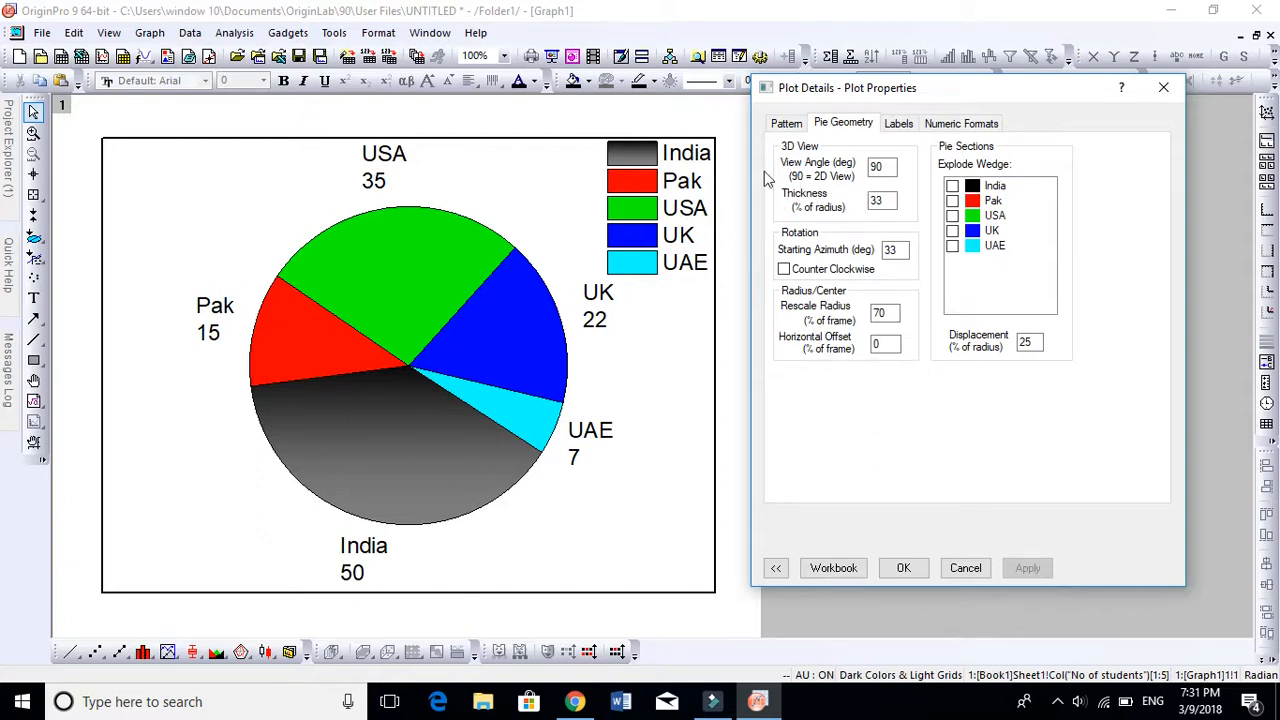
pyautogui.moveTo(370, 364)
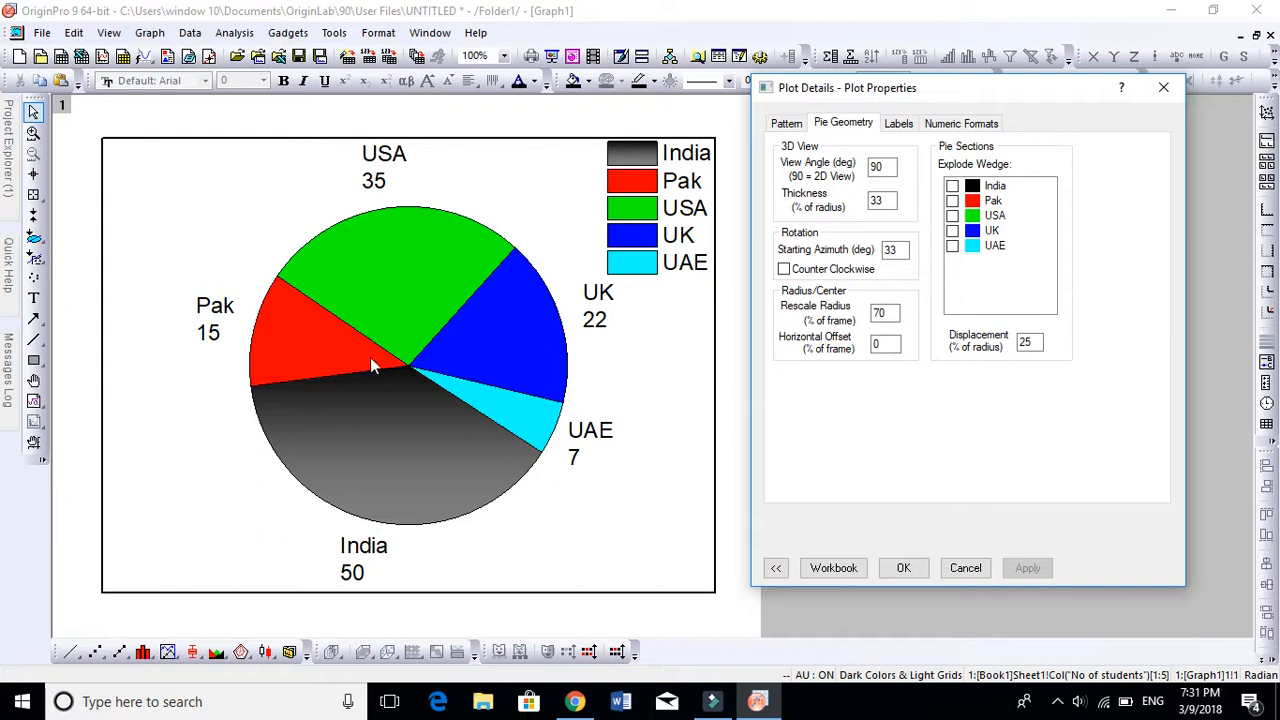
# Try a 33-degree view angle, then settle on 23 degrees and apply it.
pyautogui.click(882, 166)
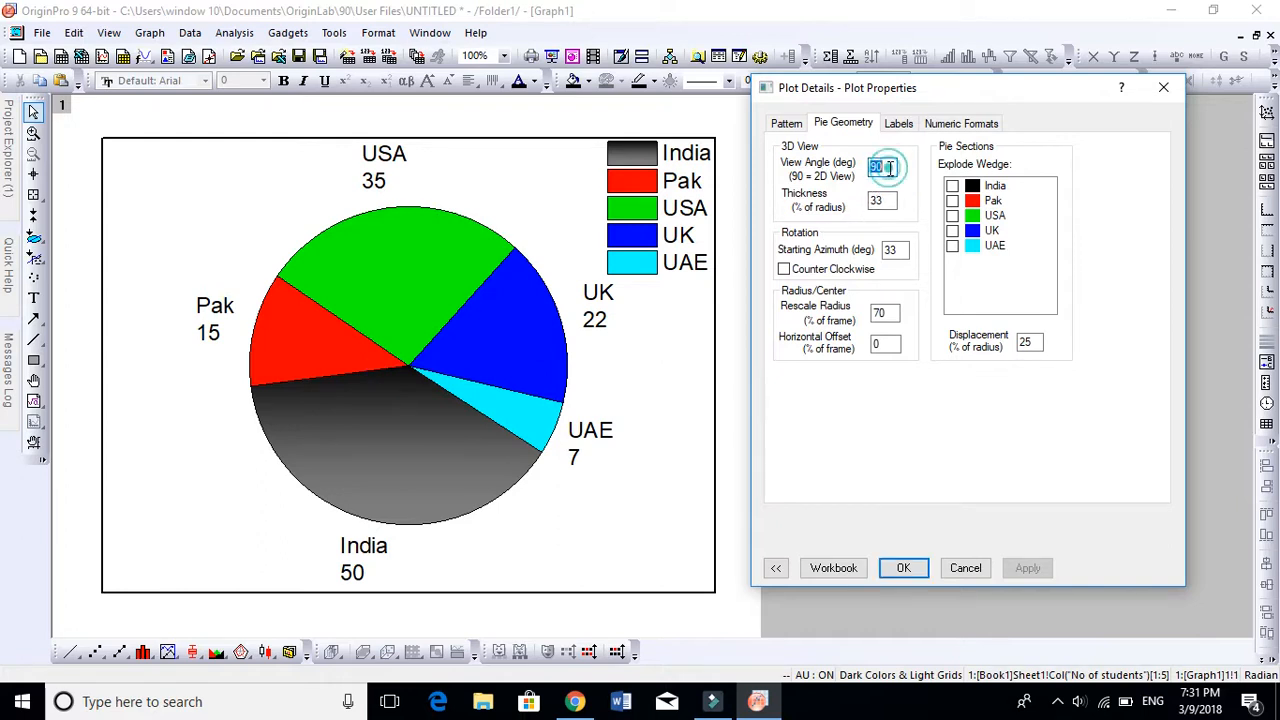
pyautogui.write('33')
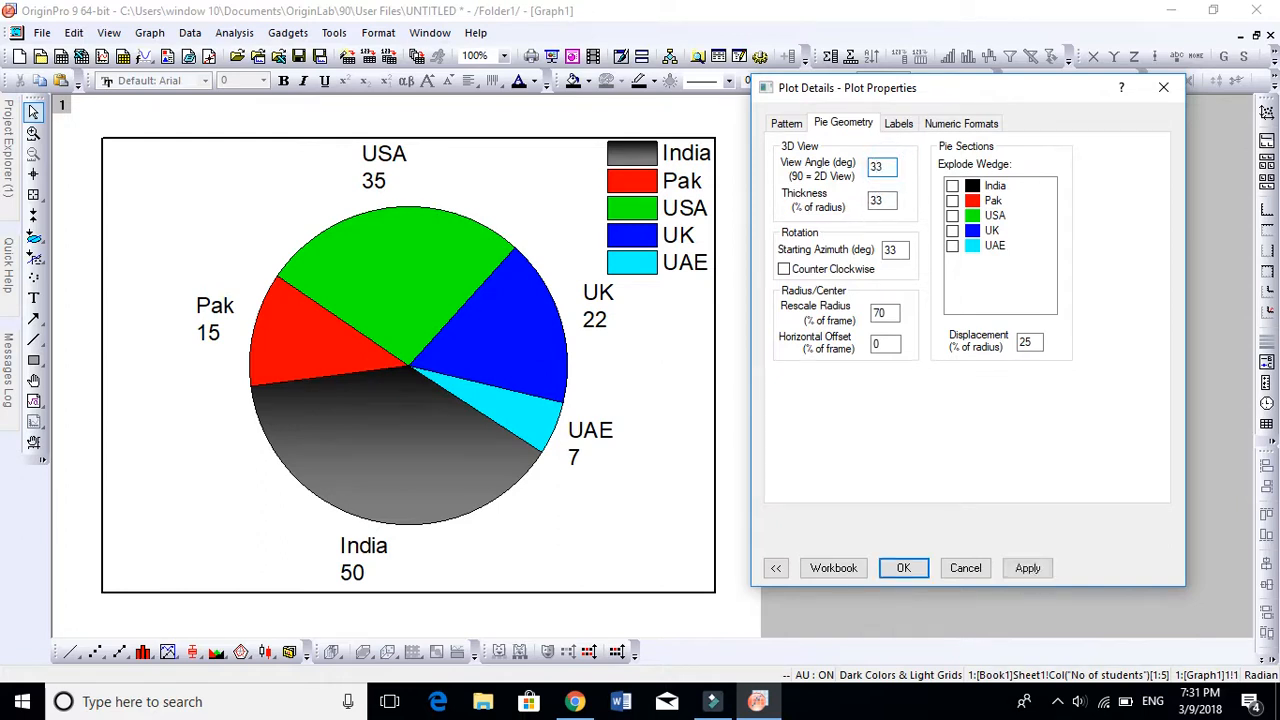
pyautogui.click(1028, 568)
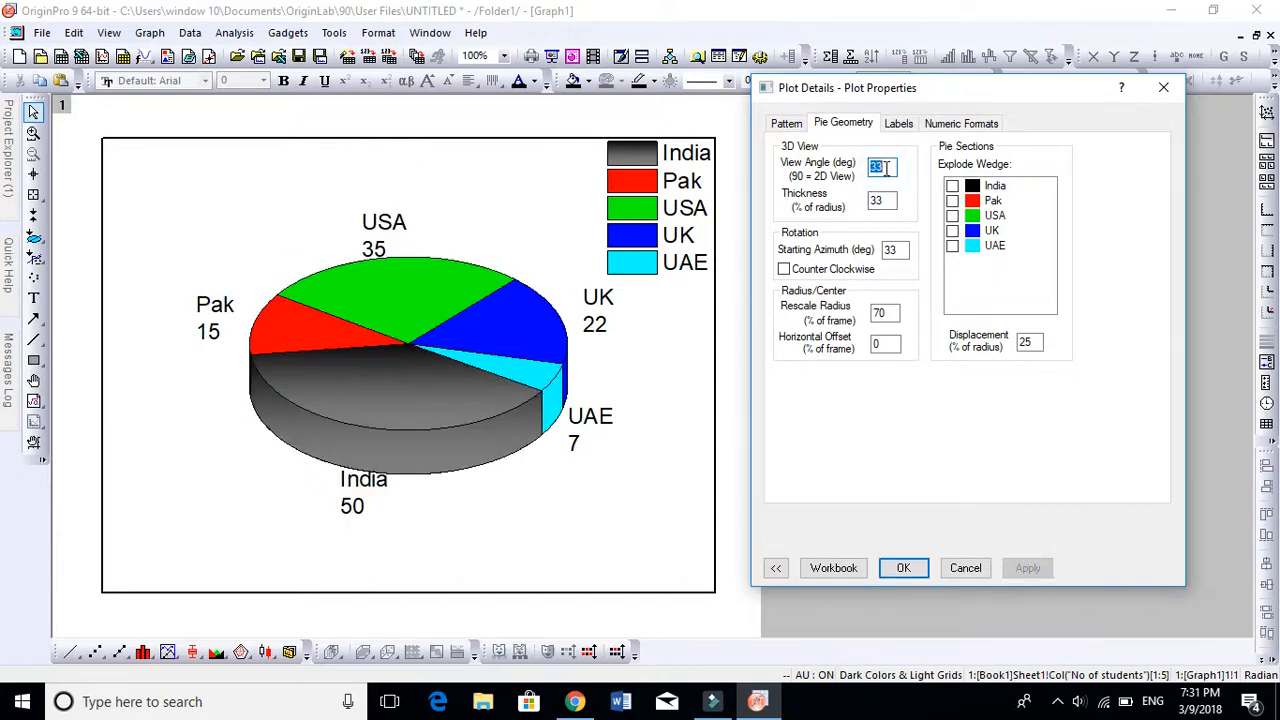
pyautogui.write('23')
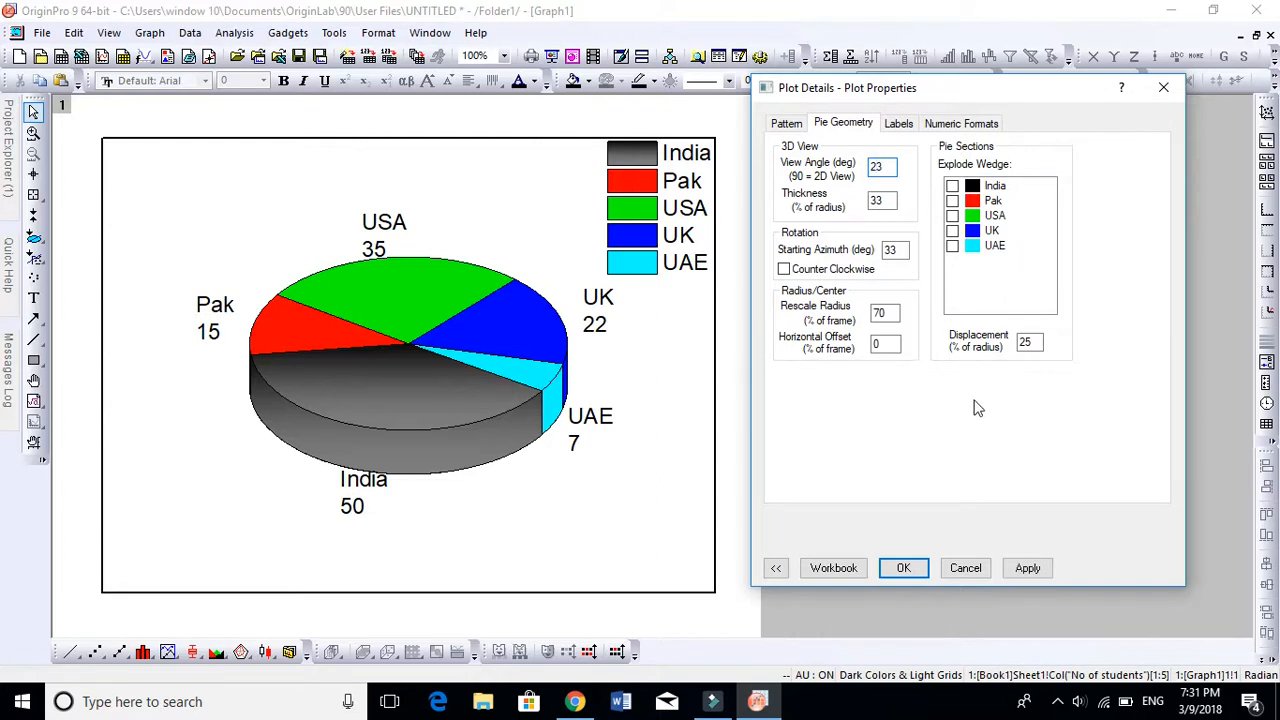
pyautogui.click(1028, 568)
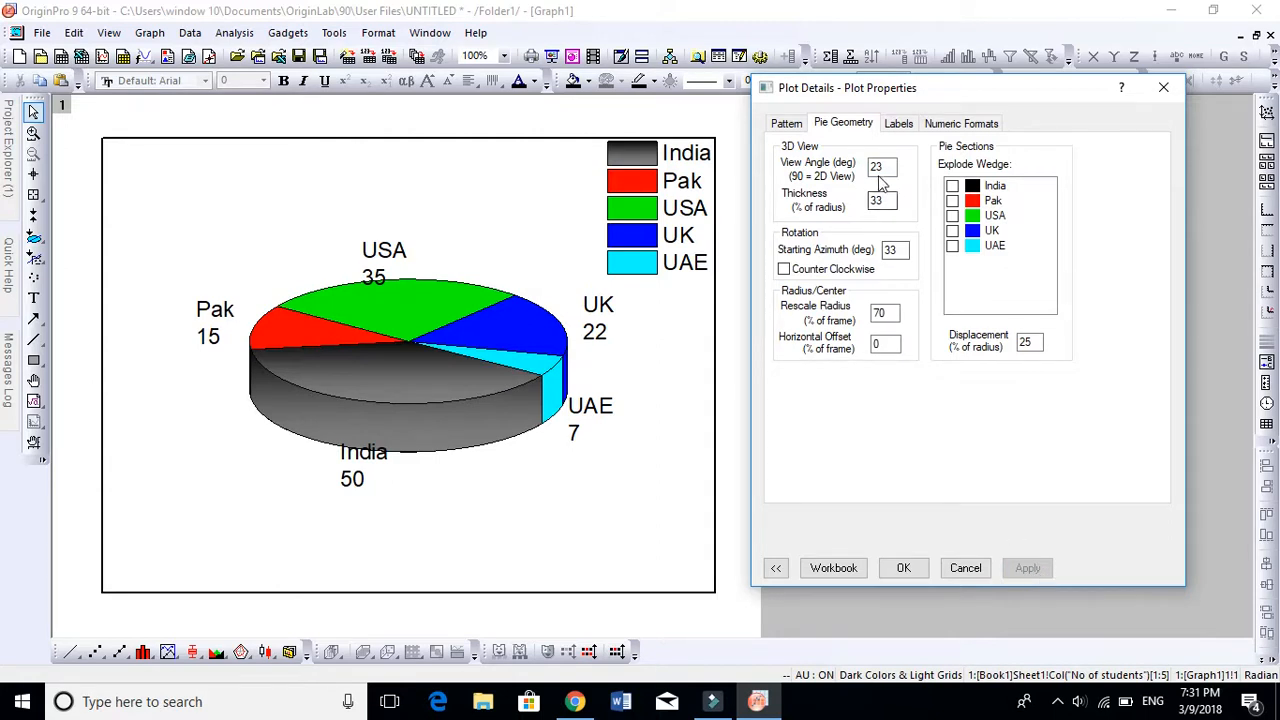
# Restore the view angle to 33 degrees, then apply a thinner pie thickness of 3.
pyautogui.write('30')
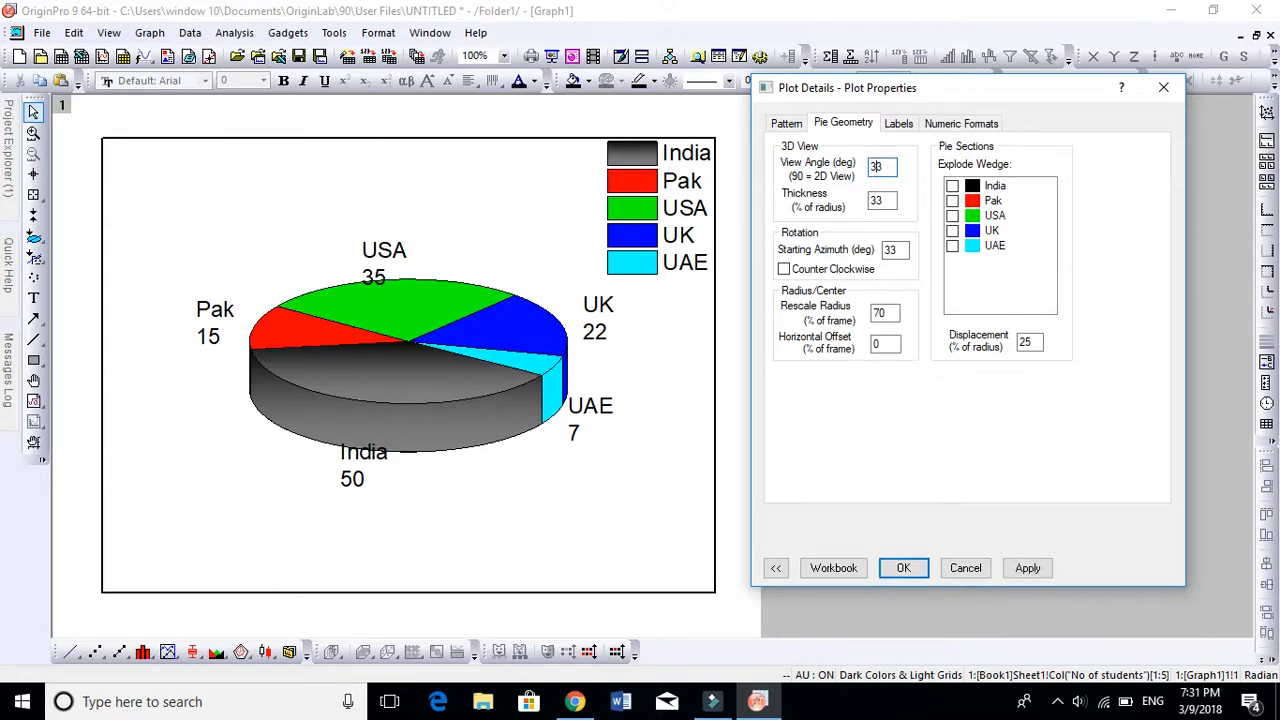
pyautogui.click(1028, 568)
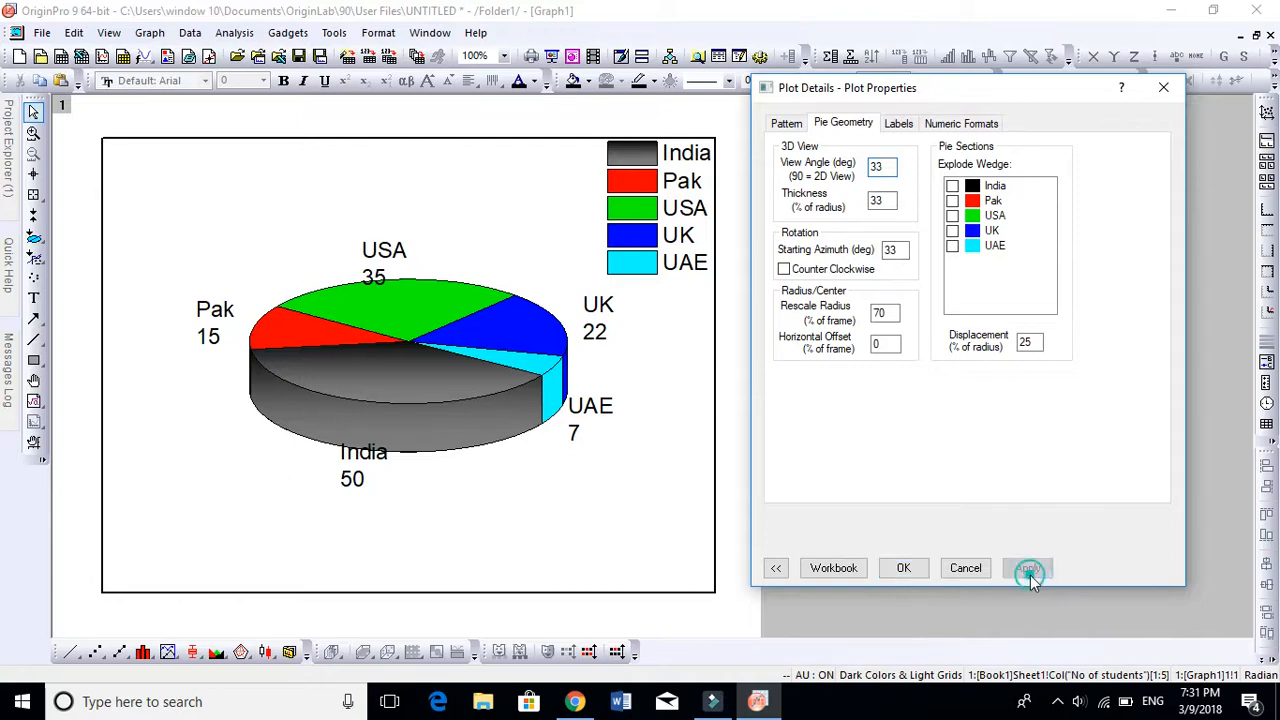
pyautogui.click(1028, 568)
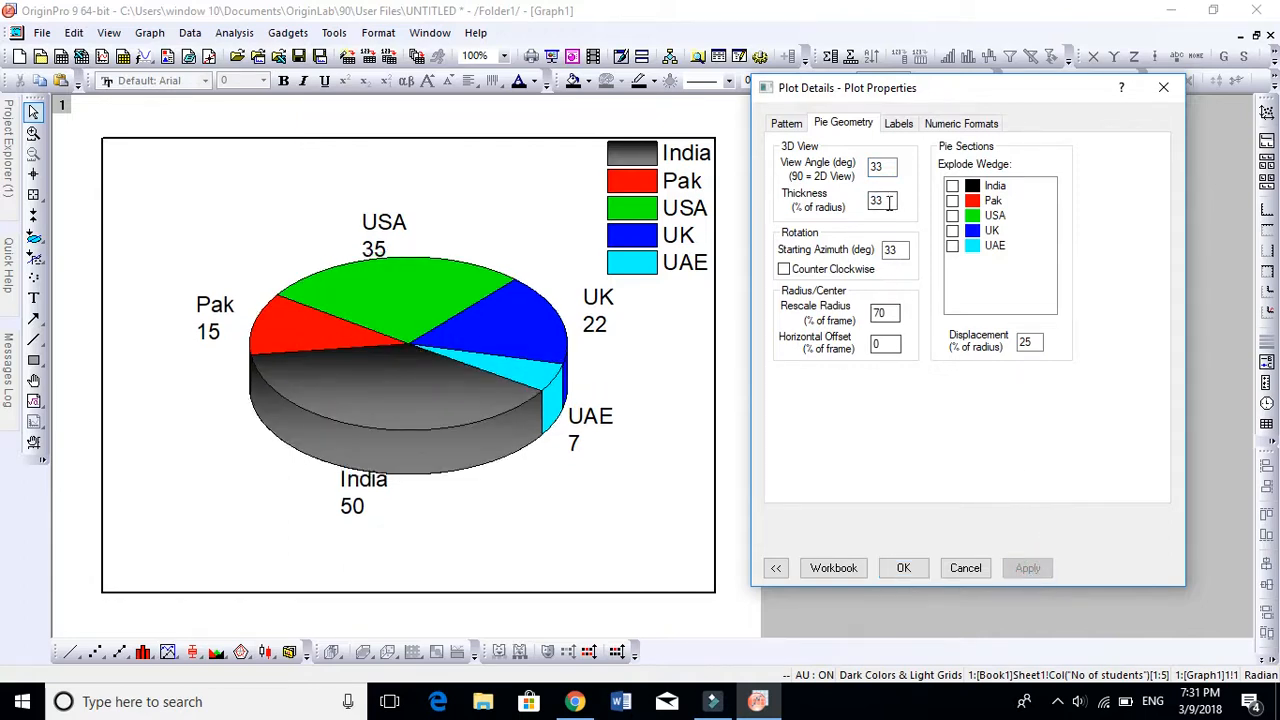
pyautogui.click(880, 200)
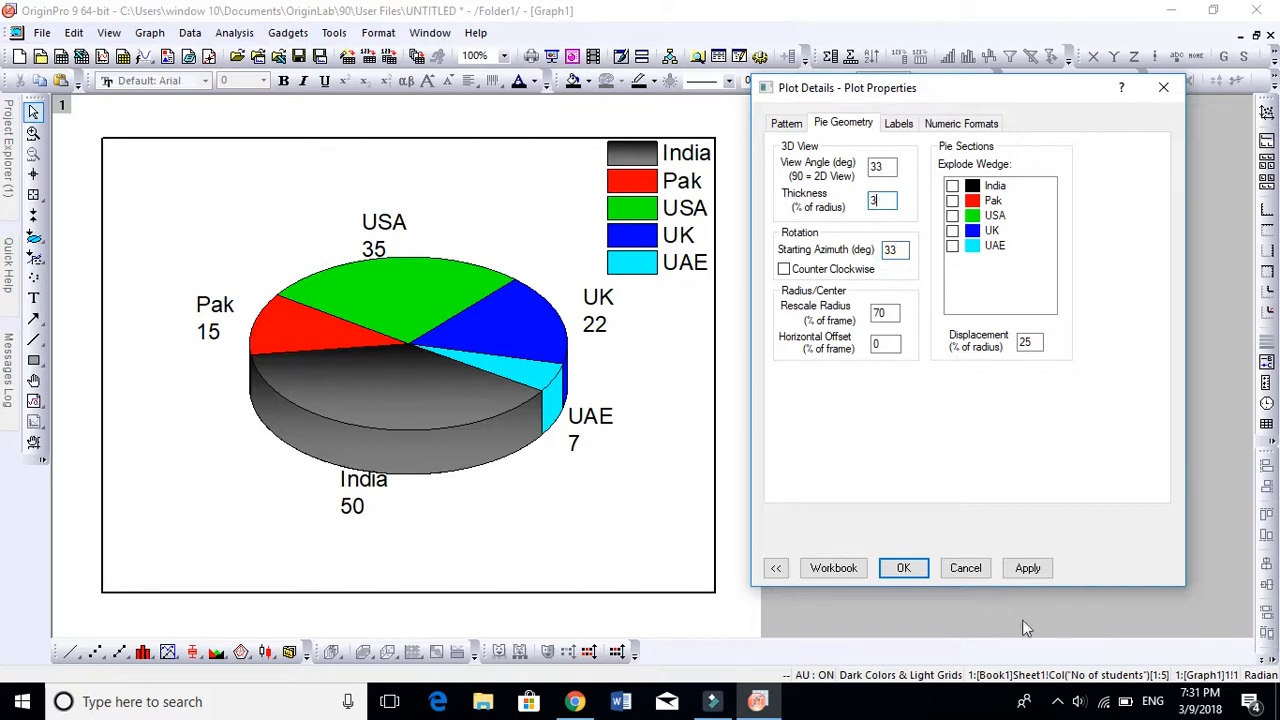
pyautogui.click(1028, 568)
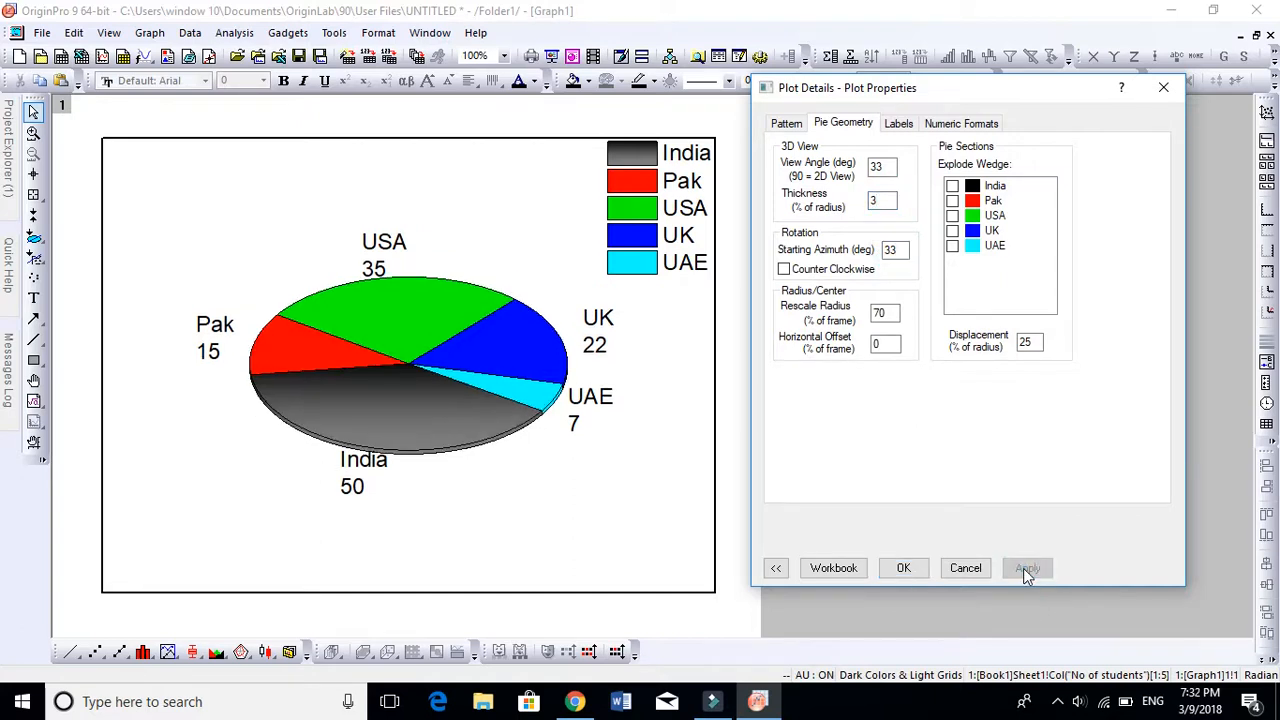
pyautogui.click(1028, 568)
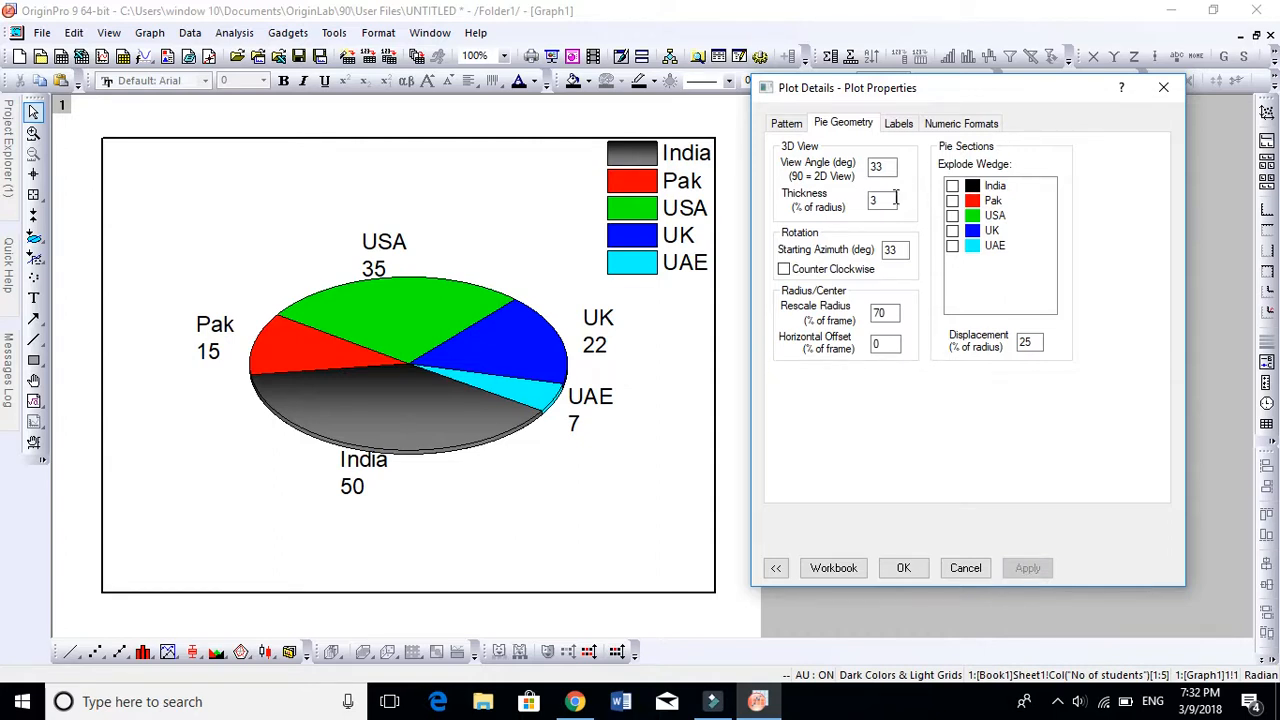
# Try a thicker 60% pie, then set thickness back to 33% of radius.
pyautogui.write('6')
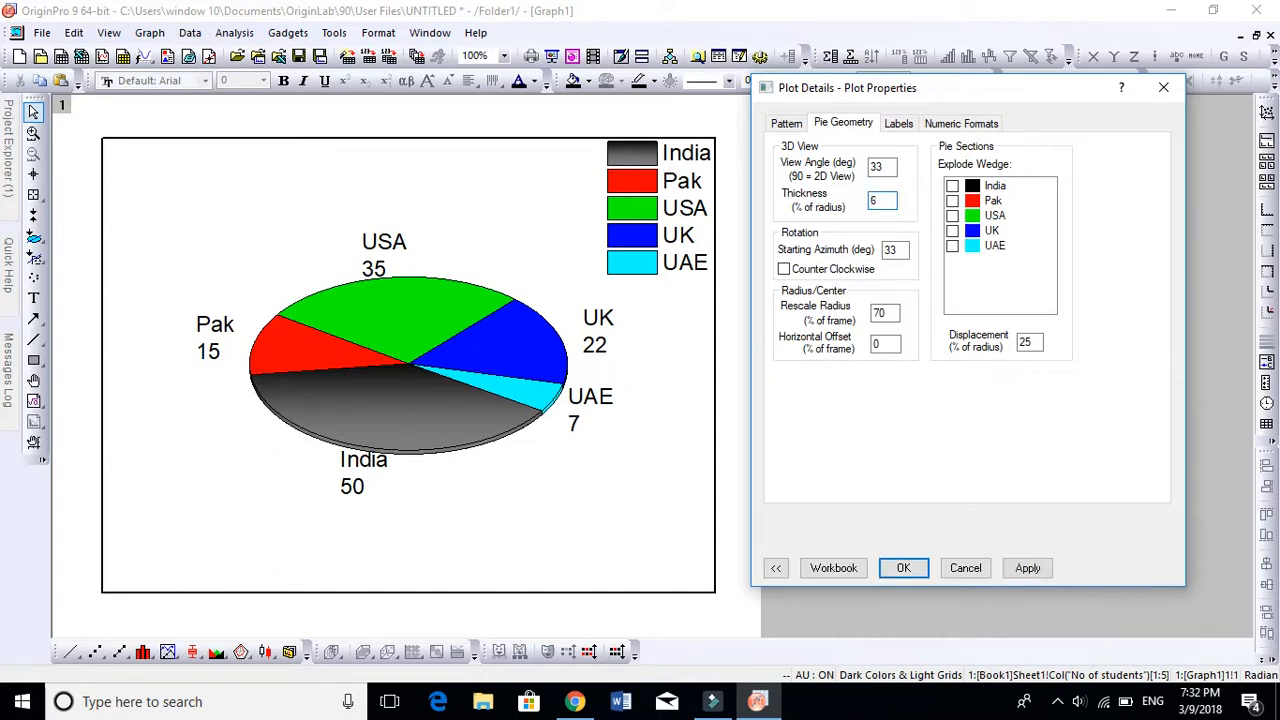
pyautogui.click(1028, 568)
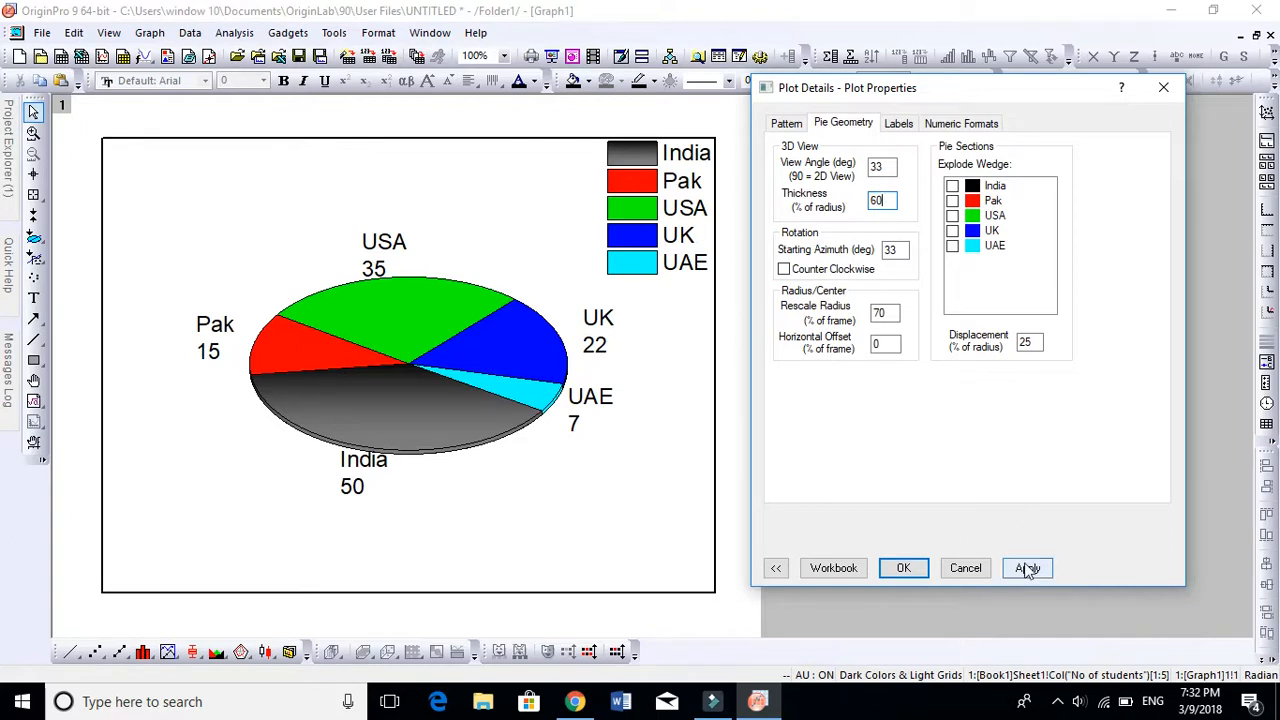
pyautogui.click(1028, 568)
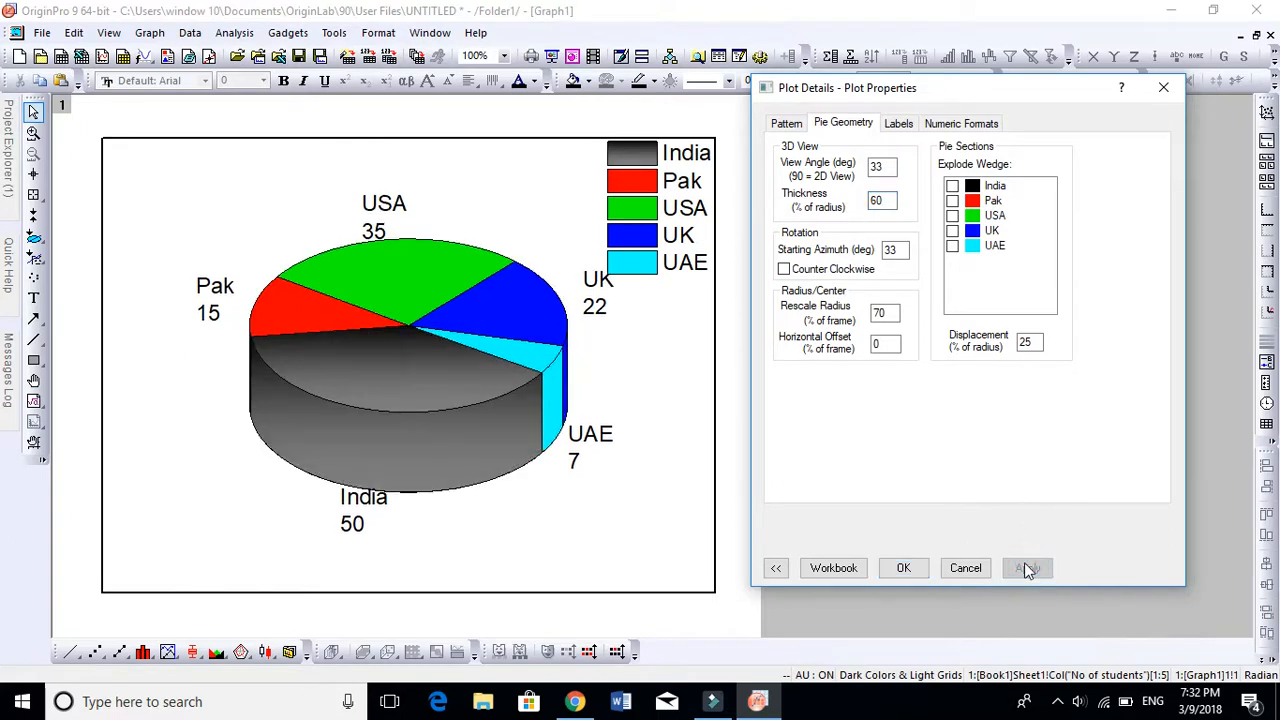
pyautogui.click(1028, 568)
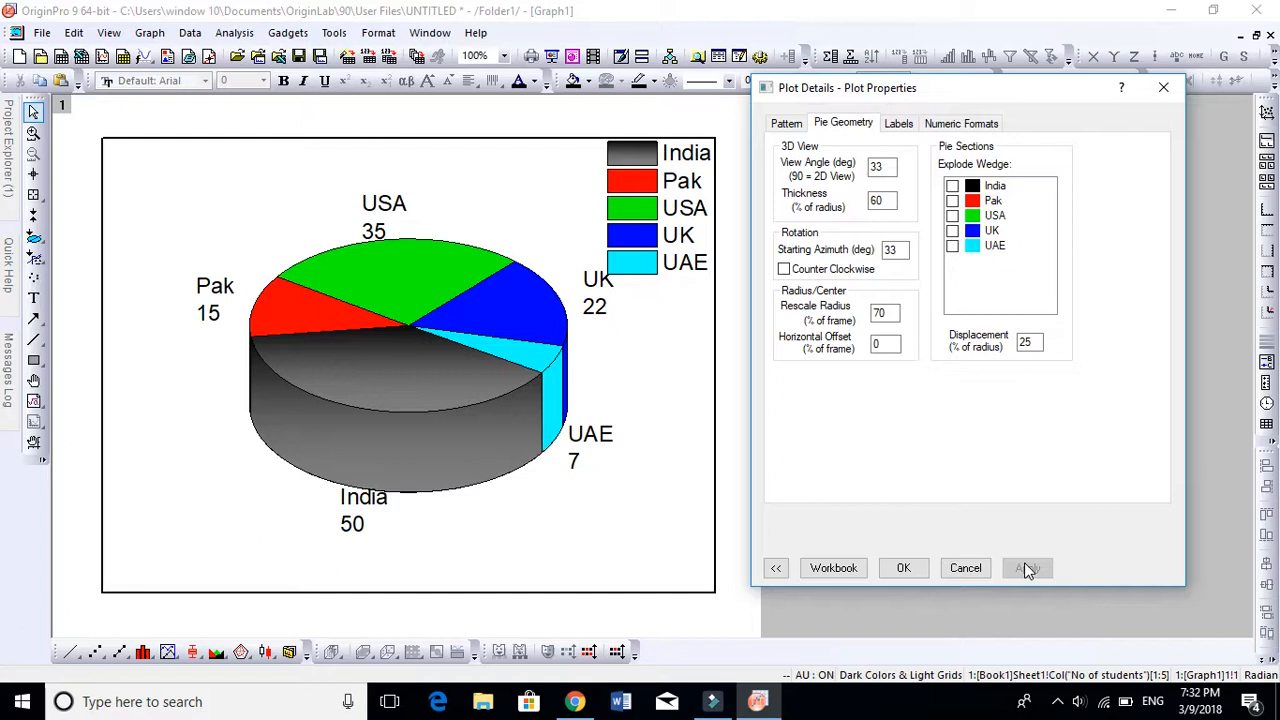
pyautogui.click(882, 200)
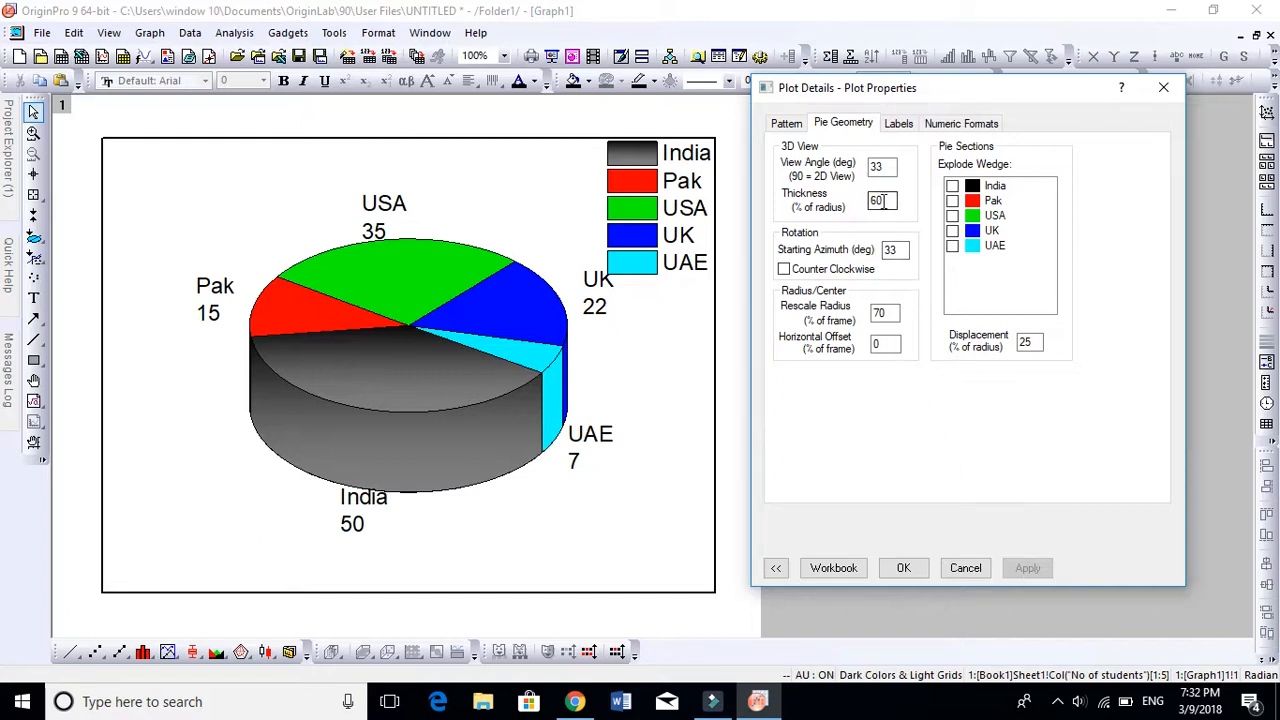
pyautogui.write('6')
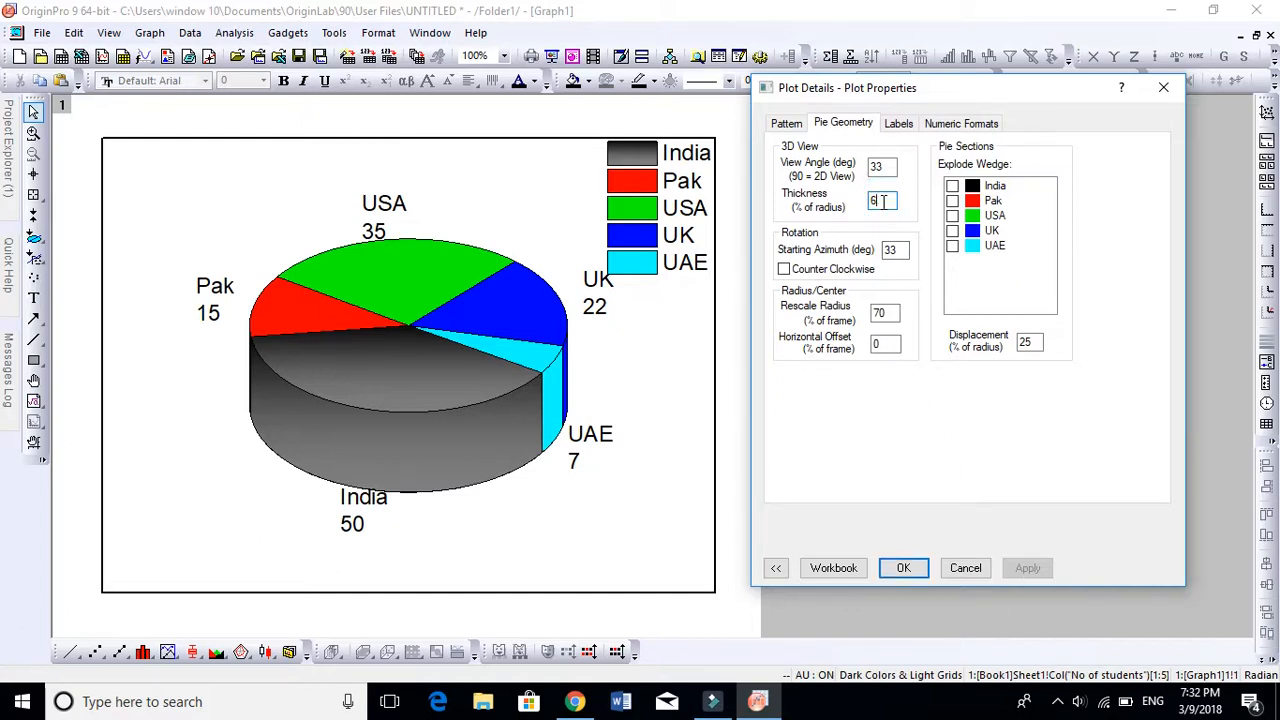
pyautogui.write('33')
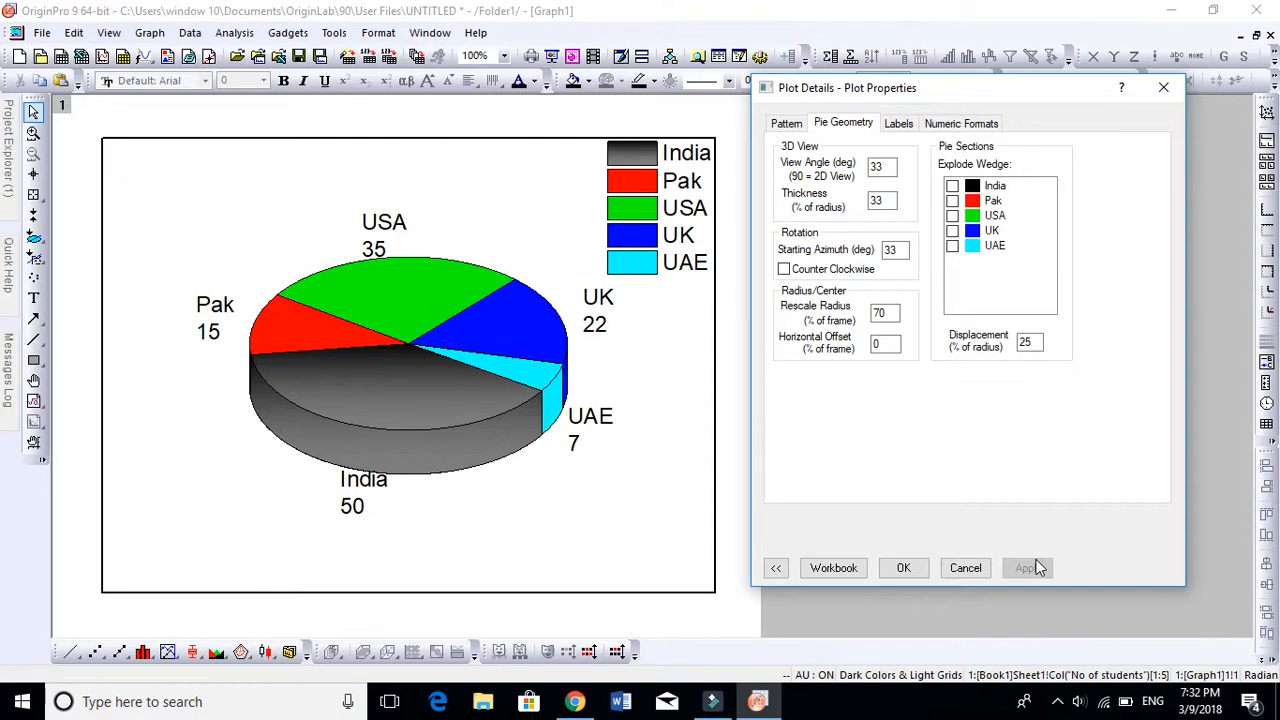
pyautogui.click(888, 248)
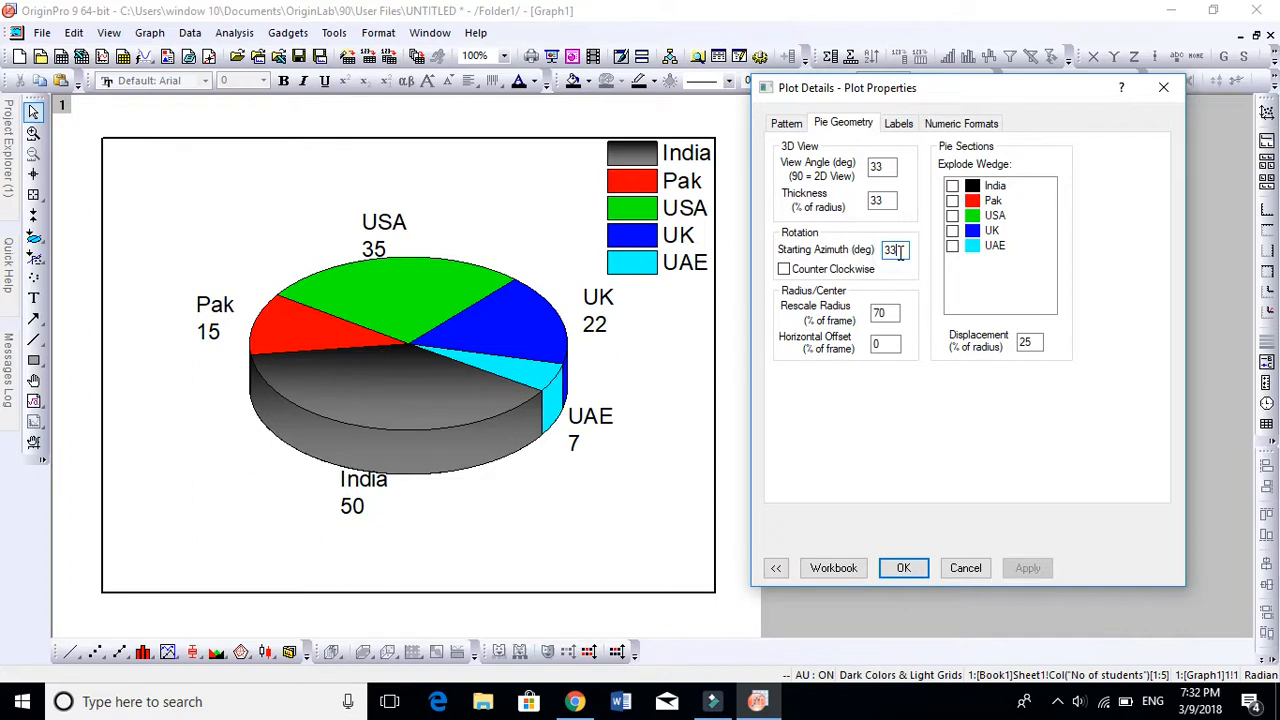
pyautogui.moveTo(918, 306)
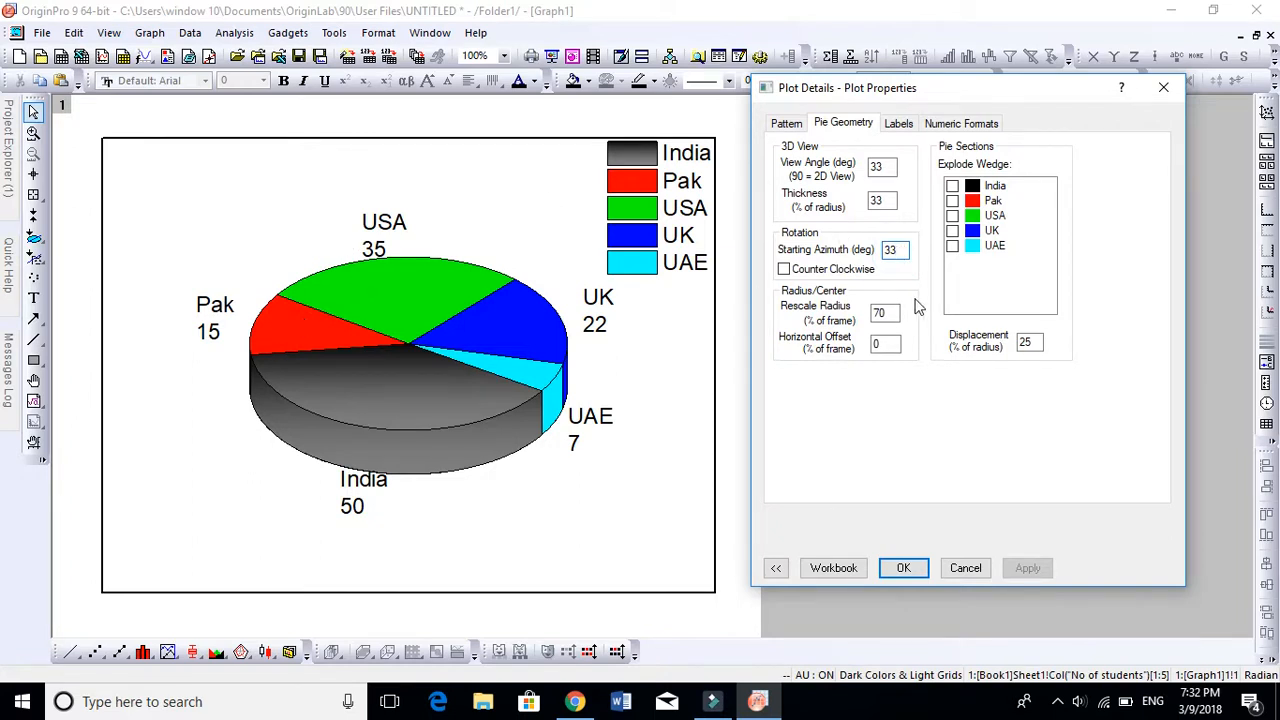
pyautogui.write('3')
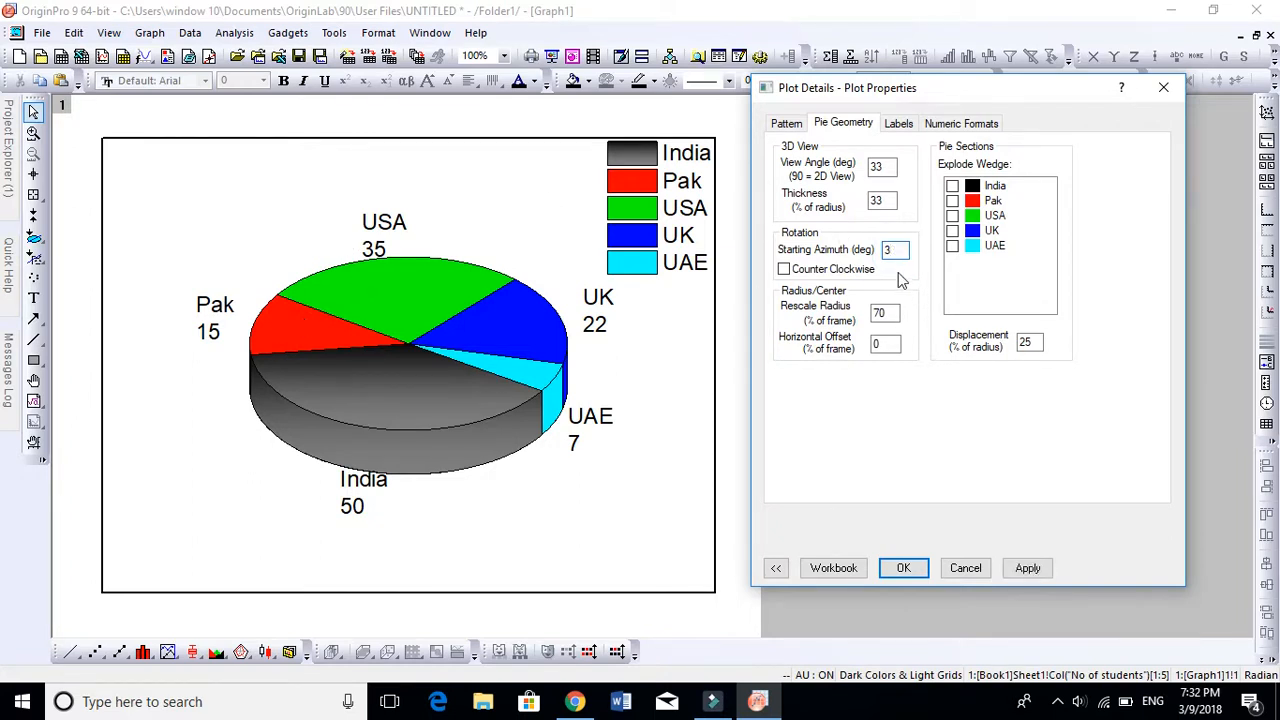
pyautogui.click(1028, 568)
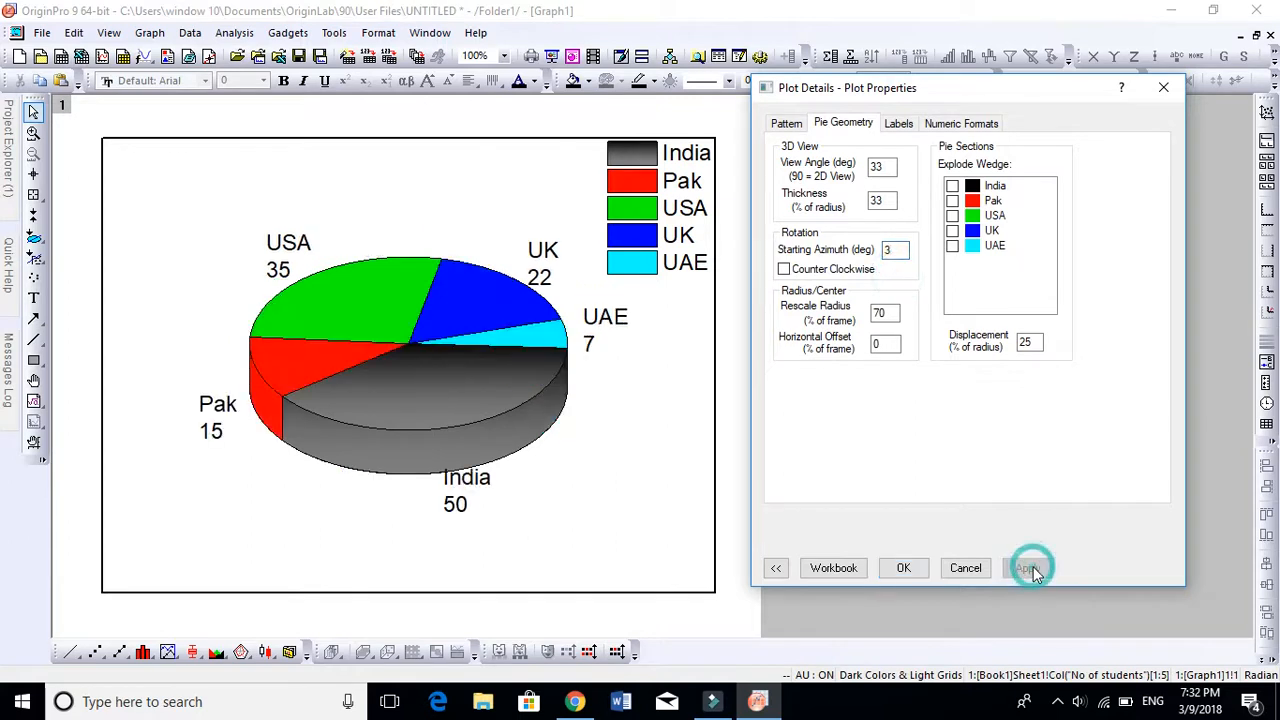
pyautogui.click(1028, 568)
pyautogui.write('3')
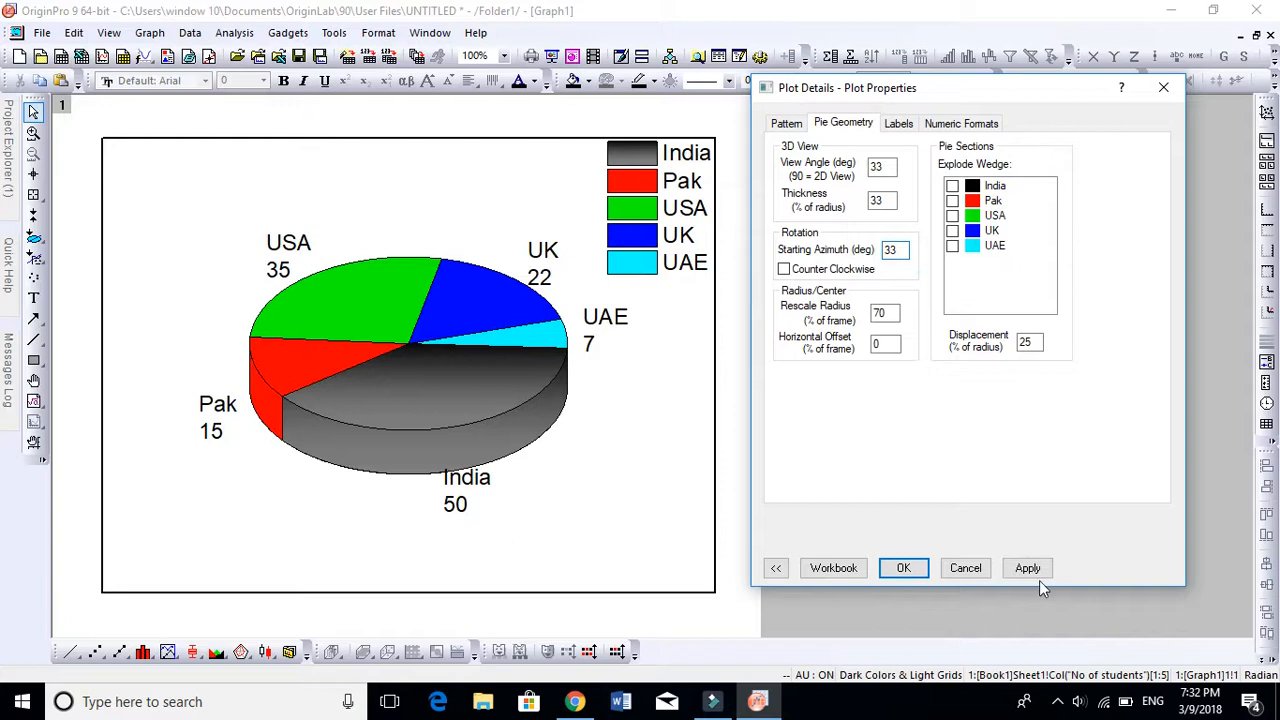
pyautogui.click(1028, 568)
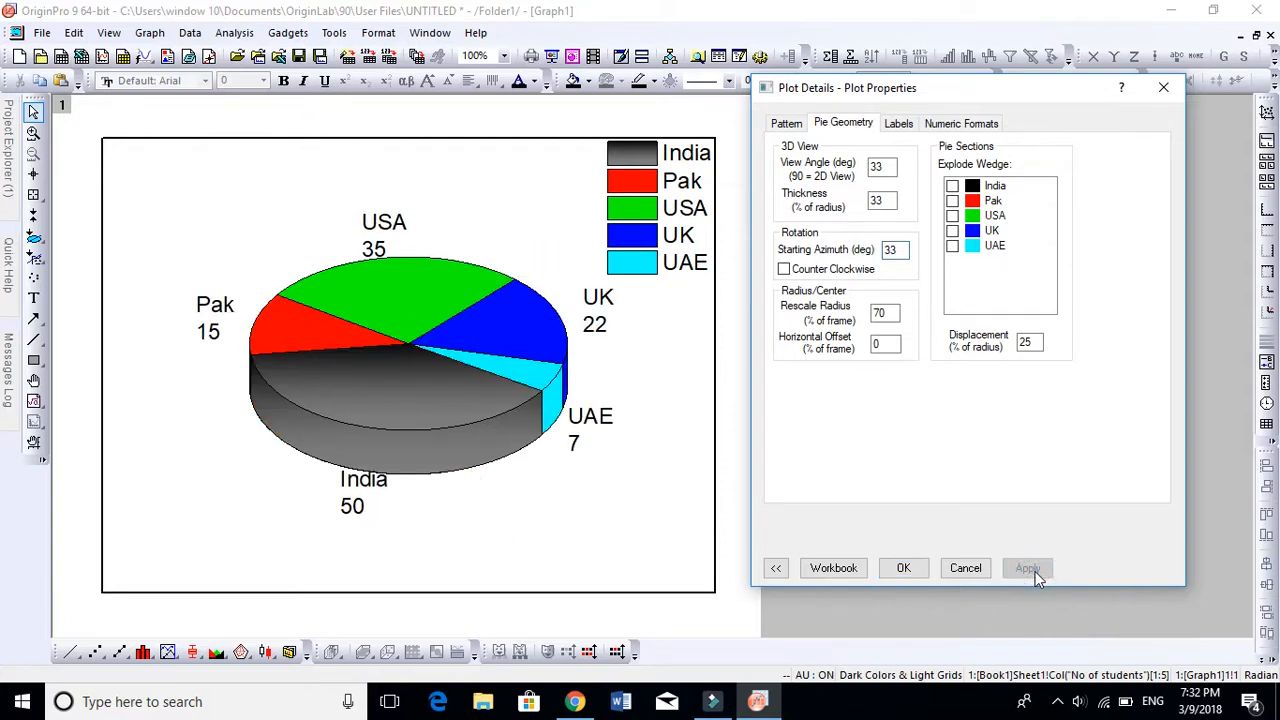
pyautogui.click(784, 268)
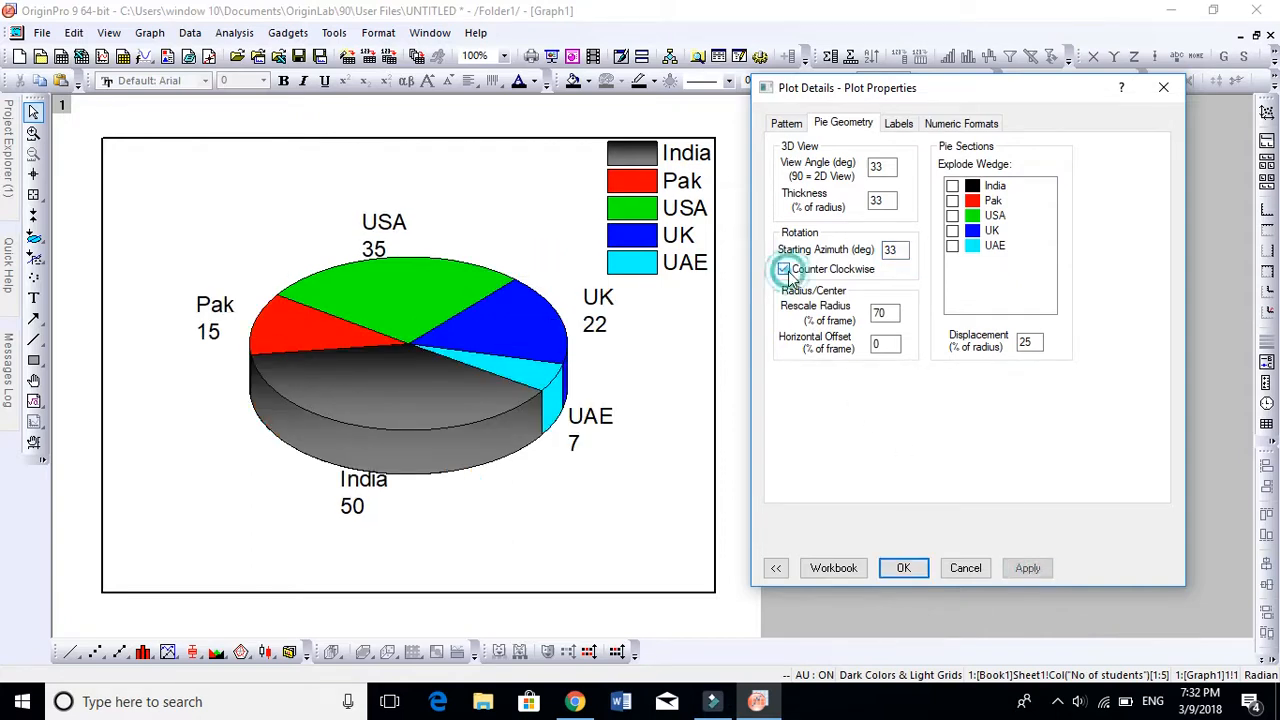
pyautogui.click(784, 268)
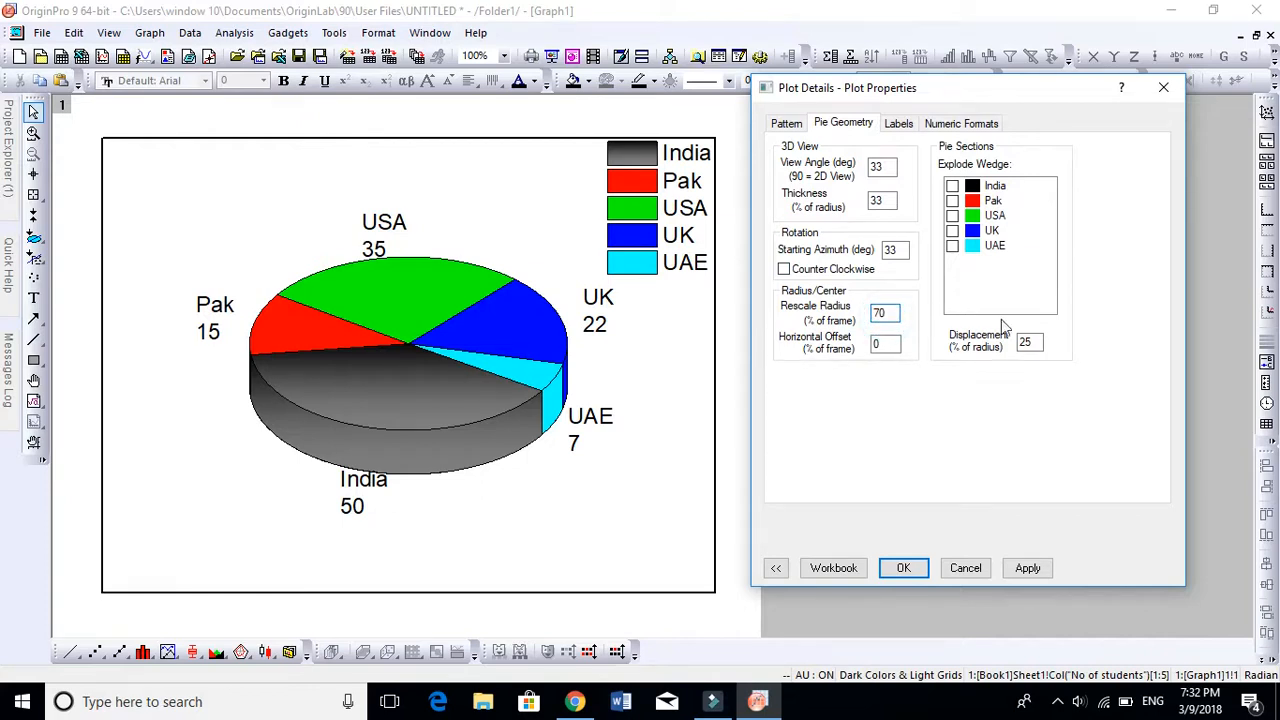
pyautogui.click(884, 312)
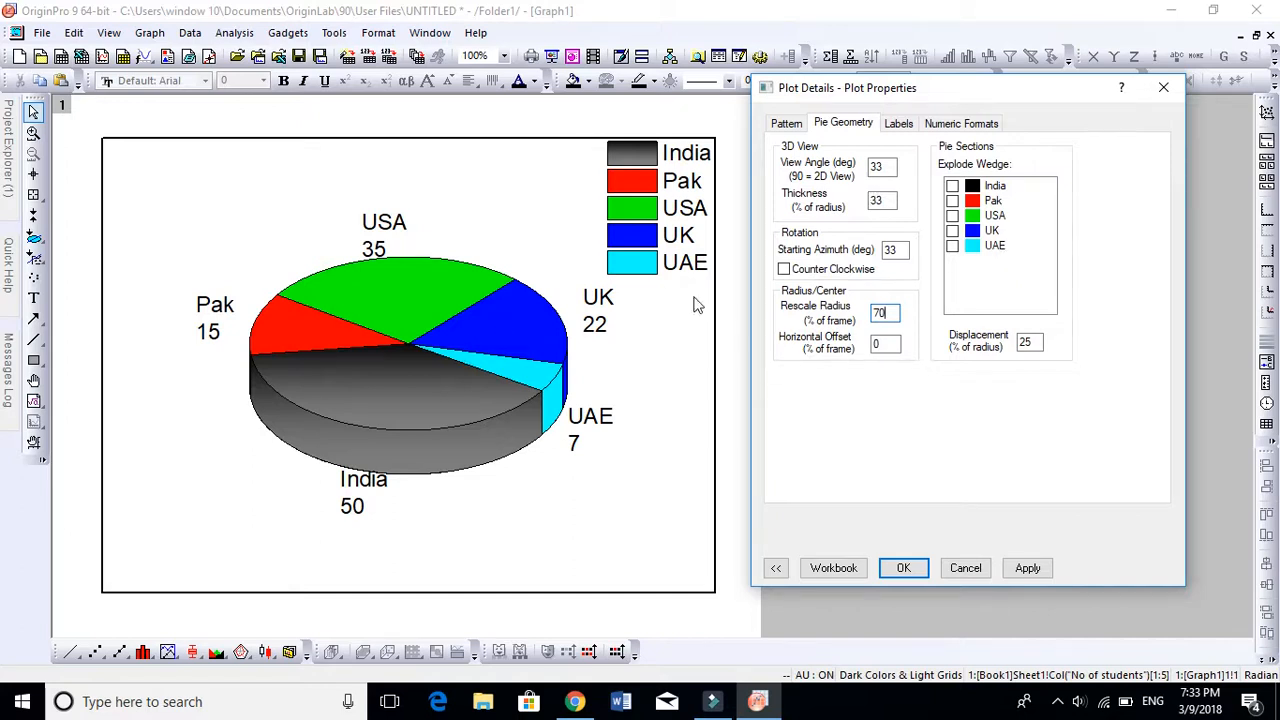
pyautogui.moveTo(570, 272)
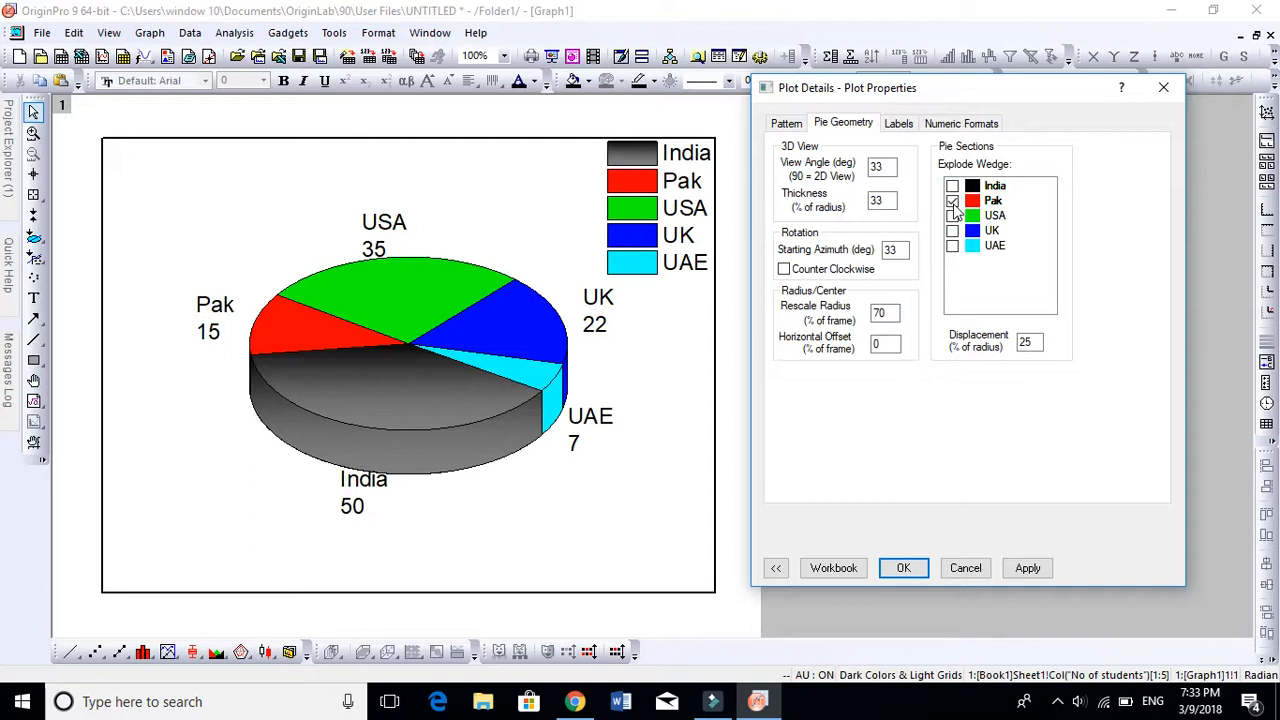
# Explode the Pak wedge, trying displacements of 44 and 77 percent of the radius.
pyautogui.click(952, 200)
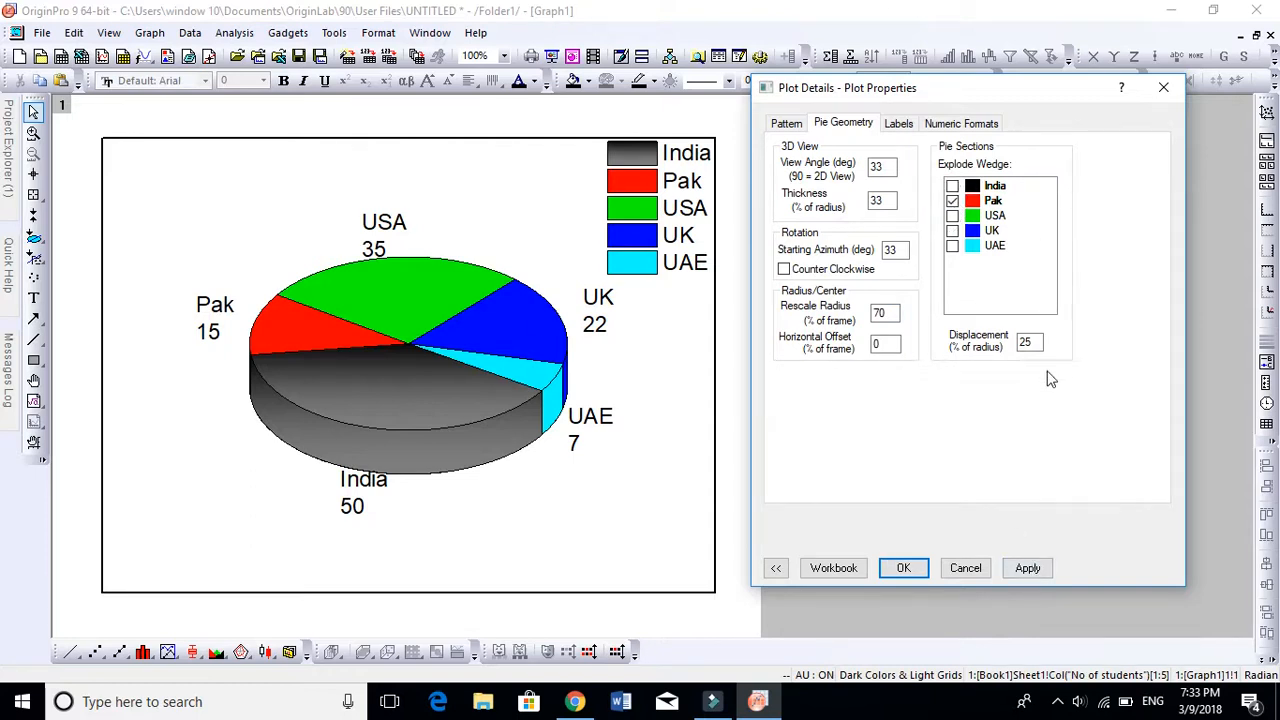
pyautogui.click(1028, 568)
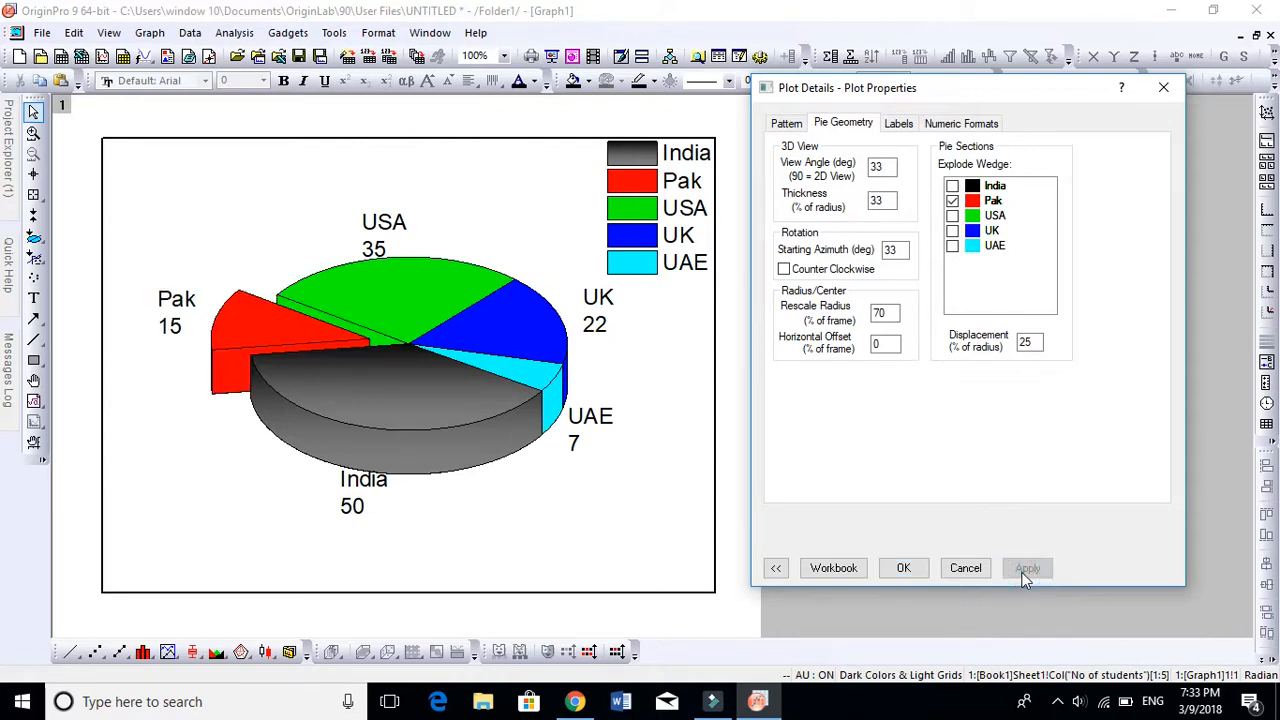
pyautogui.click(1028, 568)
pyautogui.write('44')
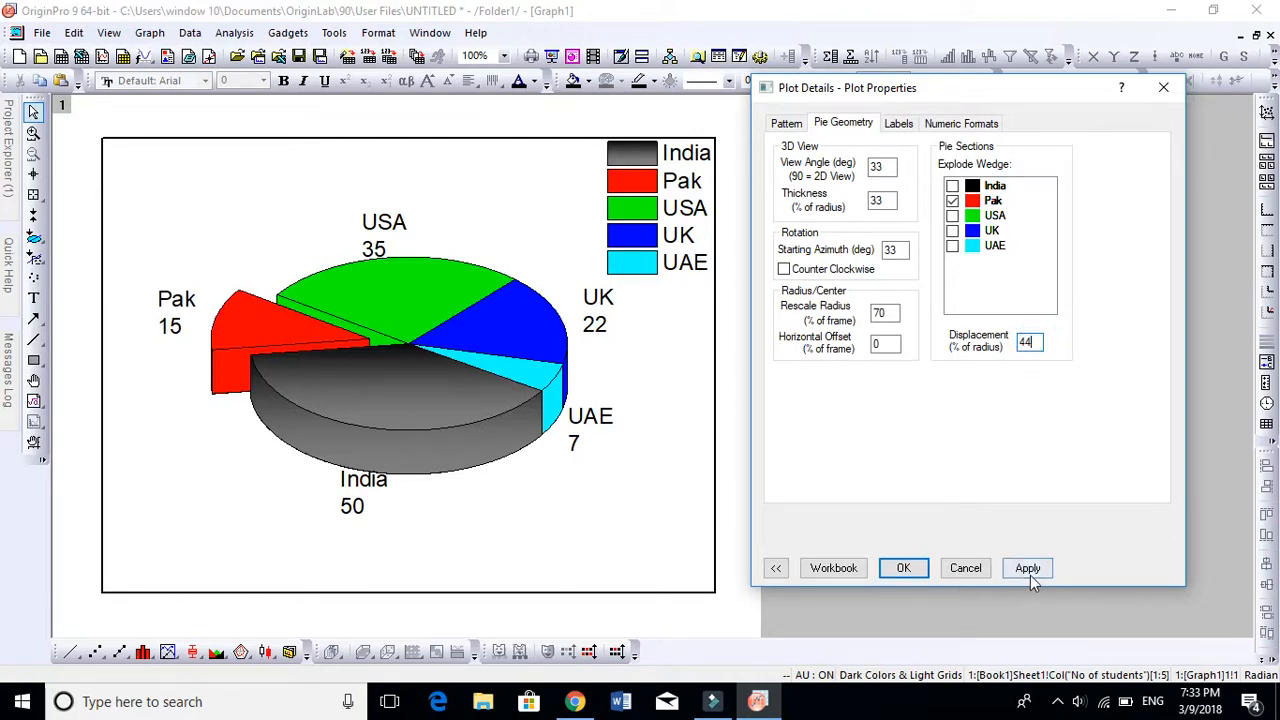
pyautogui.click(1028, 568)
pyautogui.write('7')
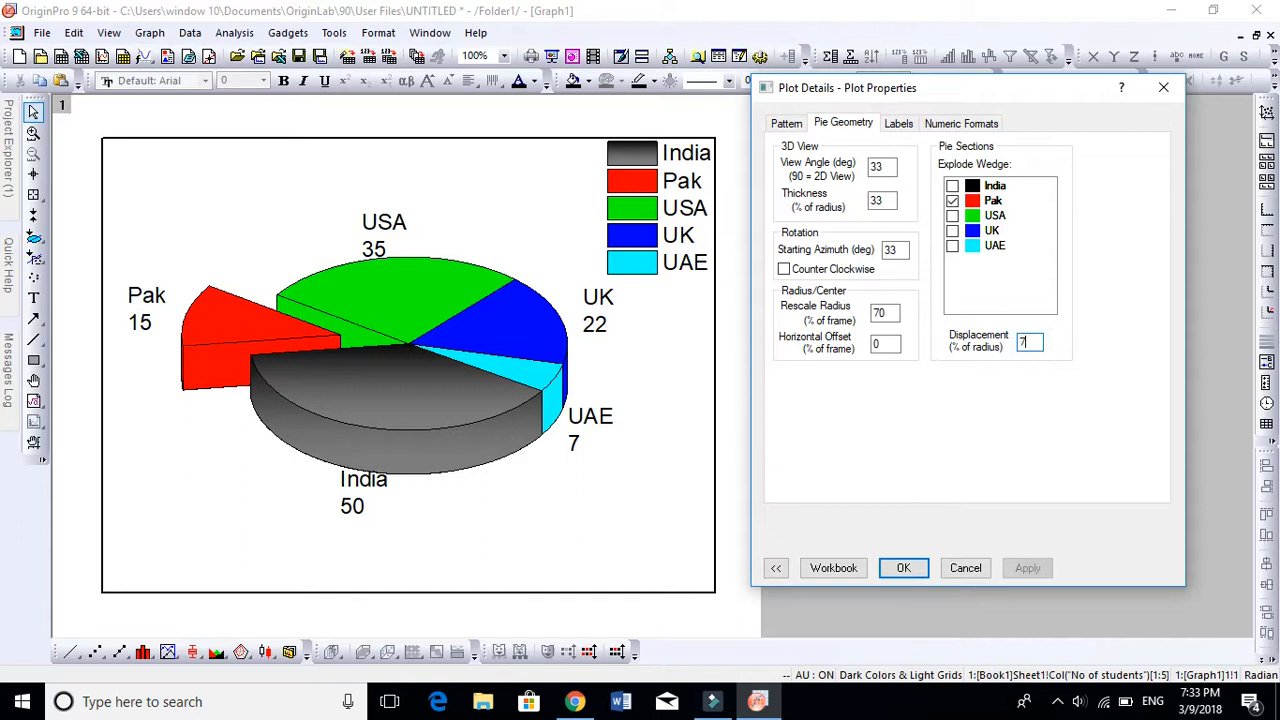
pyautogui.click(1028, 568)
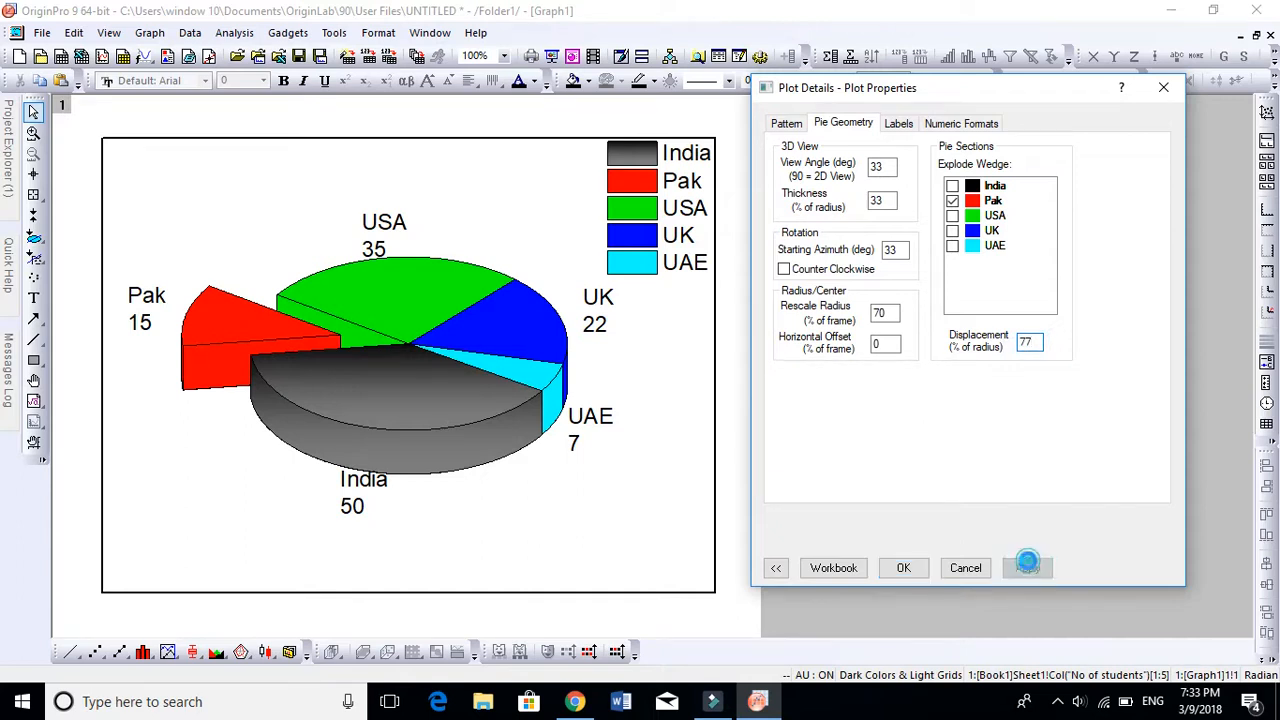
pyautogui.click(1028, 568)
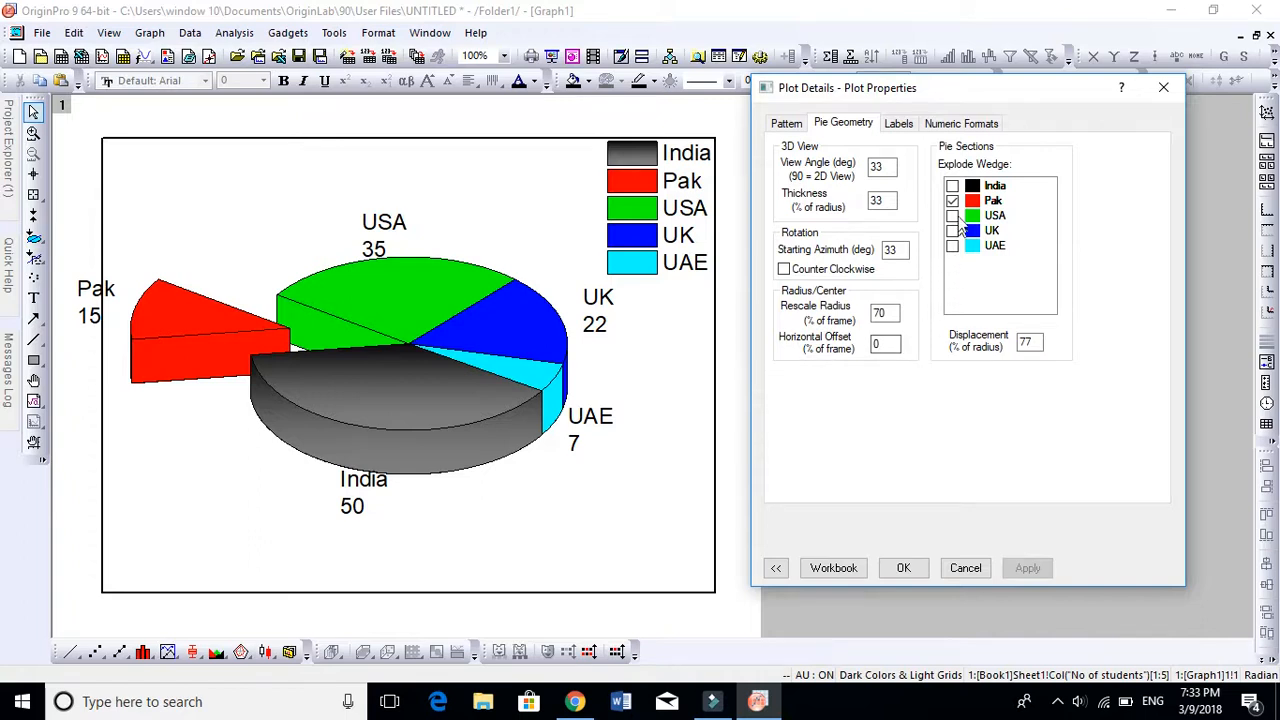
# Explode India too, reduce the displacement to 33, then untick India again.
pyautogui.click(952, 184)
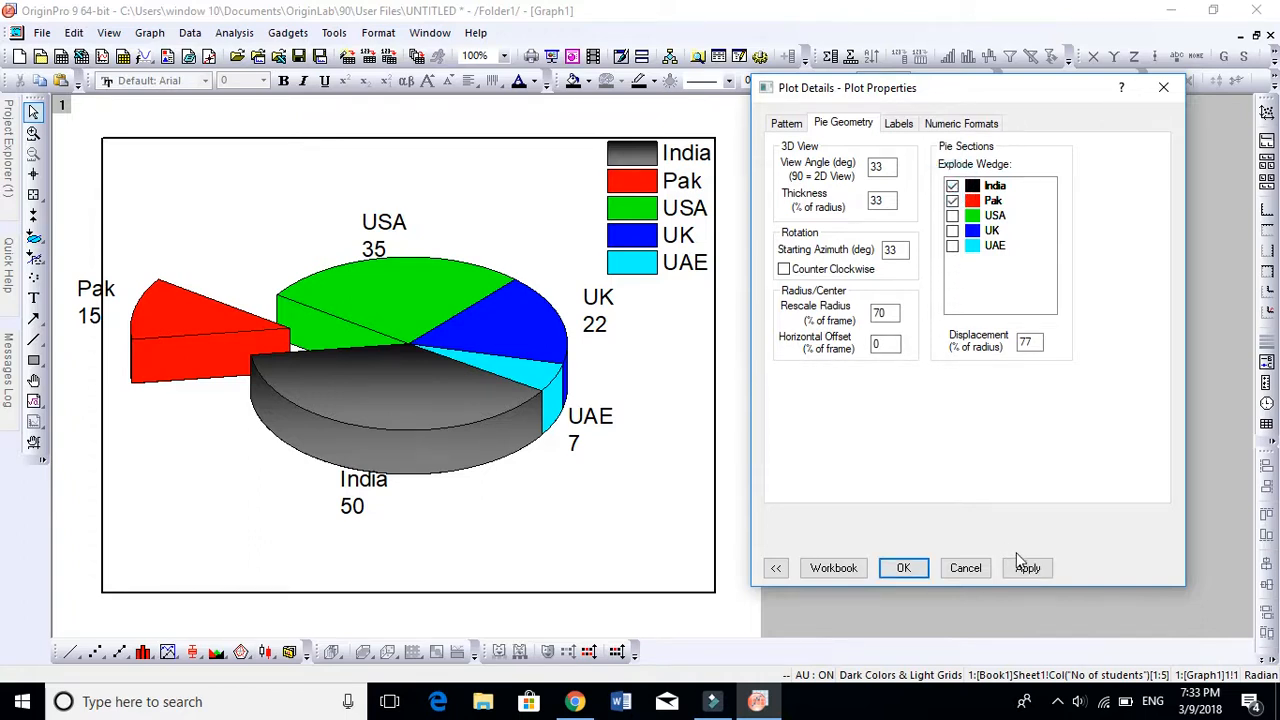
pyautogui.click(1028, 568)
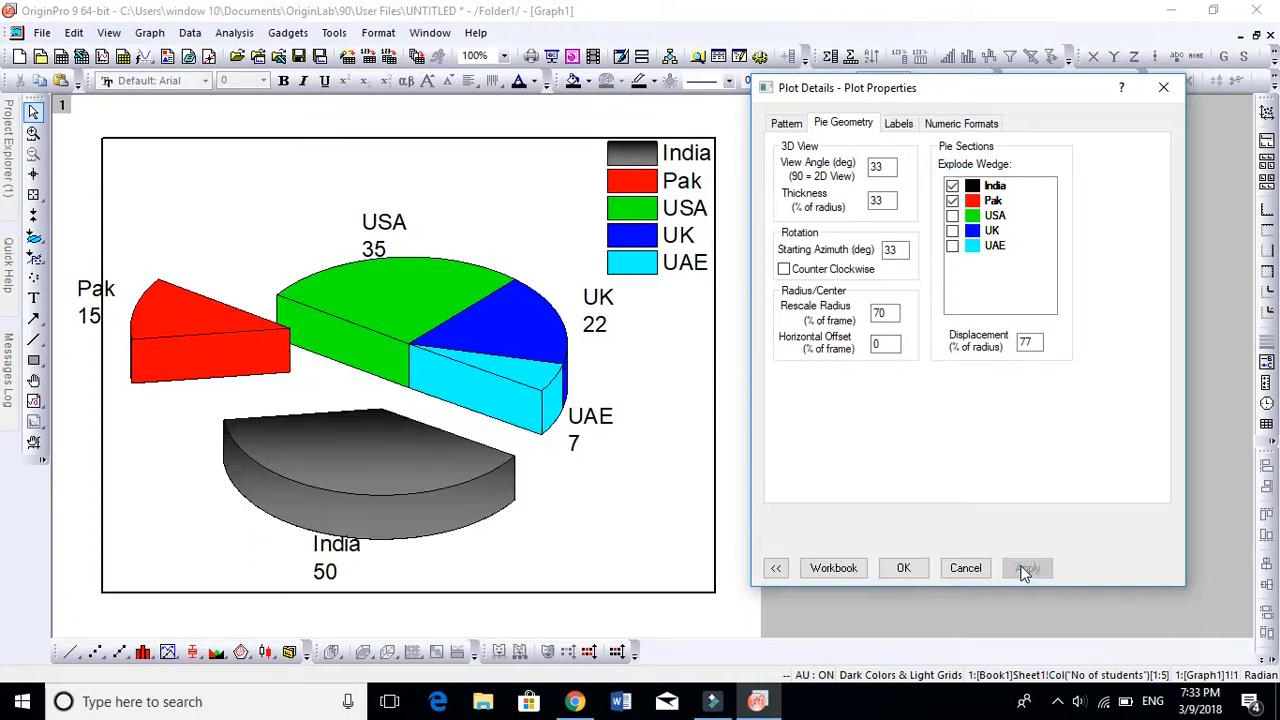
pyautogui.click(1028, 568)
pyautogui.write('33')
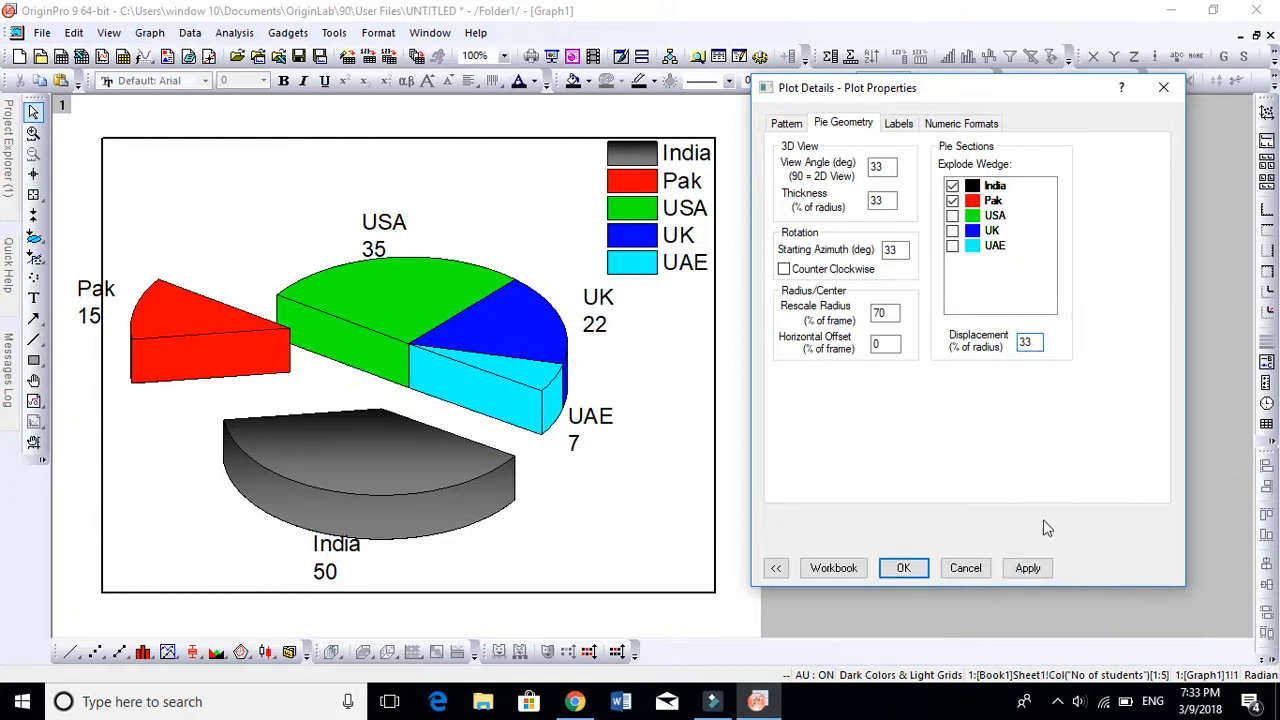
pyautogui.click(1028, 568)
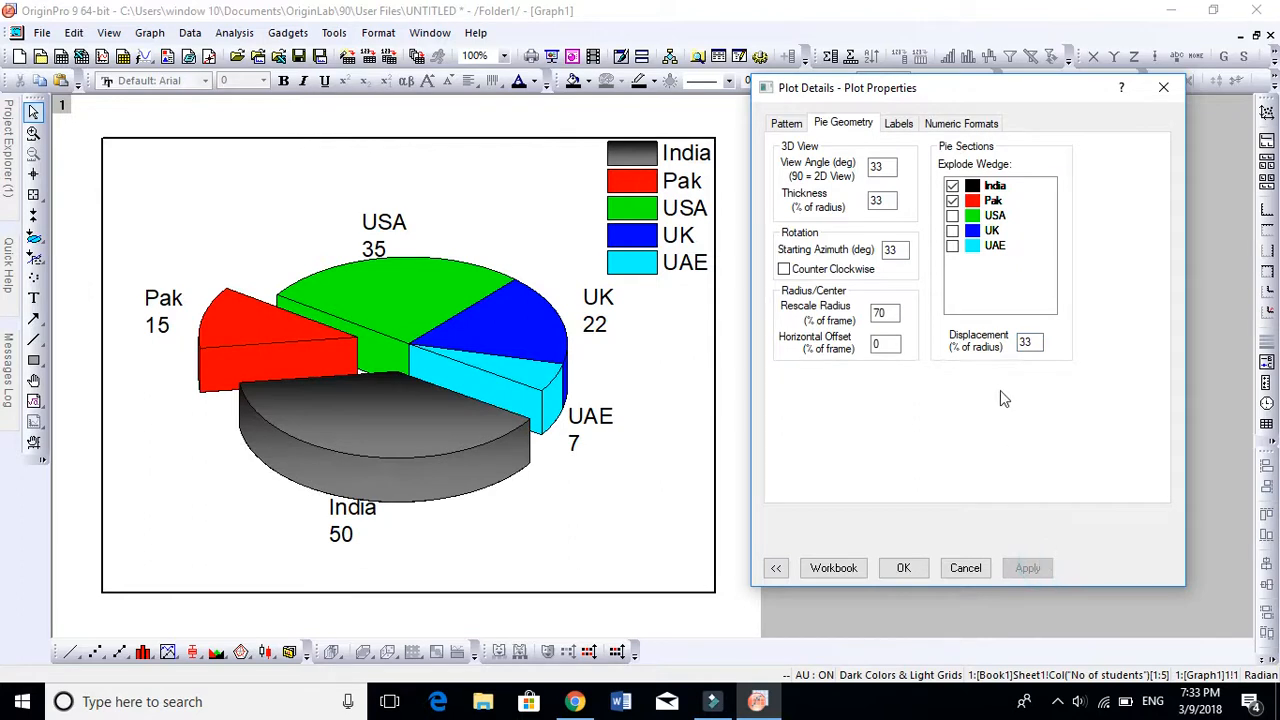
pyautogui.click(952, 184)
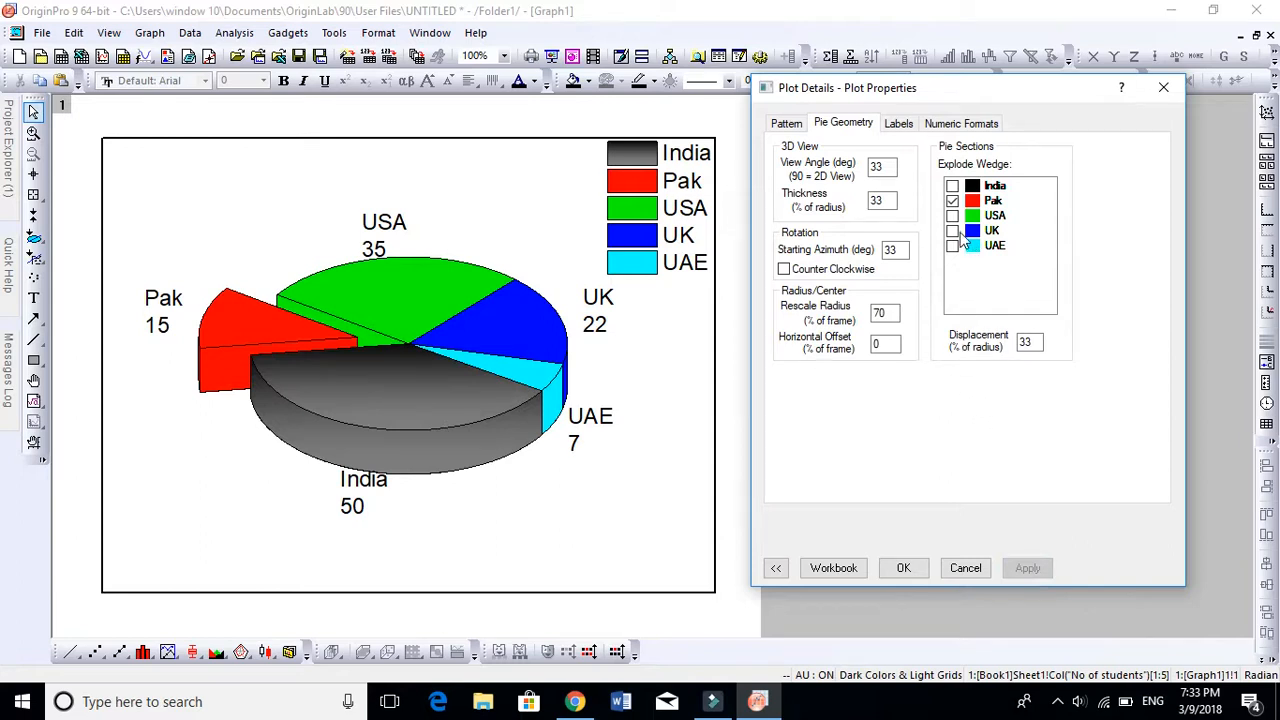
# Explode the UK wedge alongside Pak and set the displacement to 25 percent of the radius.
pyautogui.click(952, 230)
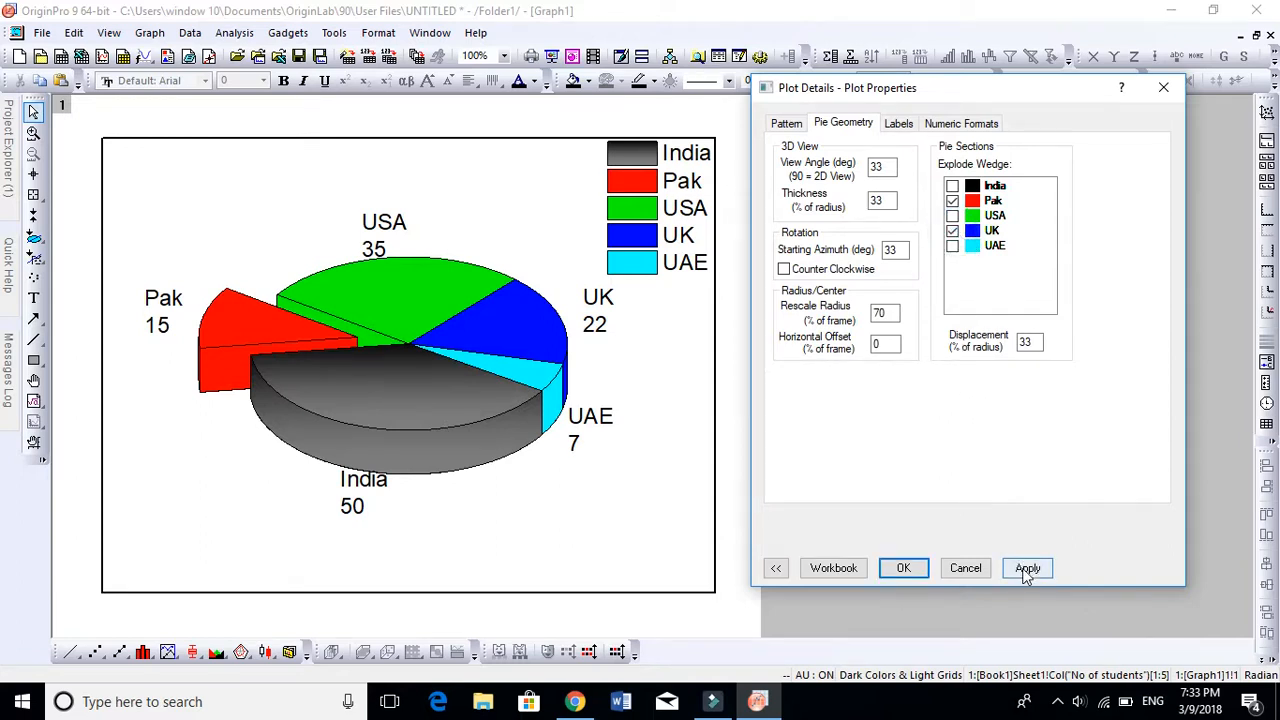
pyautogui.click(1028, 568)
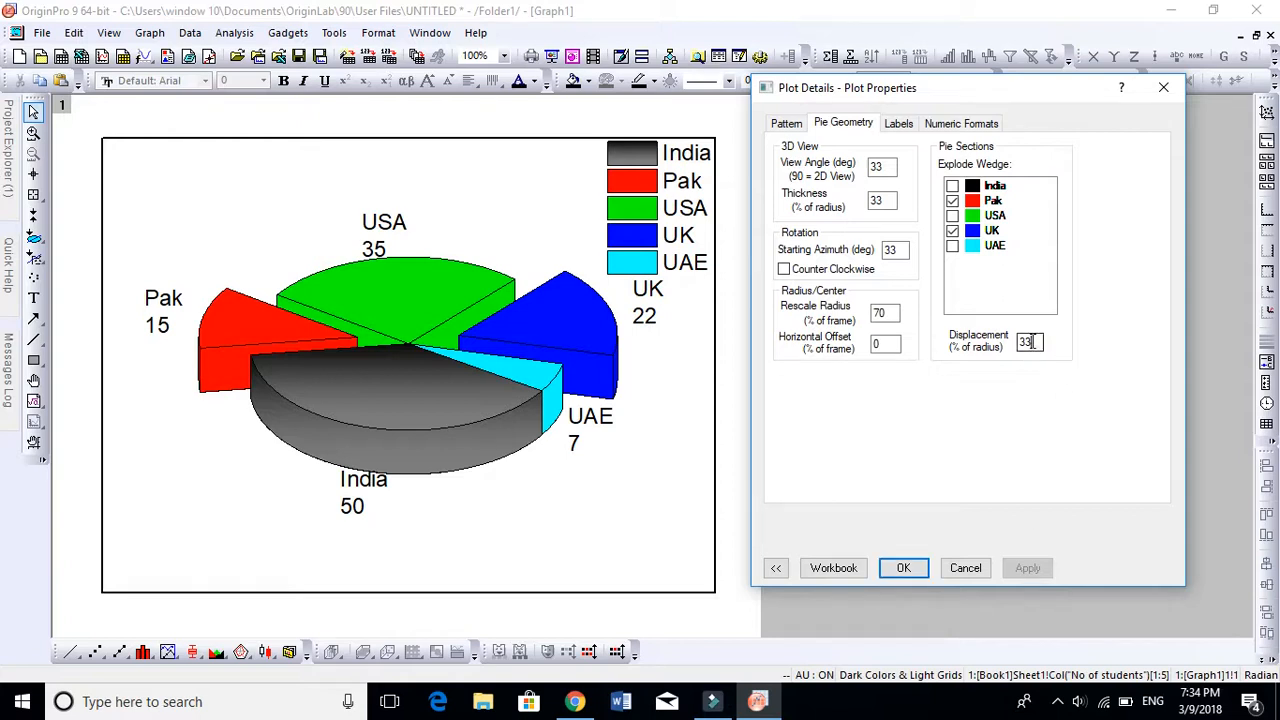
pyautogui.write('25')
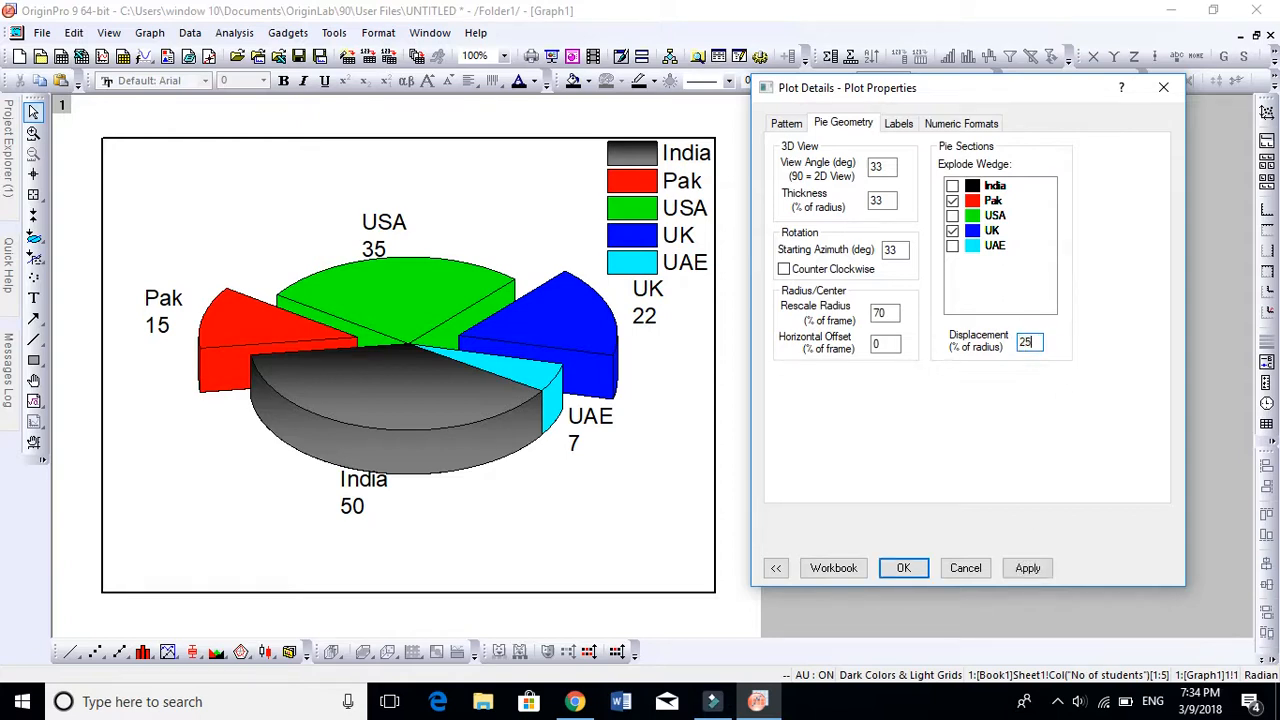
pyautogui.click(1028, 568)
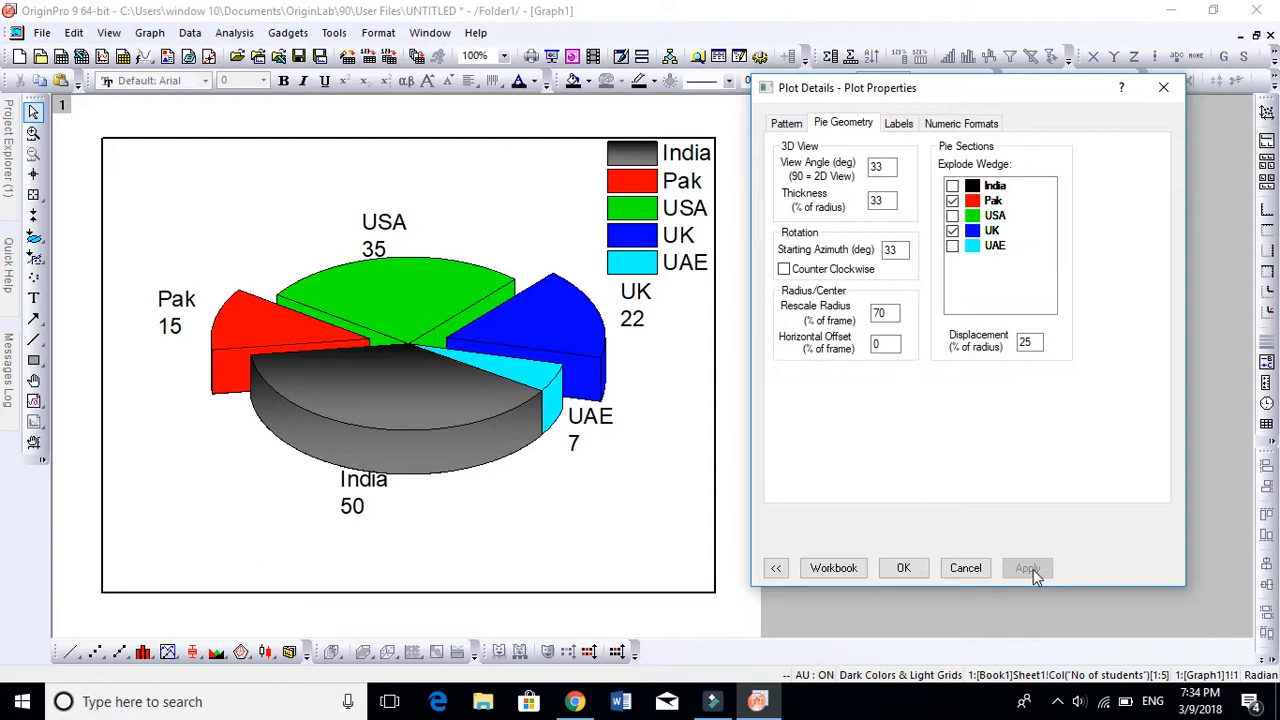
pyautogui.click(1028, 568)
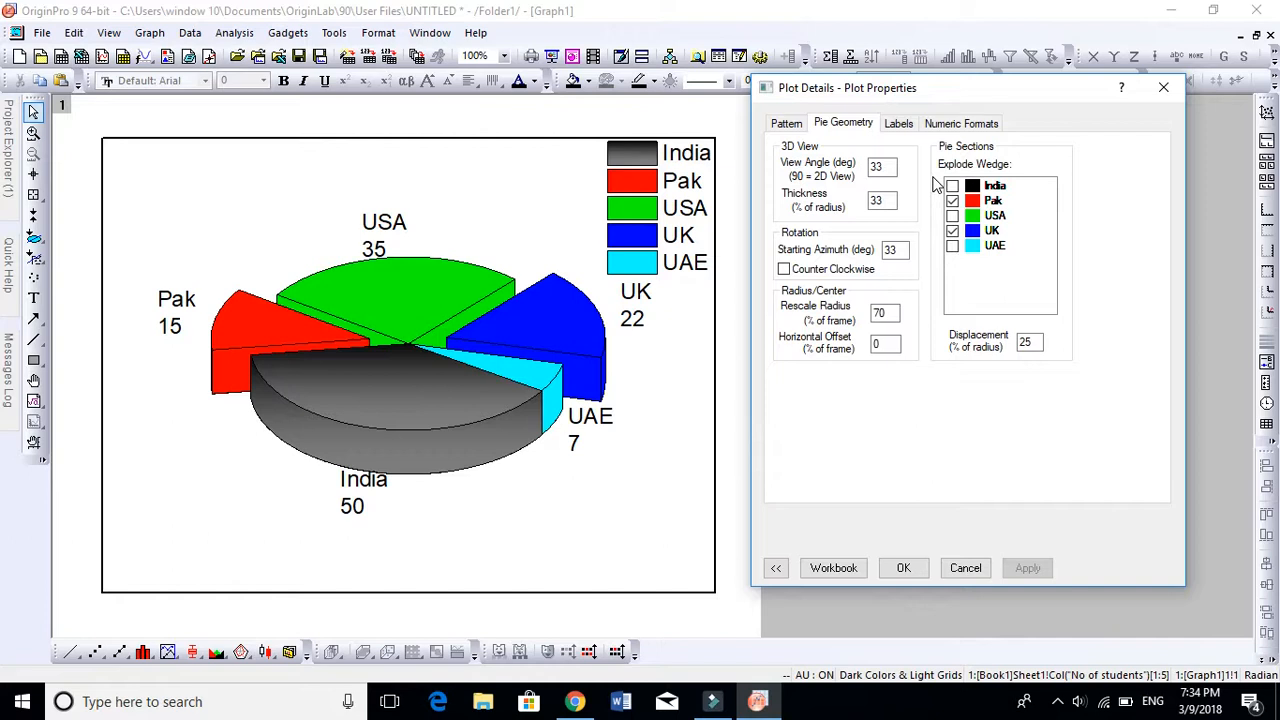
pyautogui.click(898, 124)
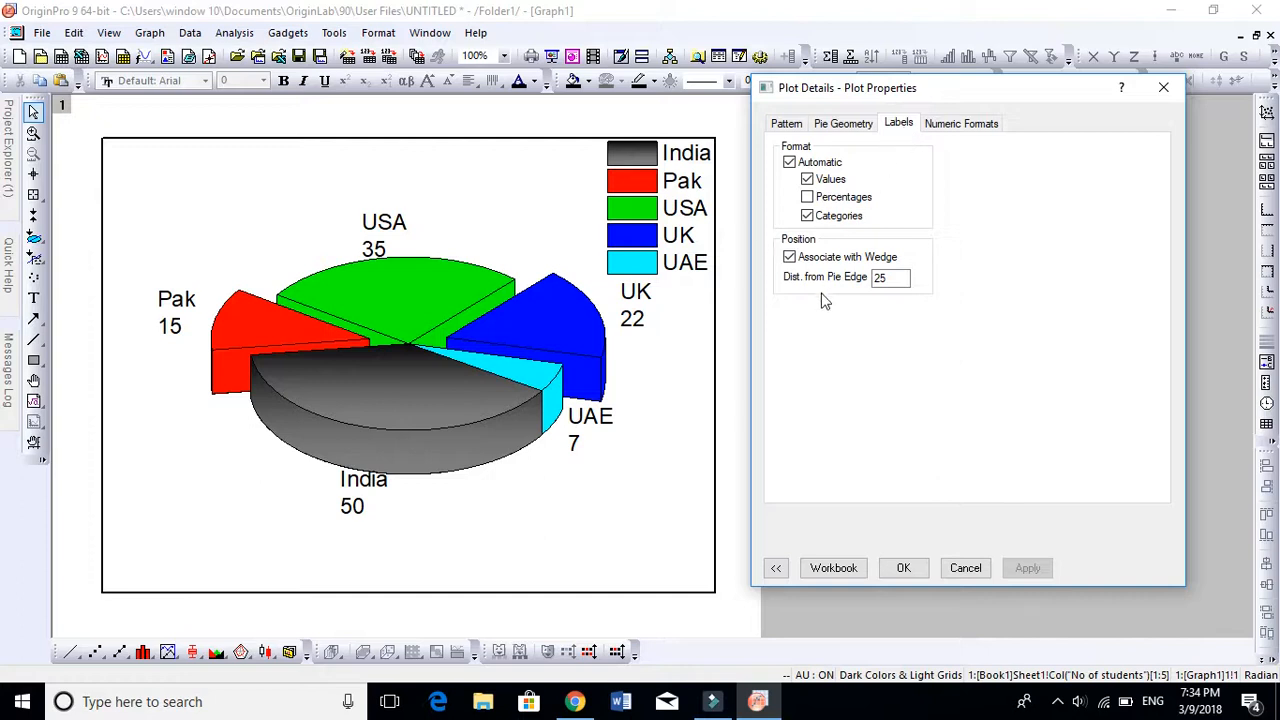
# Add percentages beside the counts on the wedge labels.
pyautogui.click(960, 122)
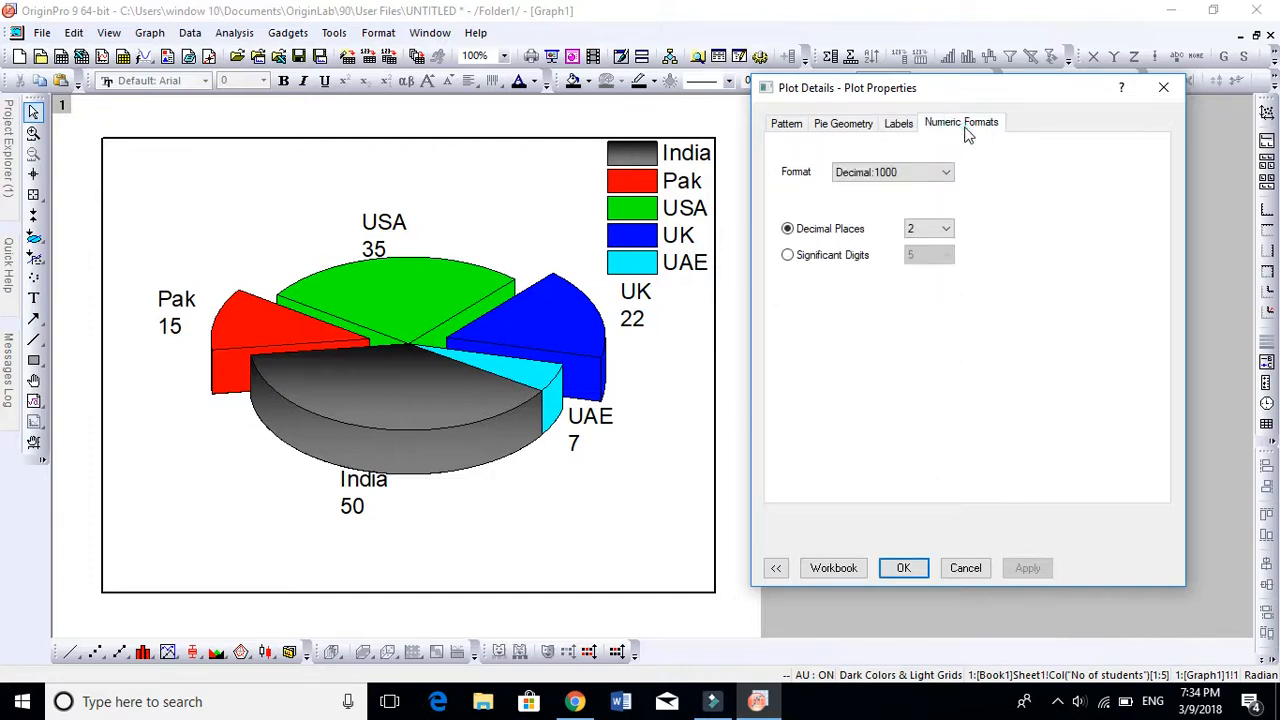
pyautogui.click(890, 172)
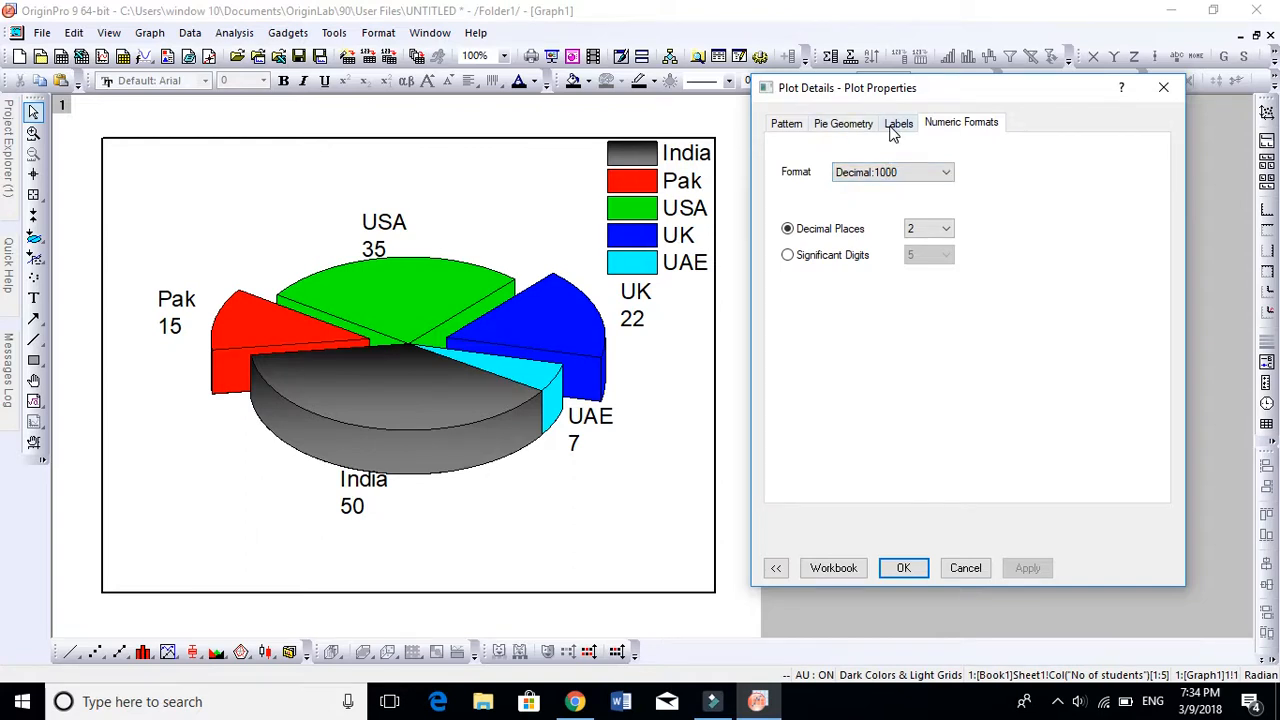
pyautogui.click(898, 122)
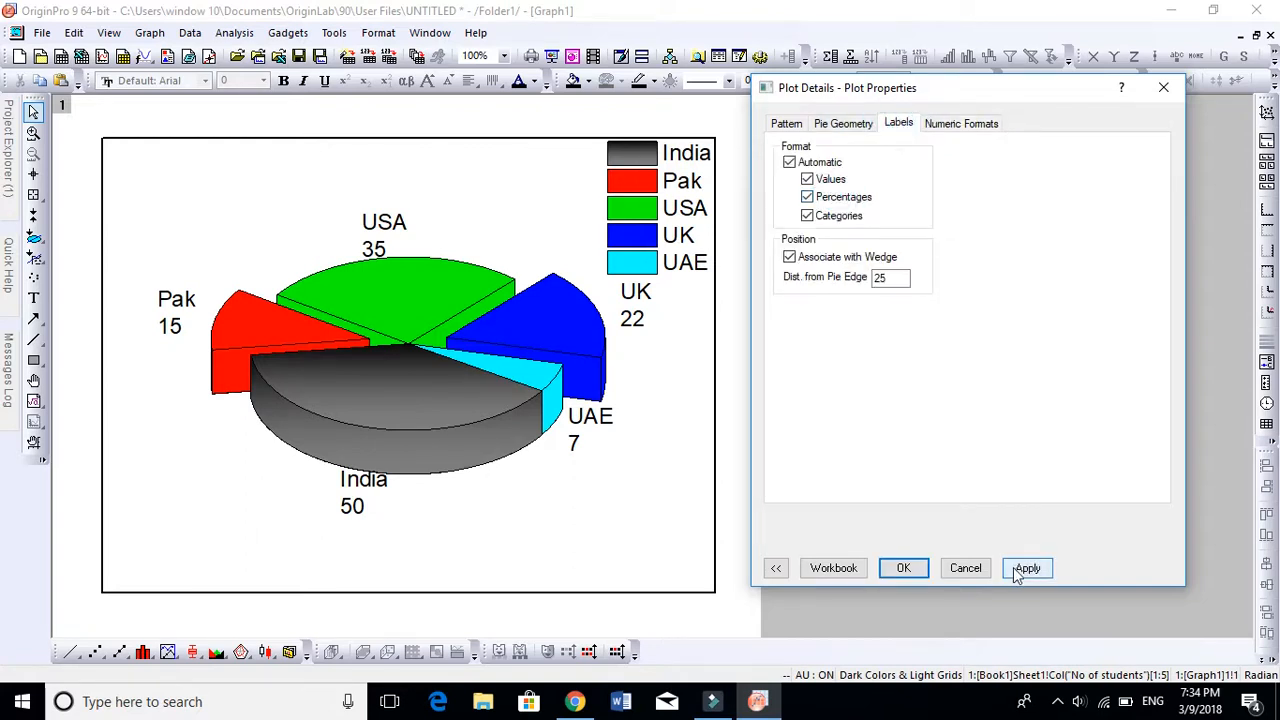
pyautogui.click(1028, 568)
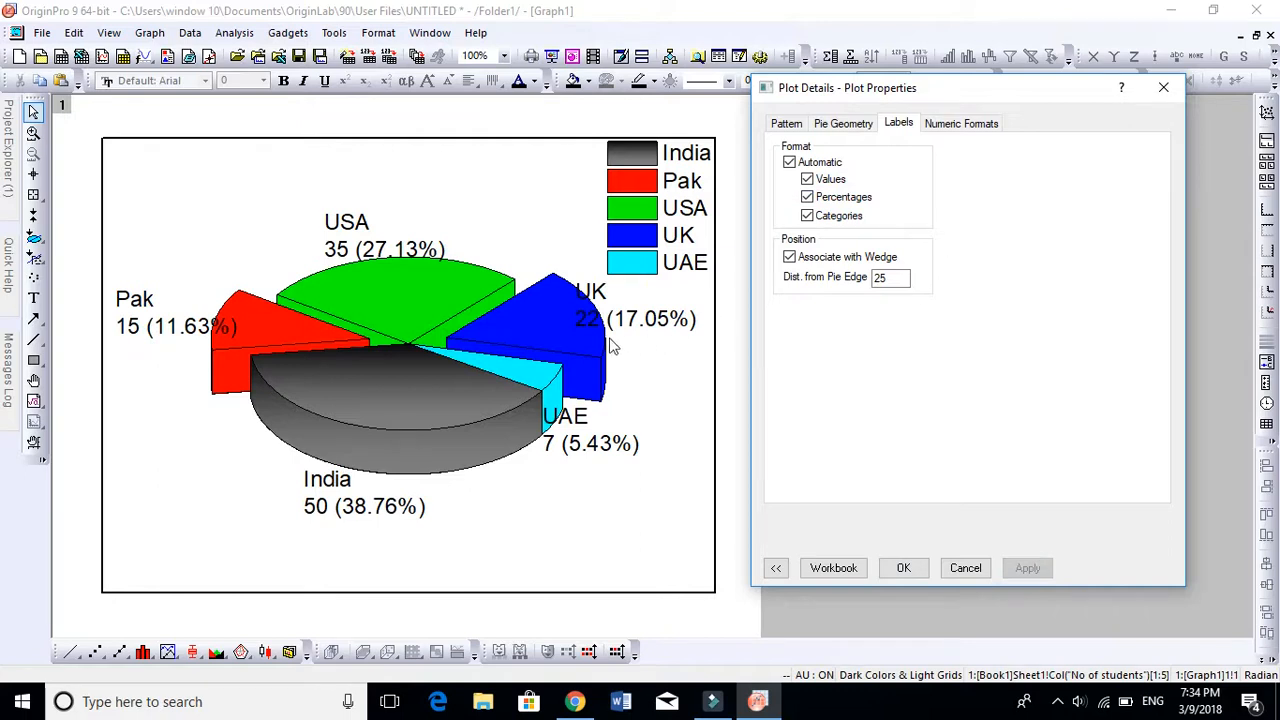
# Format the percentage labels to two decimal places in Numeric Formats.
pyautogui.click(960, 122)
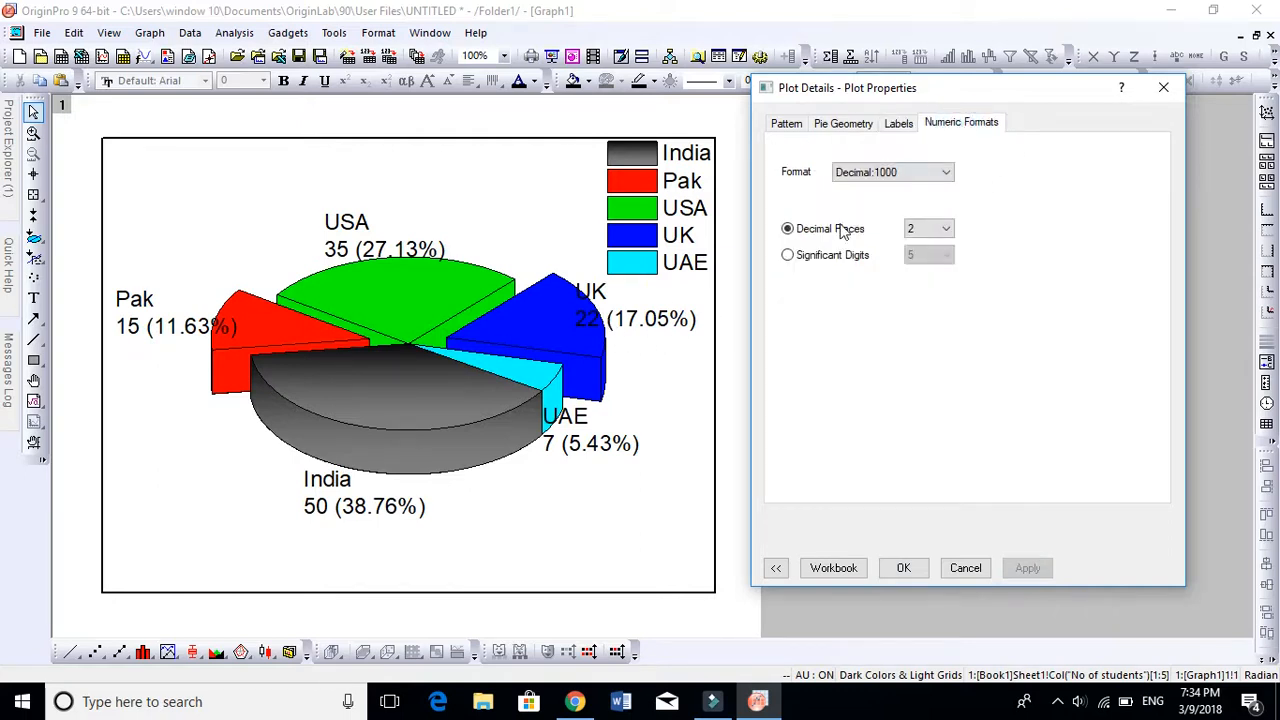
pyautogui.click(788, 254)
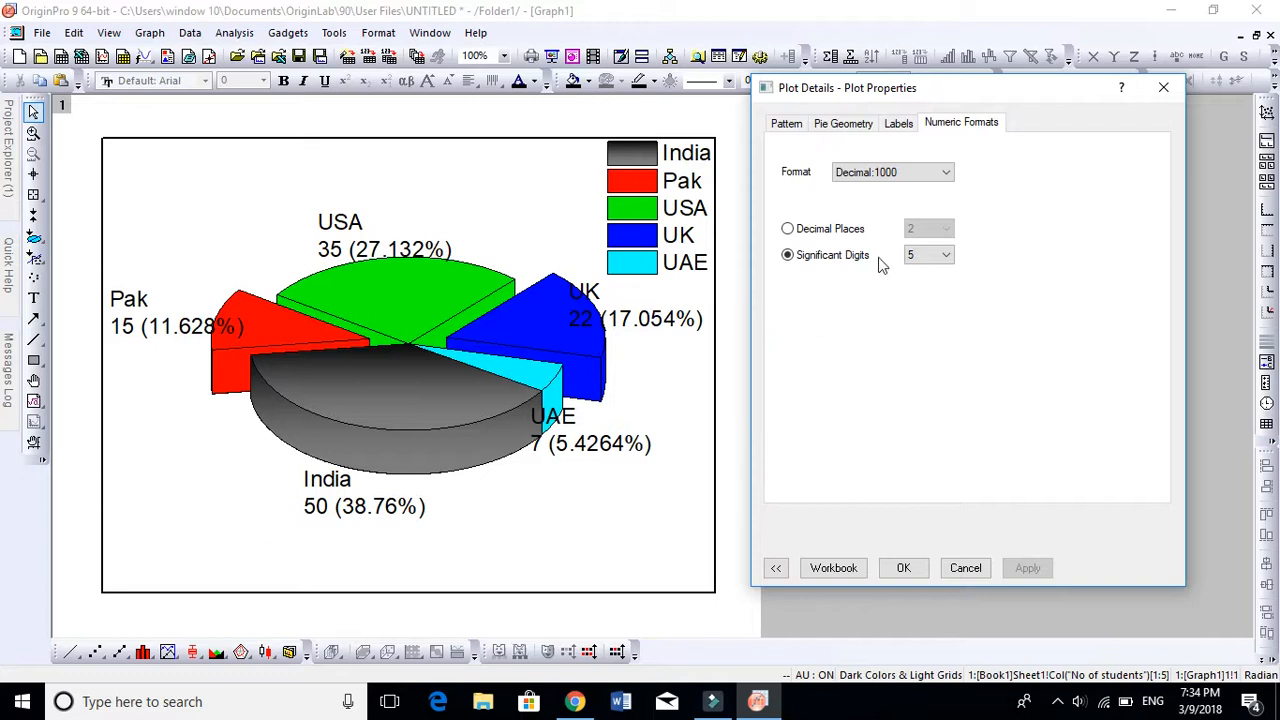
pyautogui.click(788, 228)
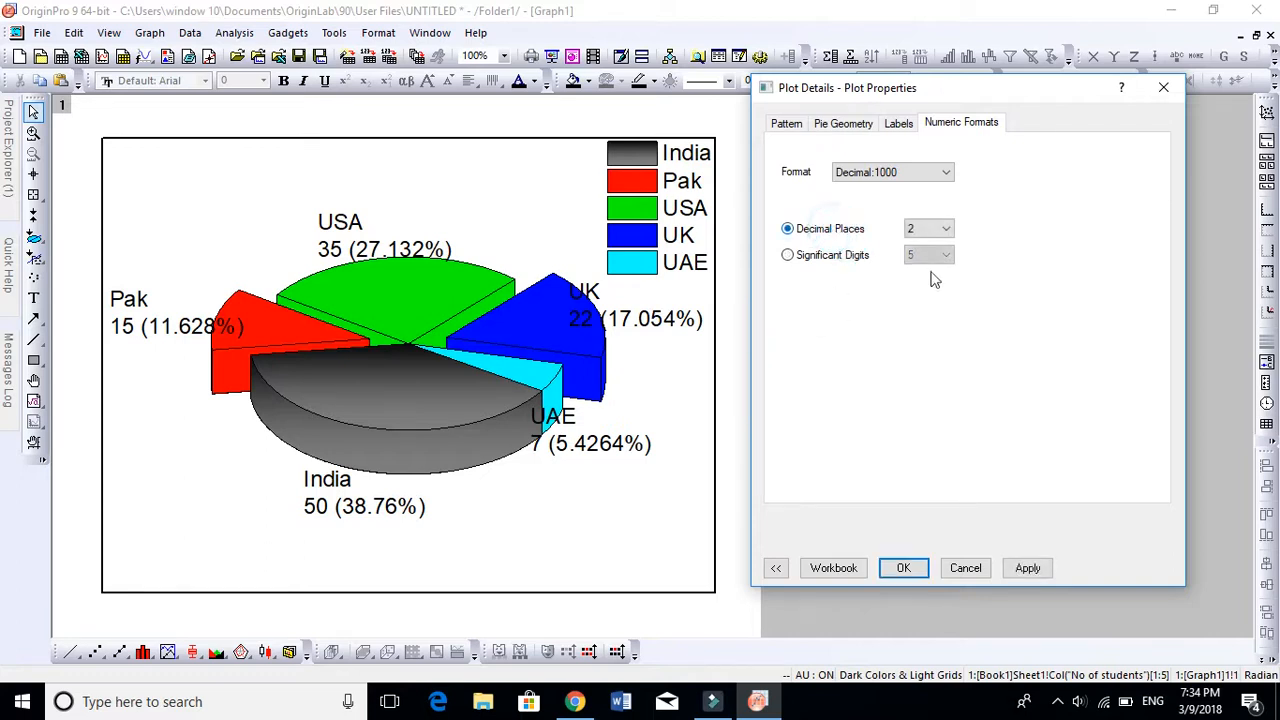
pyautogui.click(1028, 568)
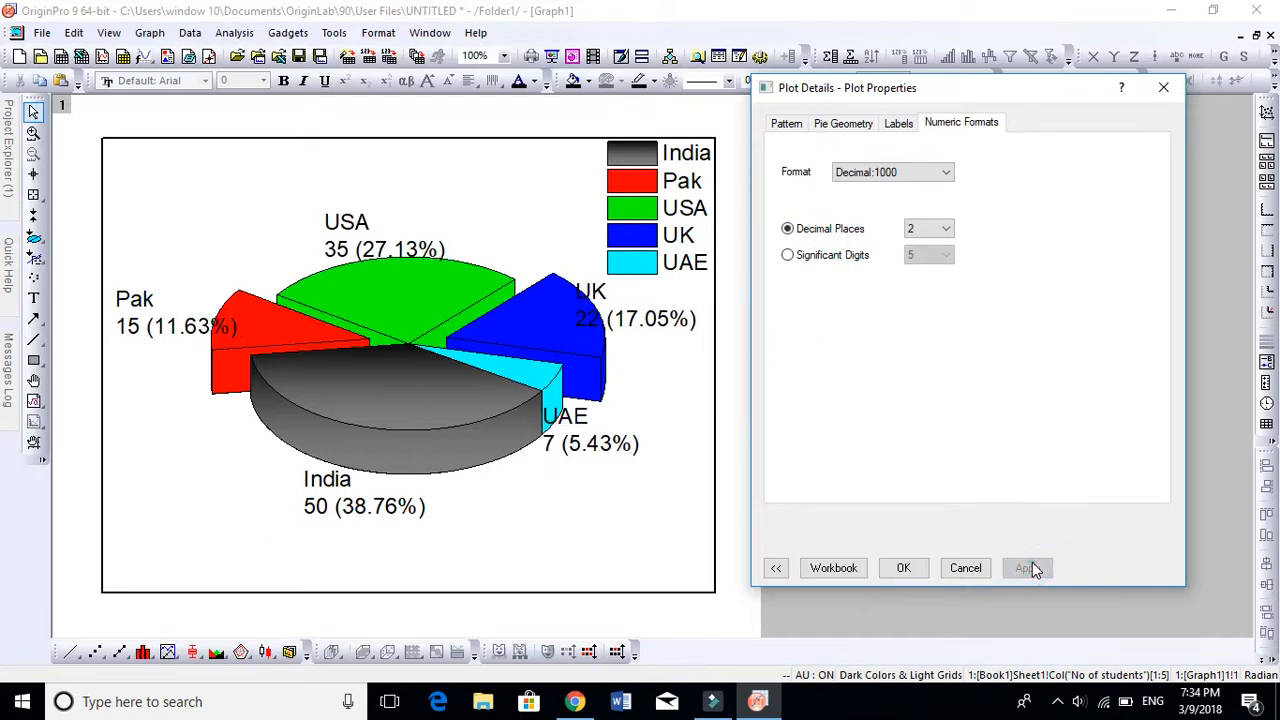
# Rescale the pie radius to 33 percent of the frame to see it smaller.
pyautogui.click(844, 124)
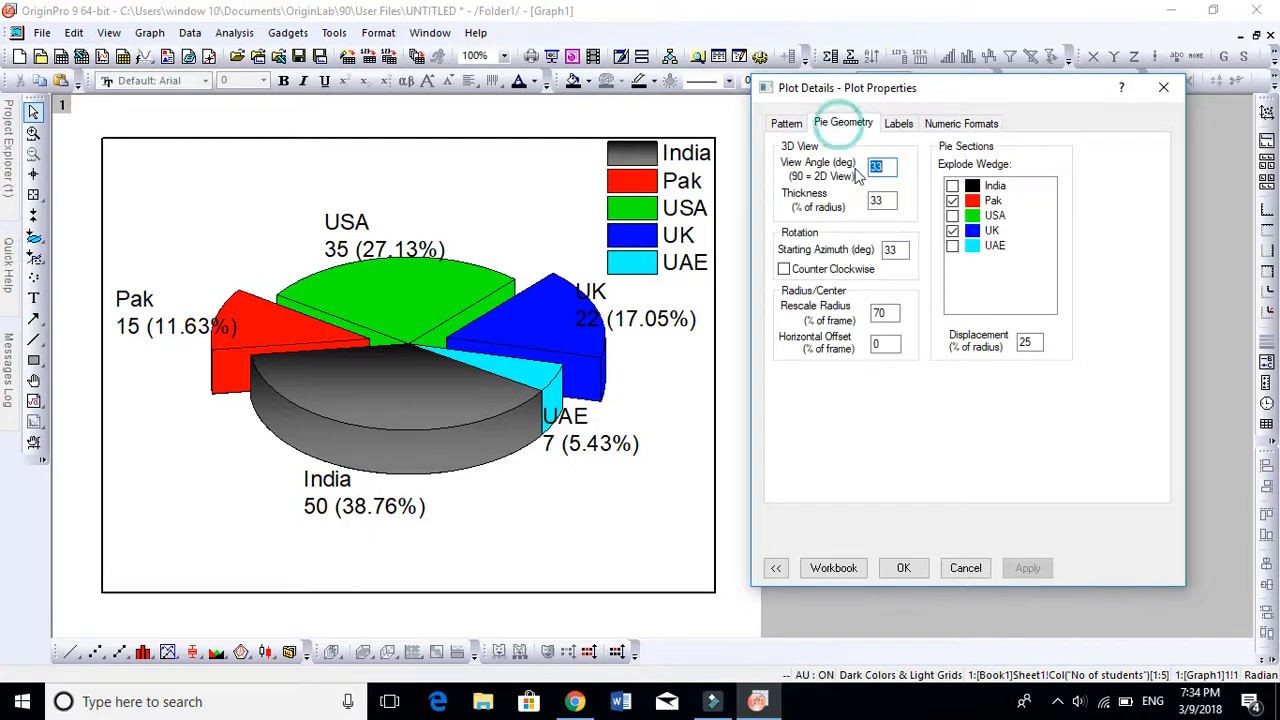
pyautogui.click(884, 312)
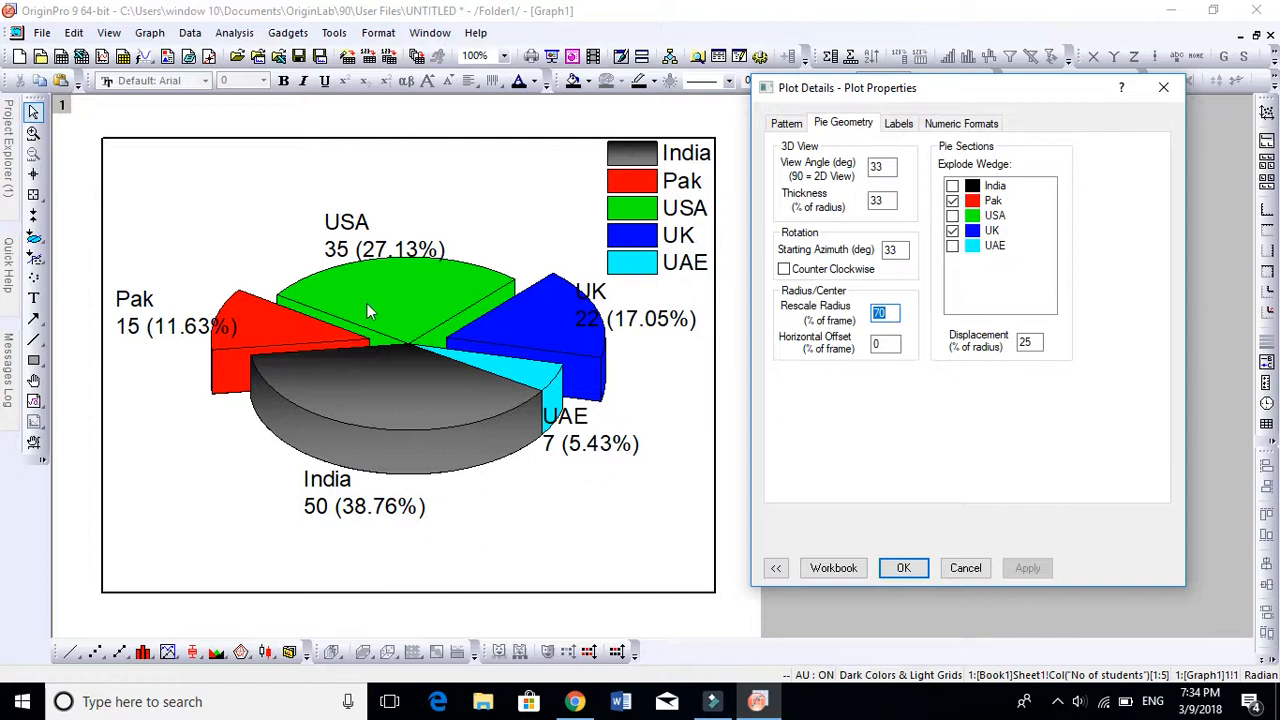
pyautogui.moveTo(912, 360)
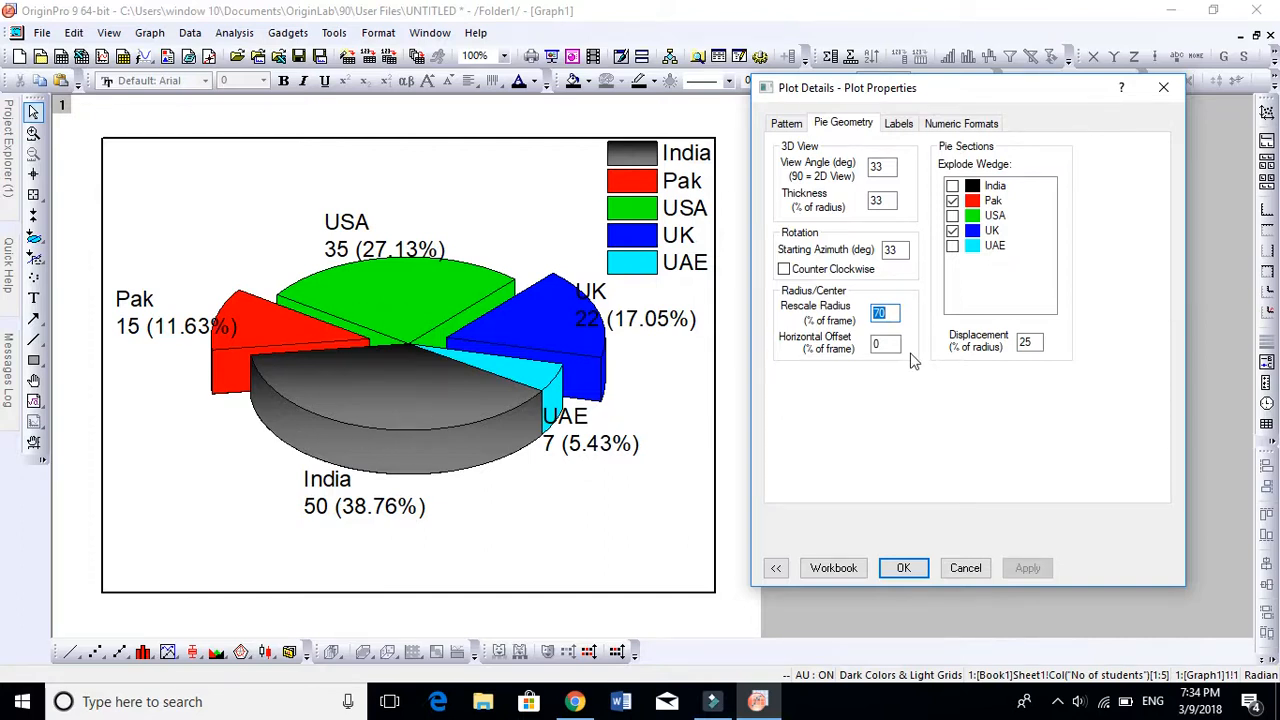
pyautogui.write('33')
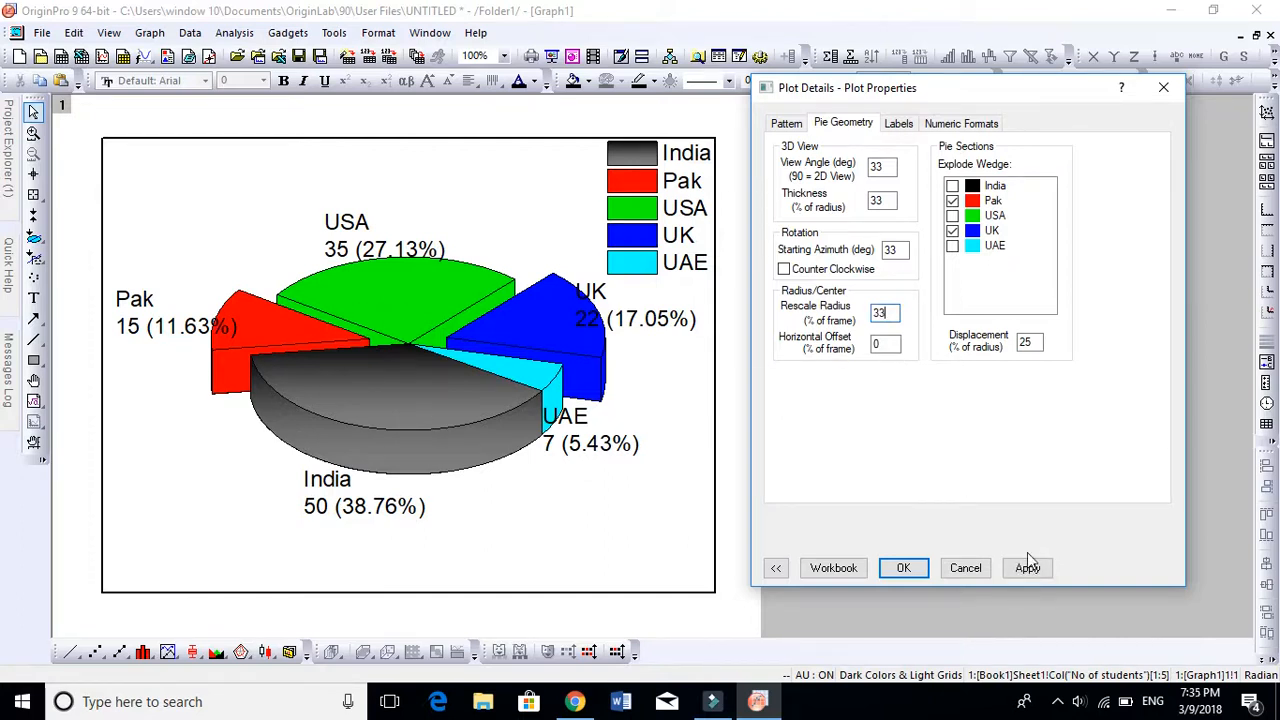
pyautogui.click(1028, 568)
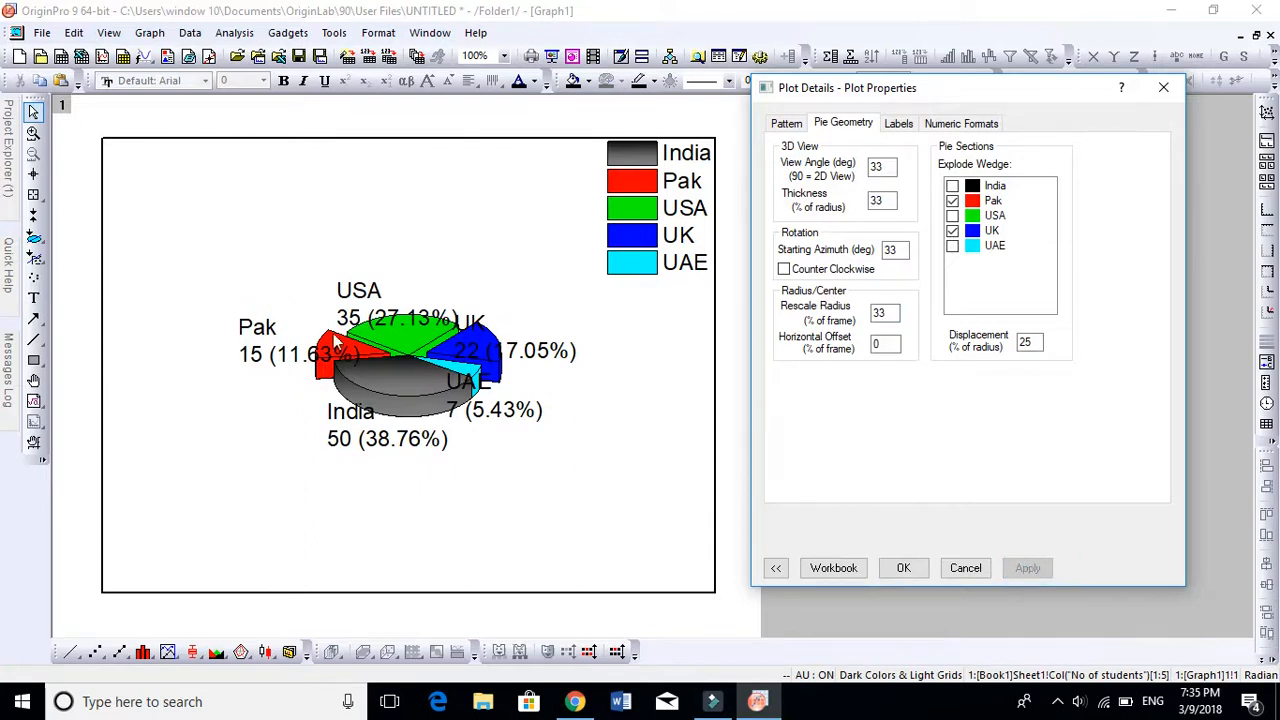
pyautogui.click(882, 312)
pyautogui.write('77')
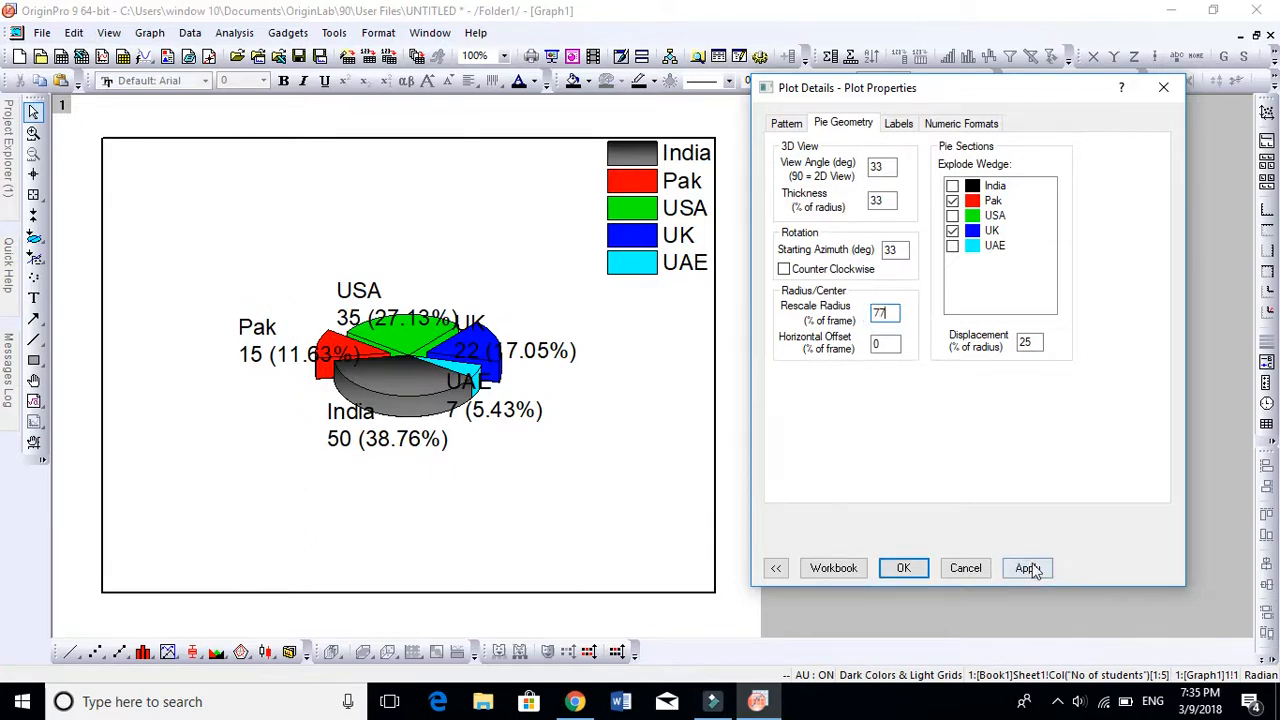
pyautogui.click(1028, 568)
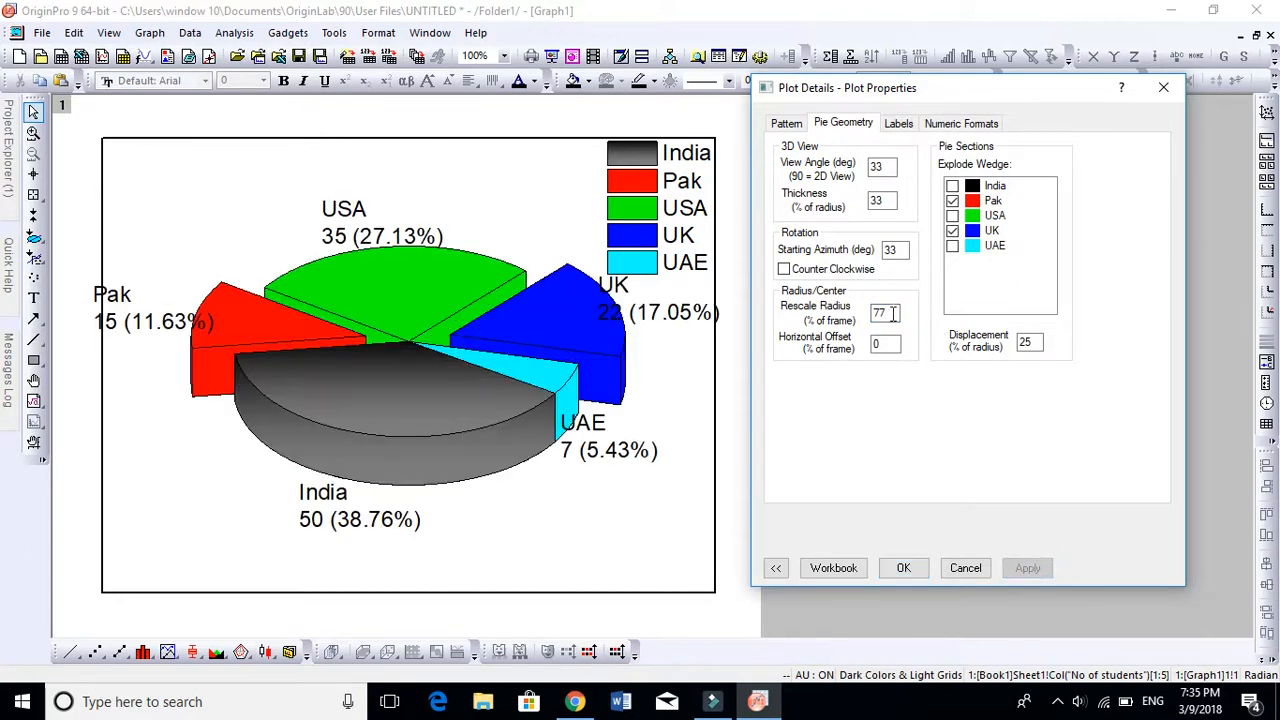
# Try a 123 percent radius, then restore the original 70 percent radius.
pyautogui.write('123')
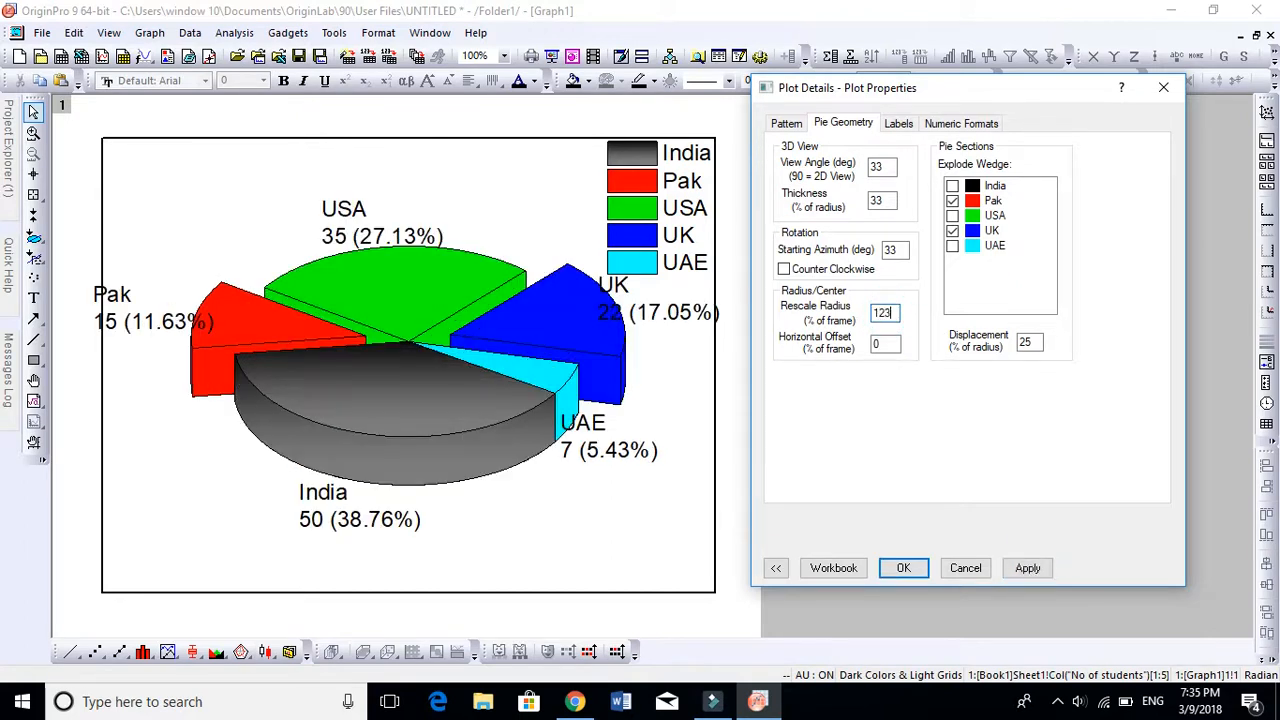
pyautogui.click(1028, 568)
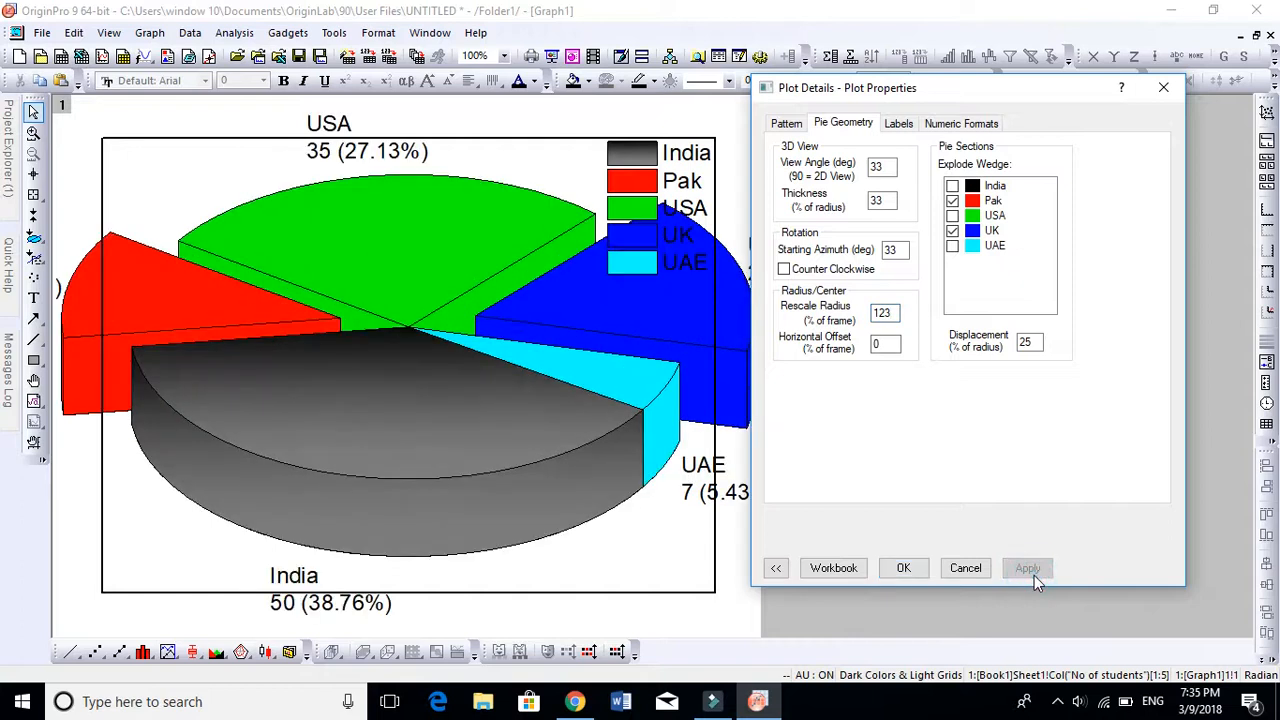
pyautogui.click(884, 312)
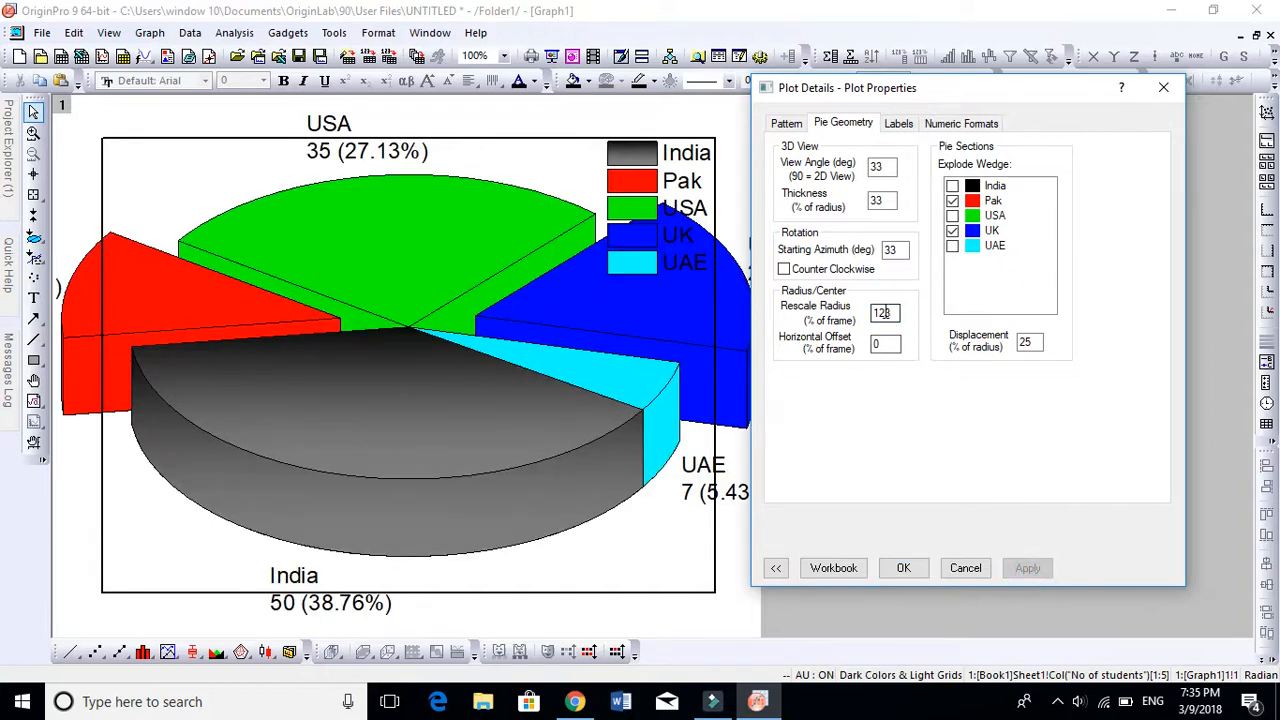
pyautogui.write('70')
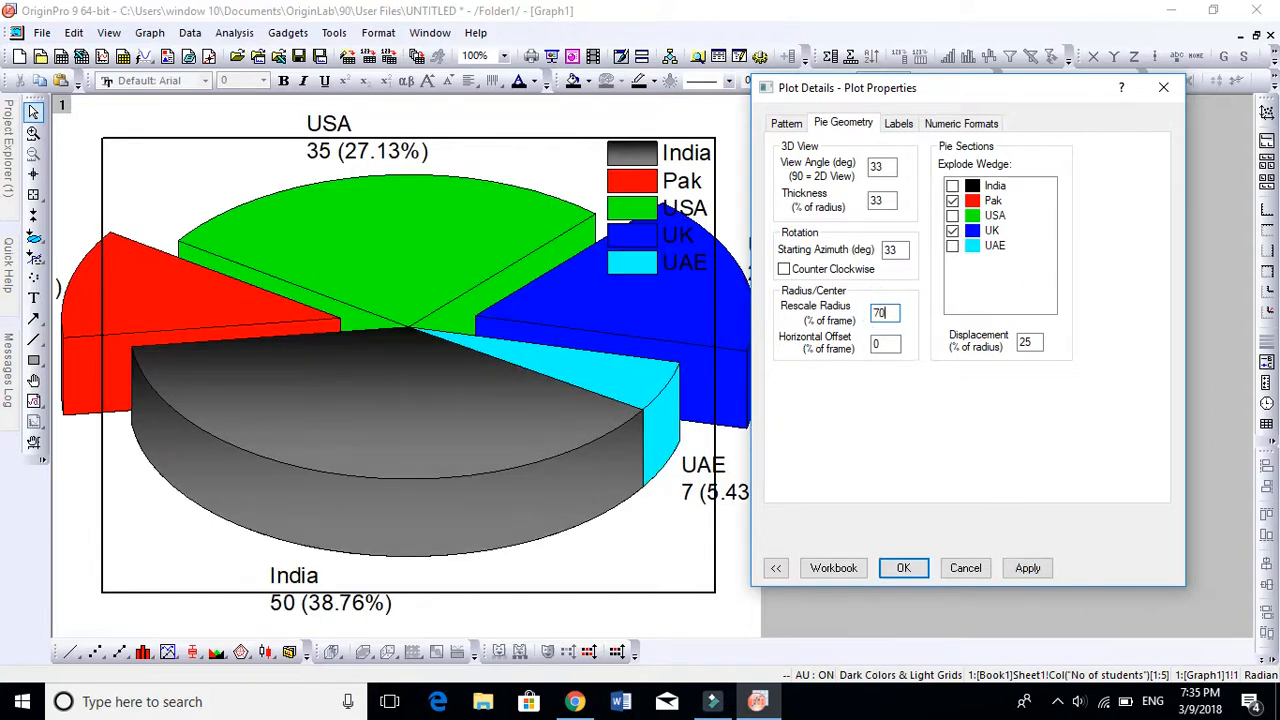
pyautogui.click(1028, 568)
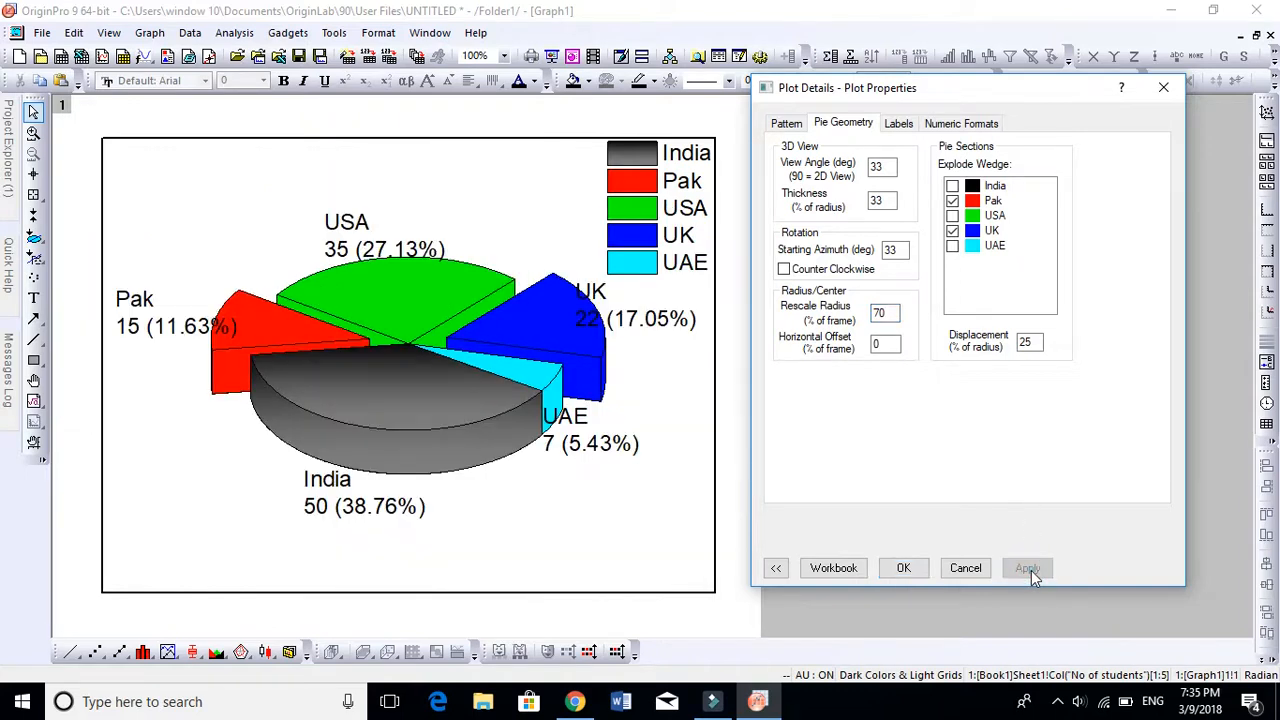
# Set the wedge fill color to increment from a grey starting color on the Pattern tab.
pyautogui.click(786, 124)
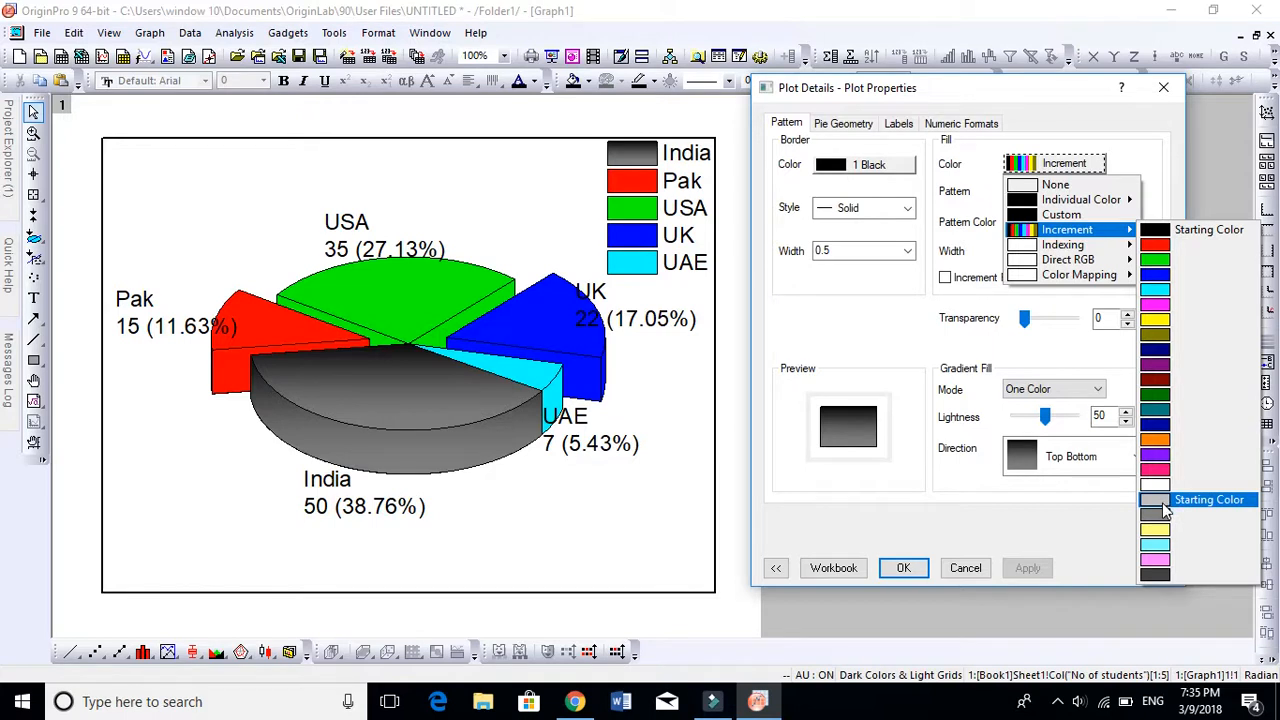
pyautogui.click(1156, 500)
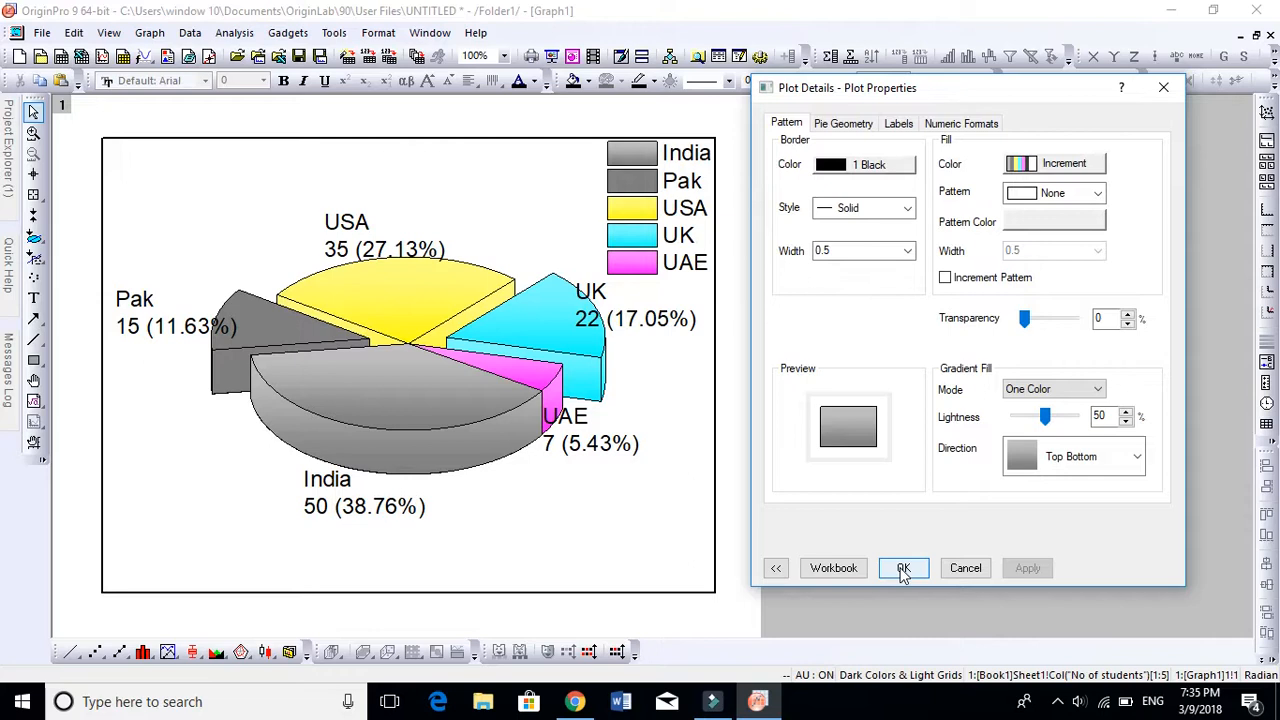
# Accept the changes and close the Plot Details dialog.
pyautogui.click(904, 568)
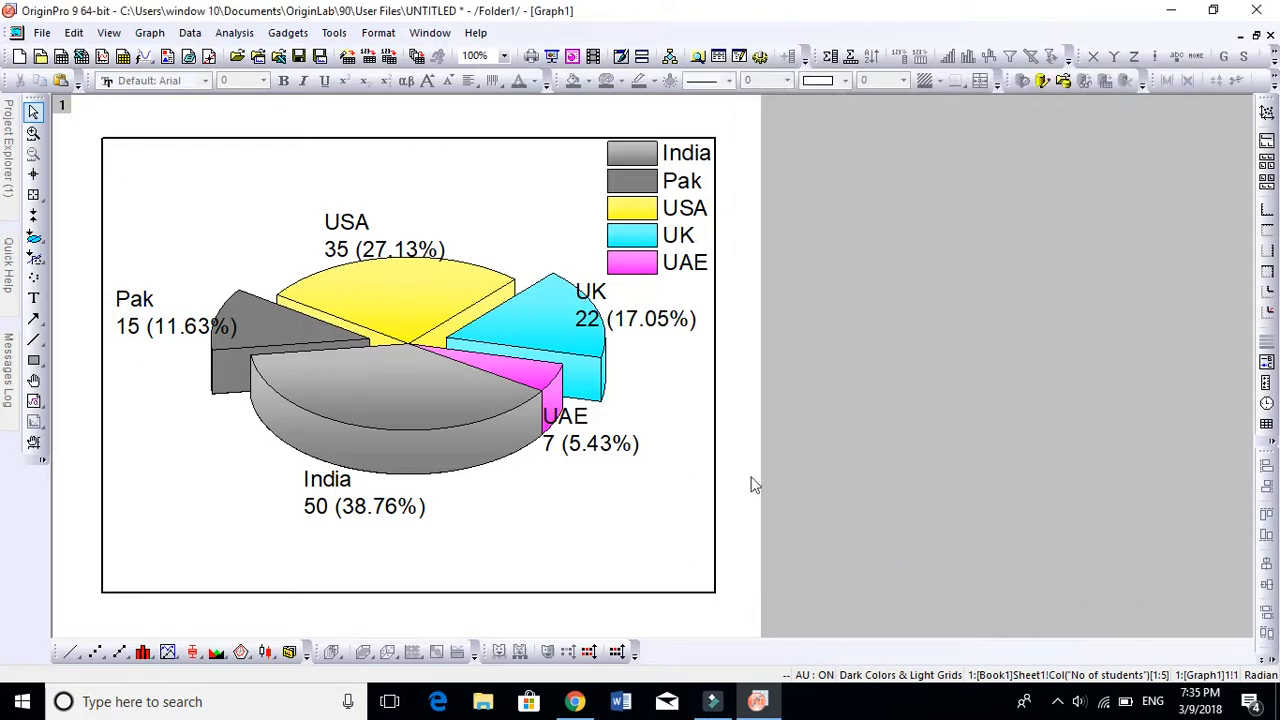
pyautogui.moveTo(784, 398)
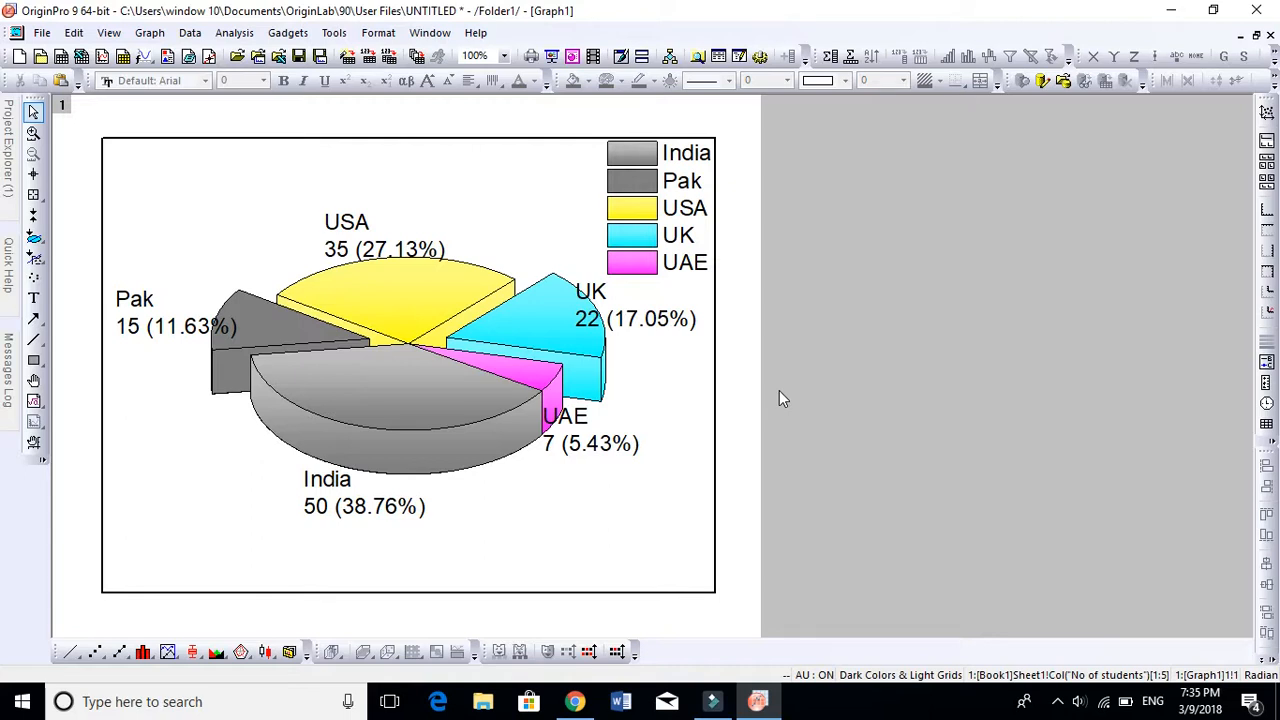
pyautogui.moveTo(500, 204)
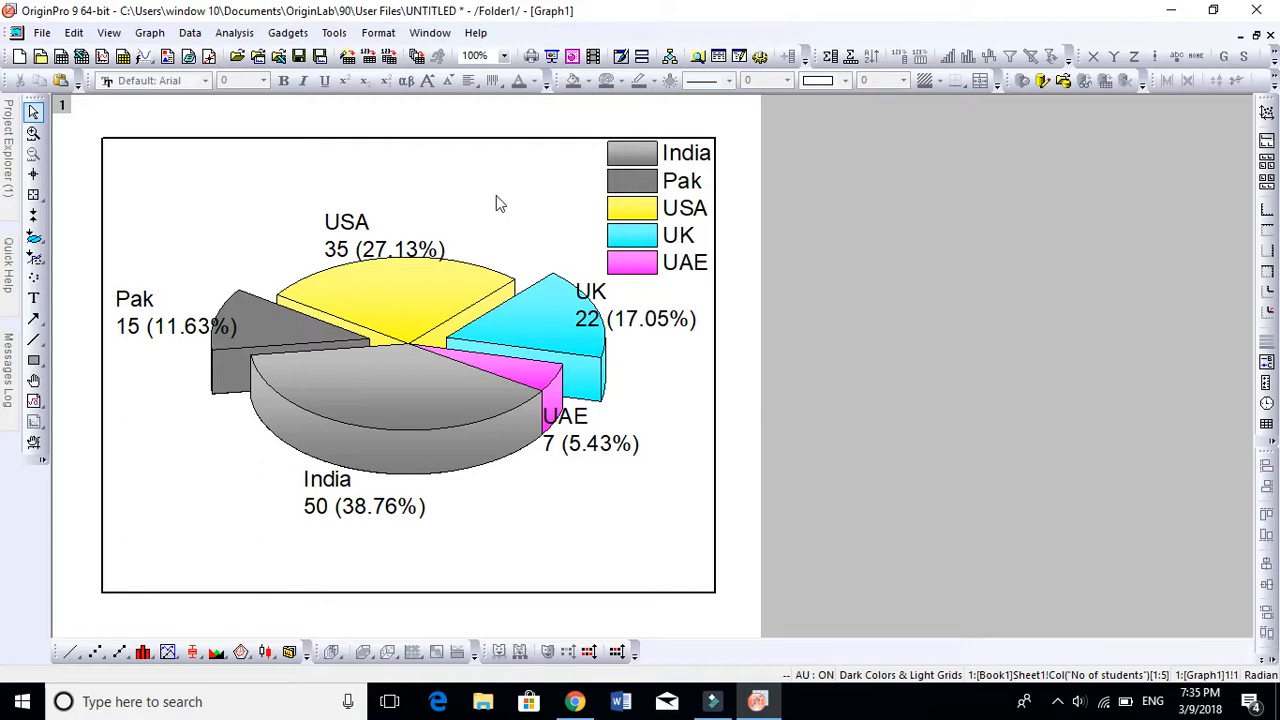
pyautogui.moveTo(744, 318)
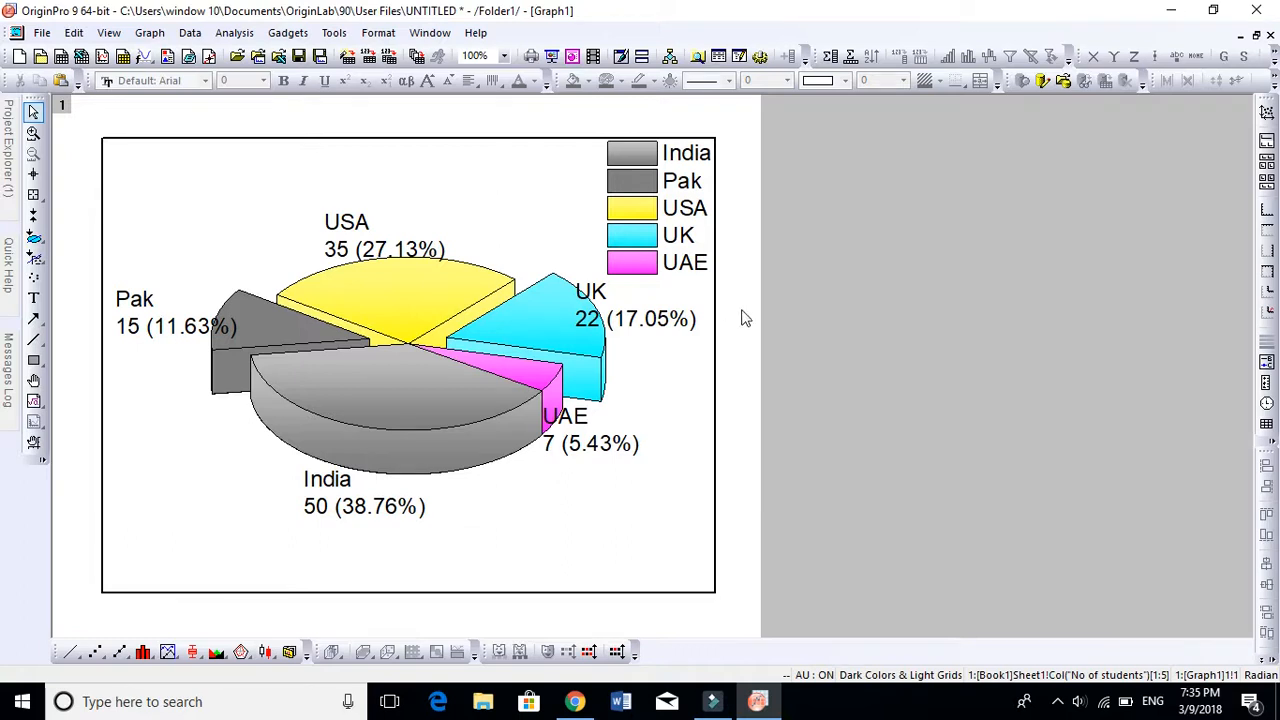
pyautogui.moveTo(364, 290)
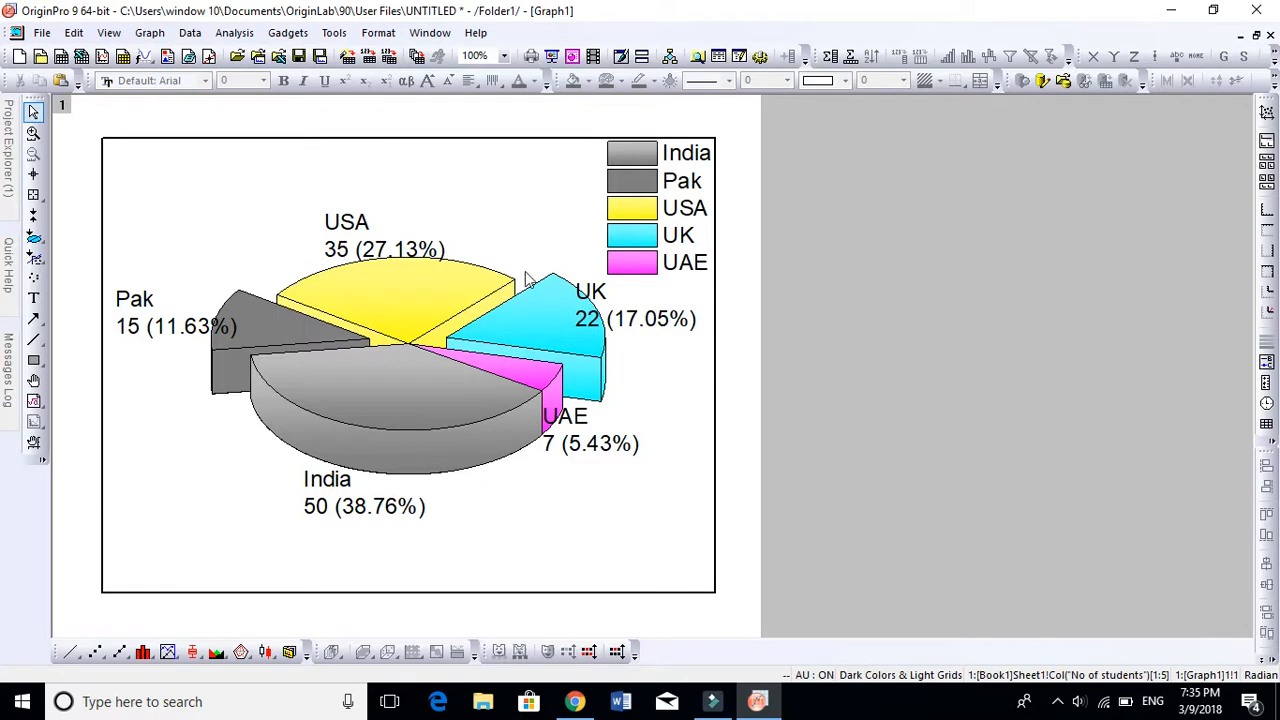
pyautogui.moveTo(770, 344)
pyautogui.write('s')
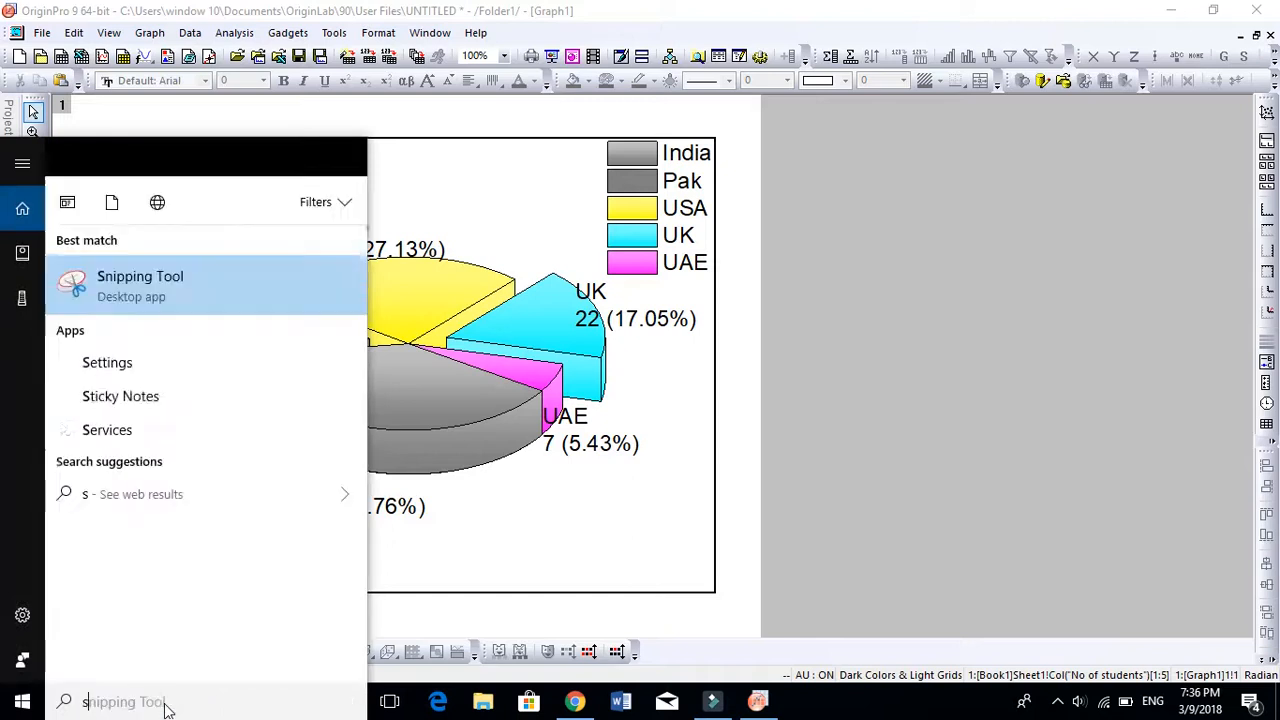
# Launch Snipping Tool, capture the pie chart with legend and labels, then launch Word.
pyautogui.write('ni')
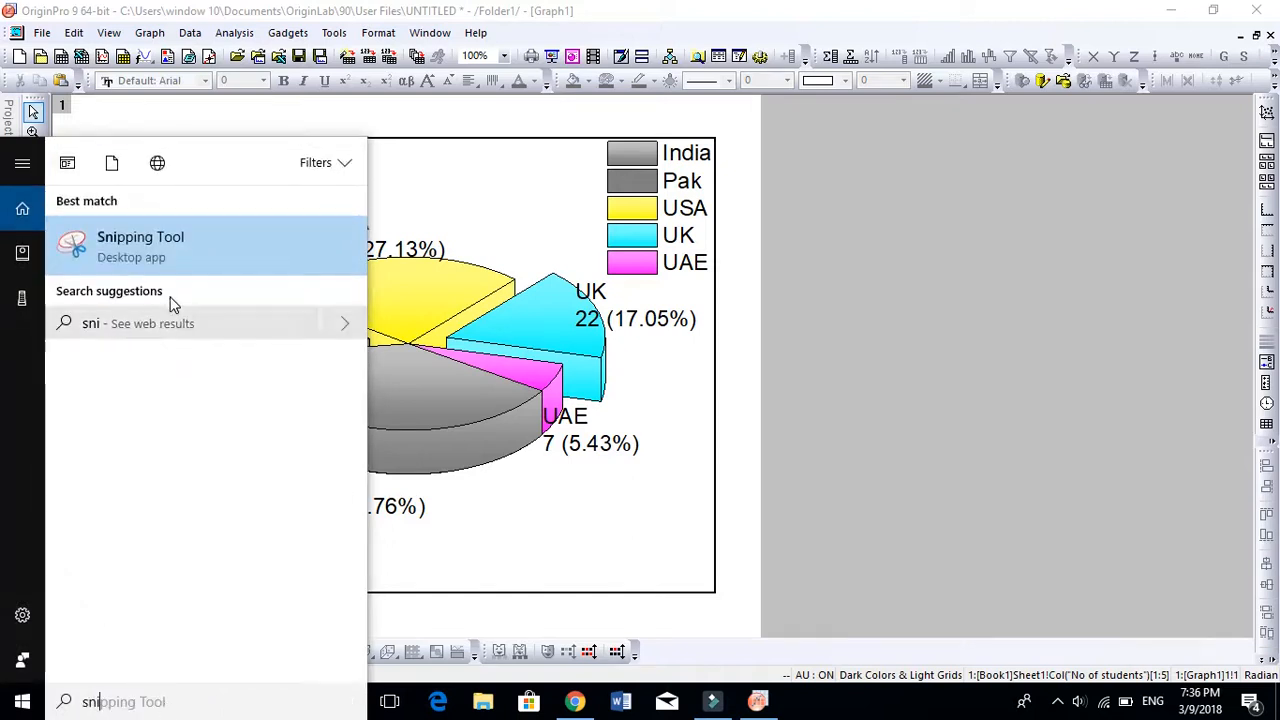
pyautogui.moveTo(132, 258)
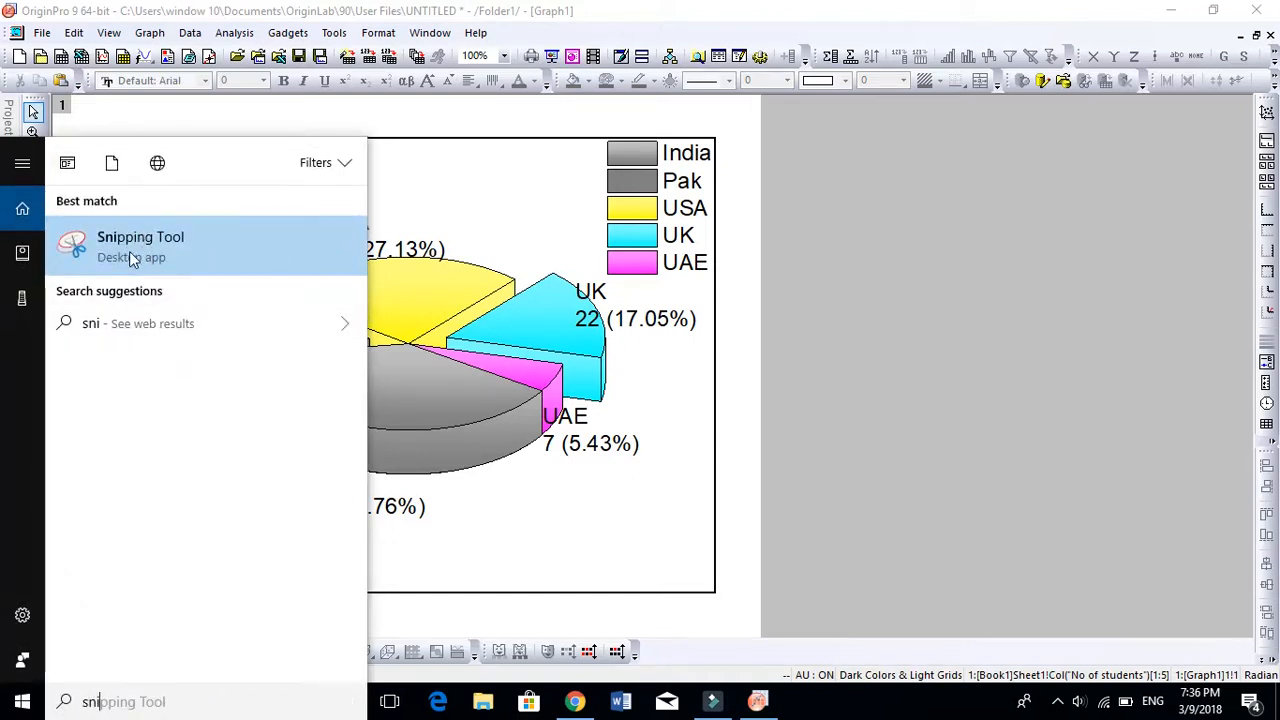
pyautogui.click(140, 244)
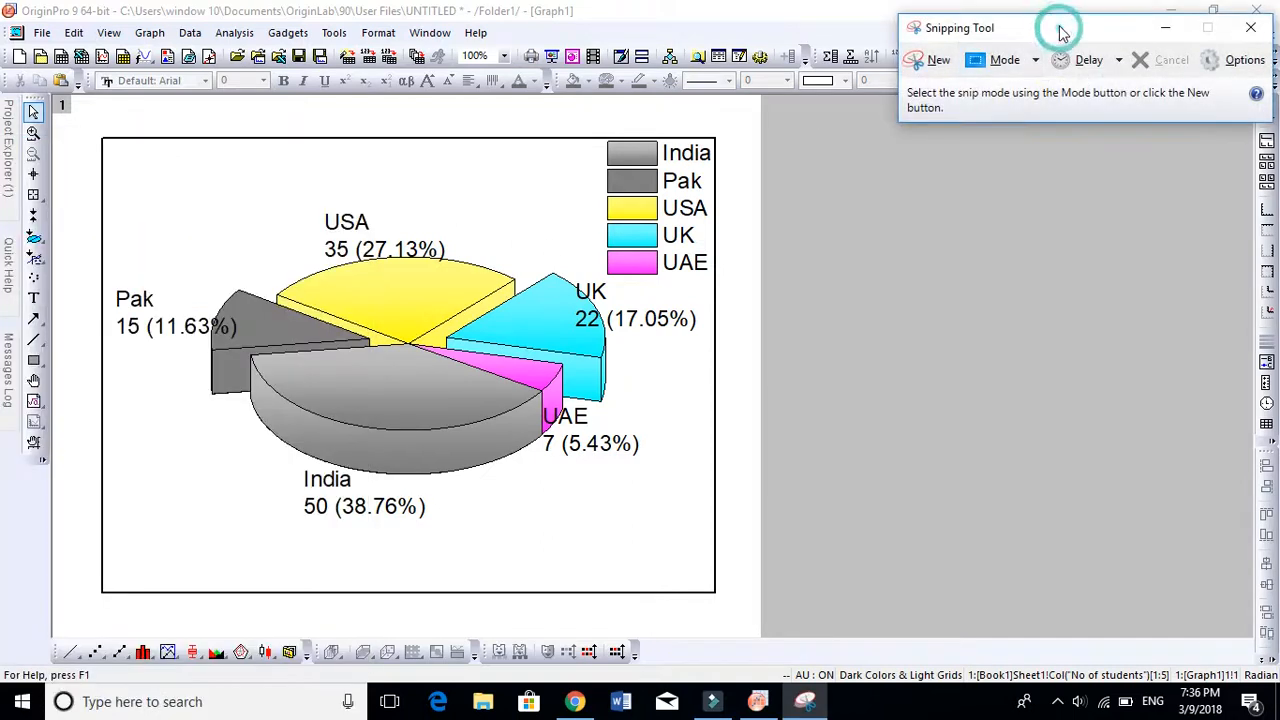
pyautogui.click(936, 60)
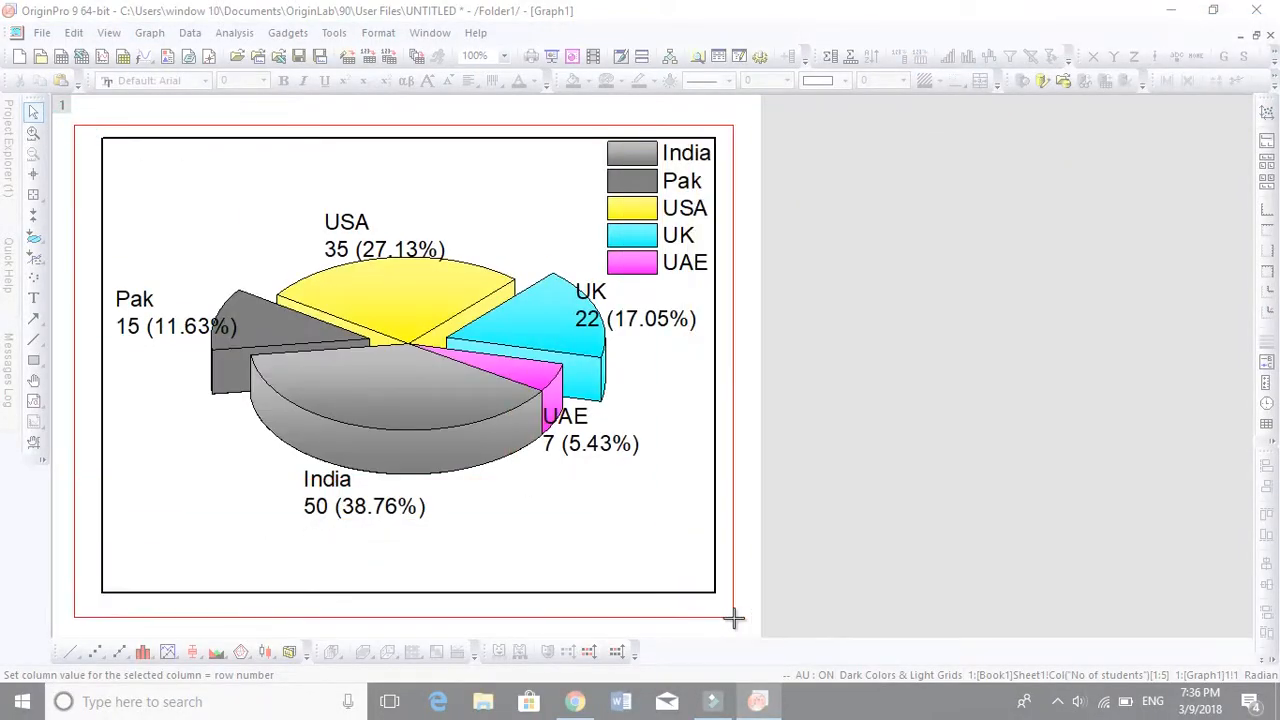
pyautogui.click(804, 700)
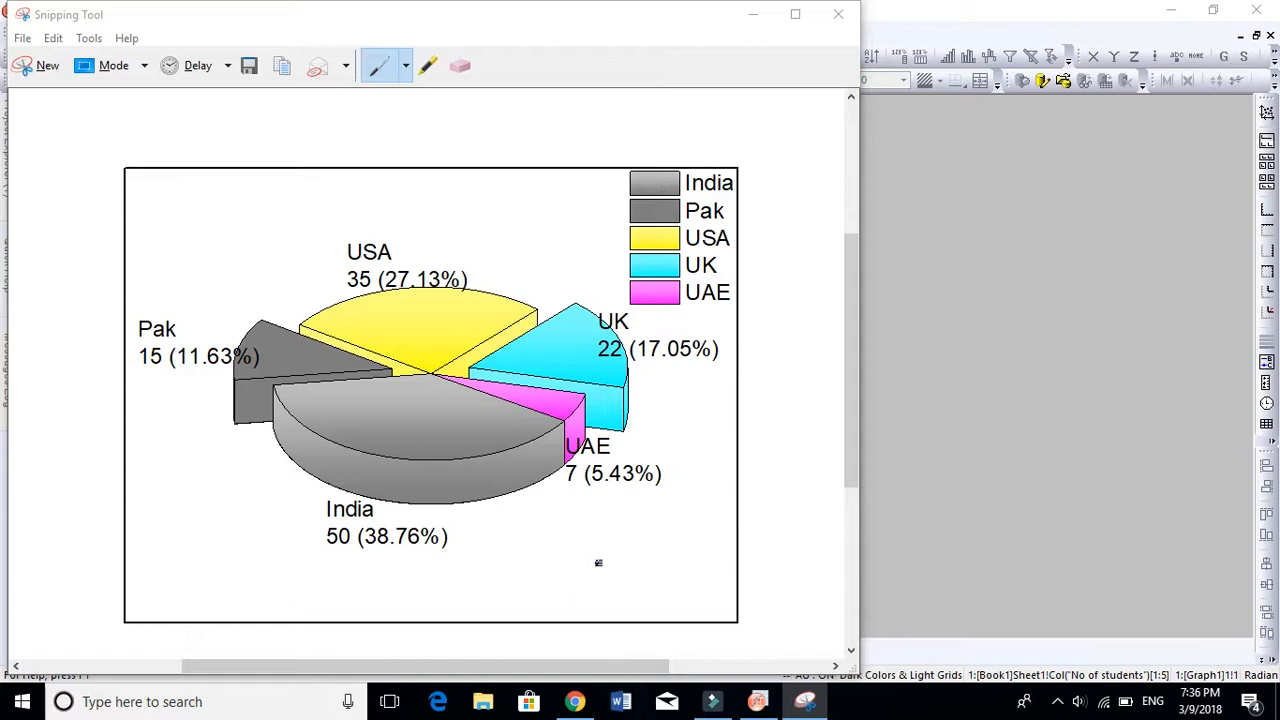
pyautogui.click(620, 700)
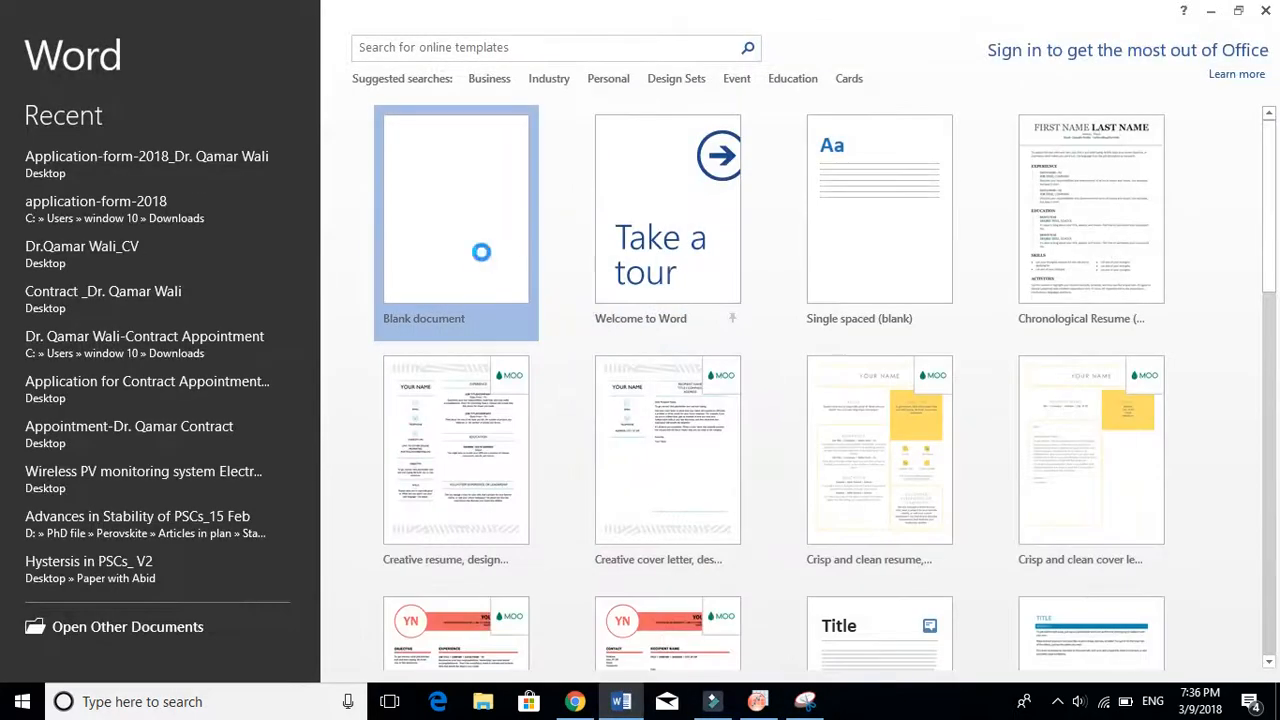
# Create a new blank document from Word's start screen.
pyautogui.click(456, 206)
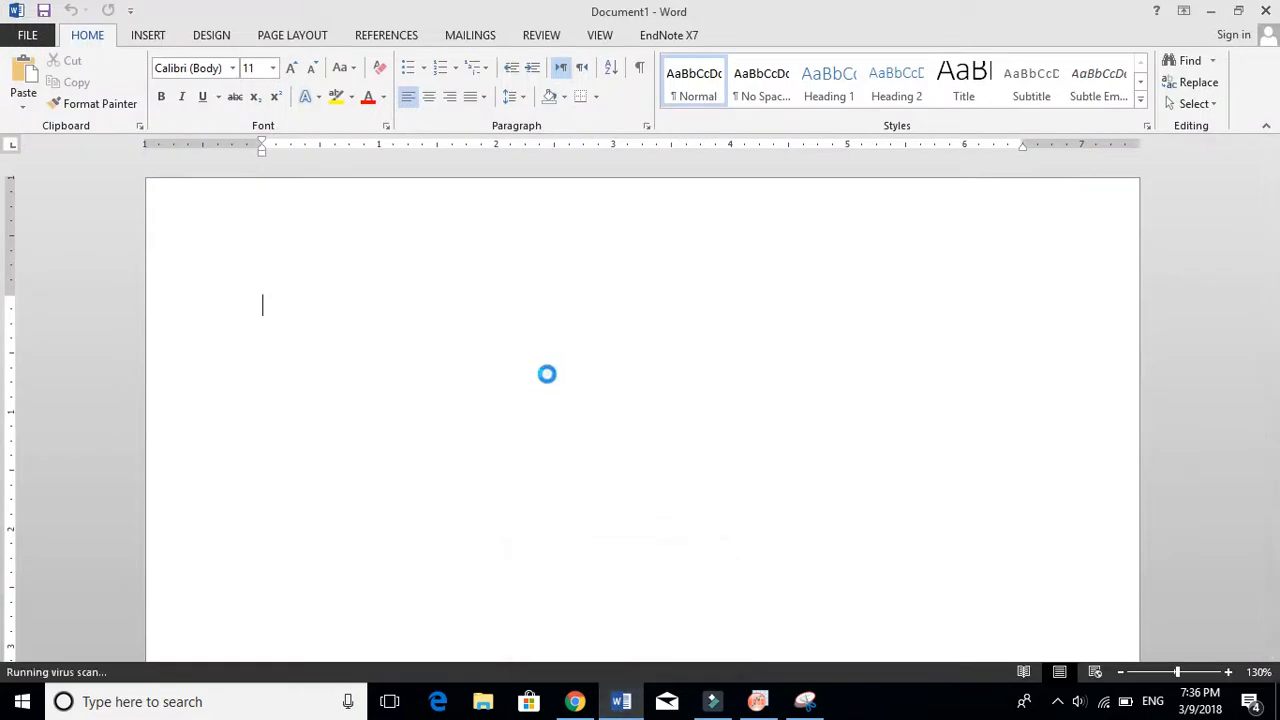